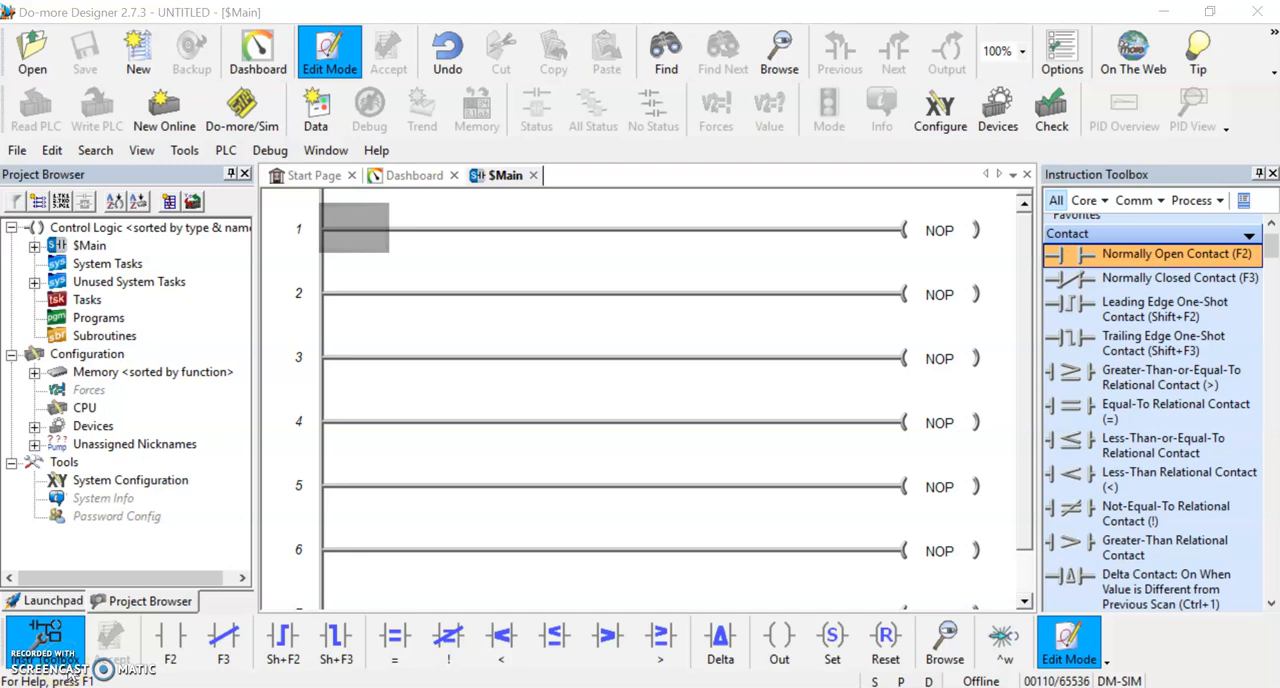
mouse_move(176, 644)
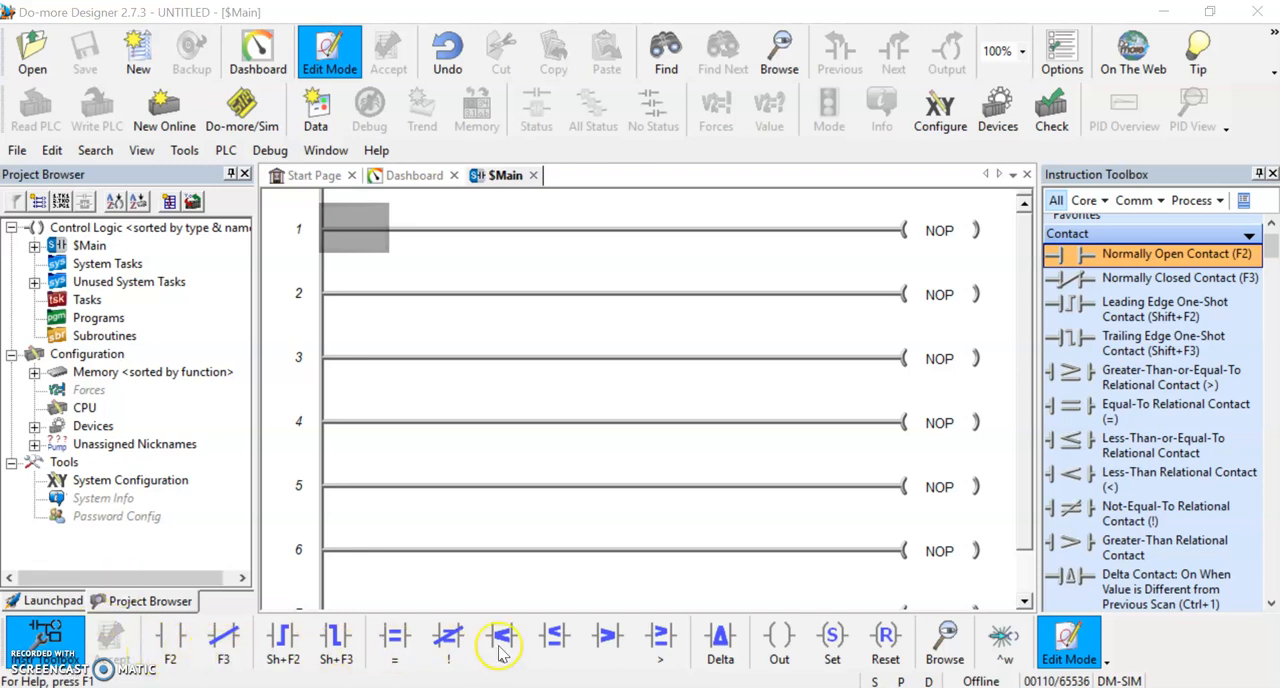
mouse_move(248, 644)
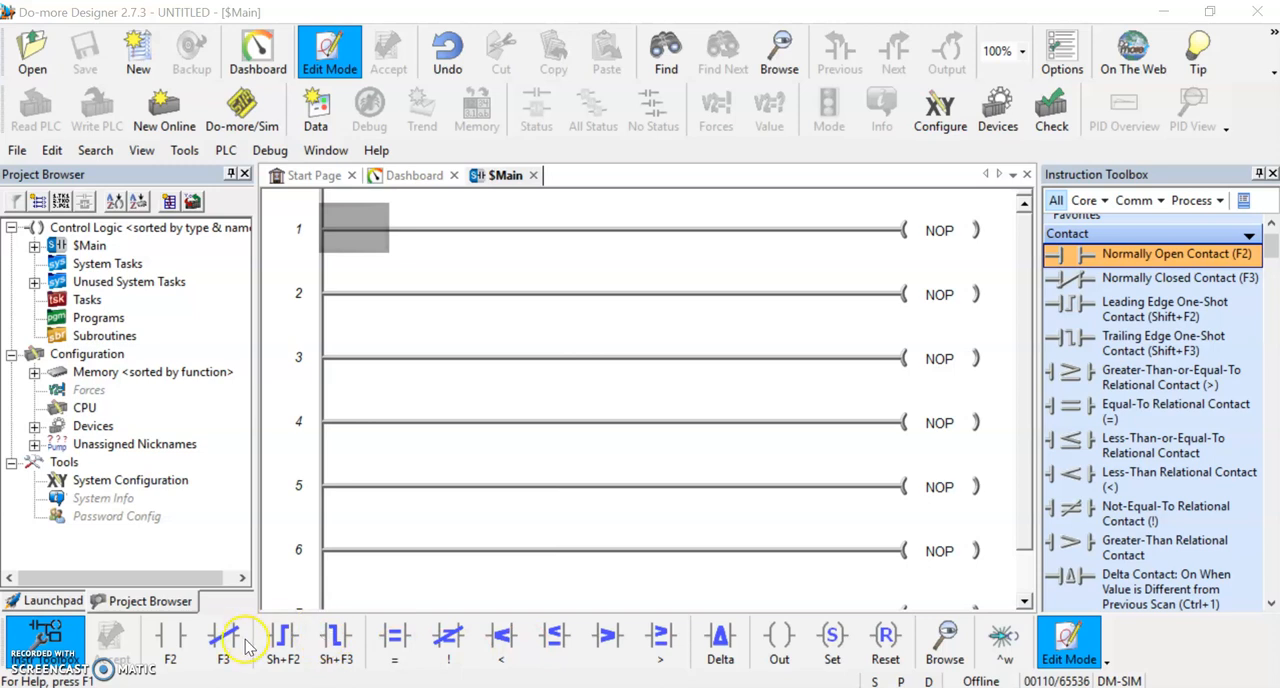
mouse_move(196, 650)
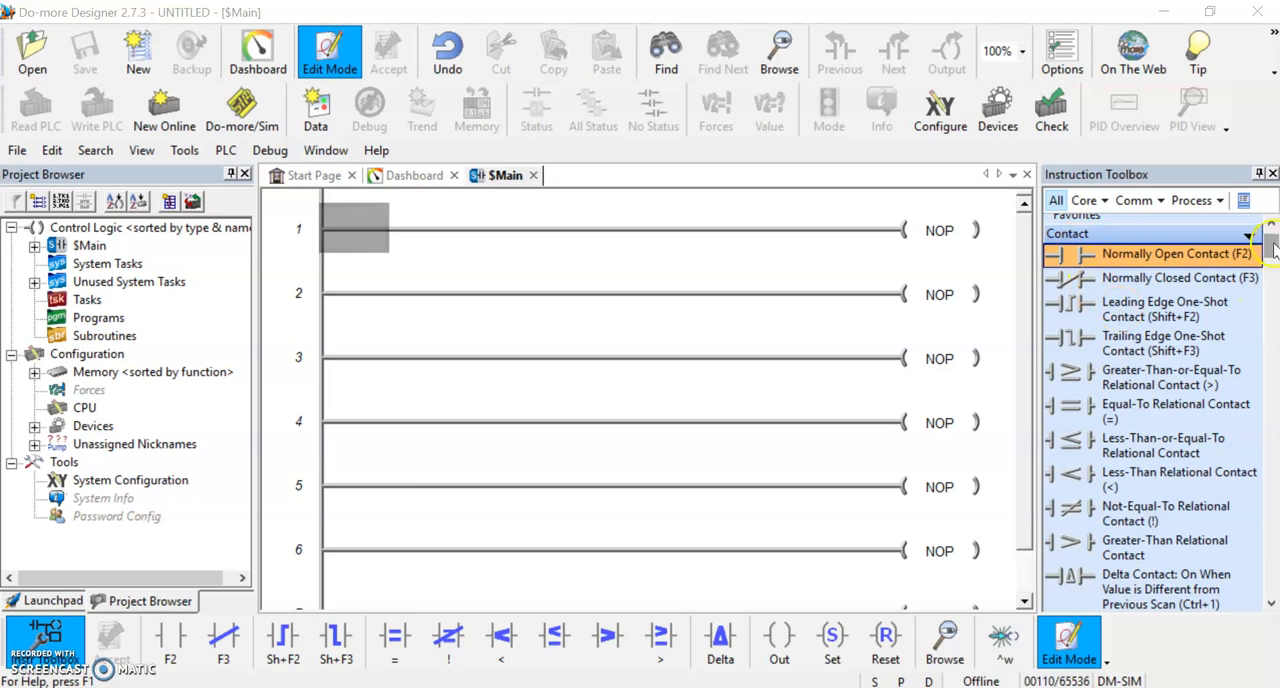
- Scroll through the Instruction Toolbox to reach the normally open contact for rung 1
scroll("down", 3)
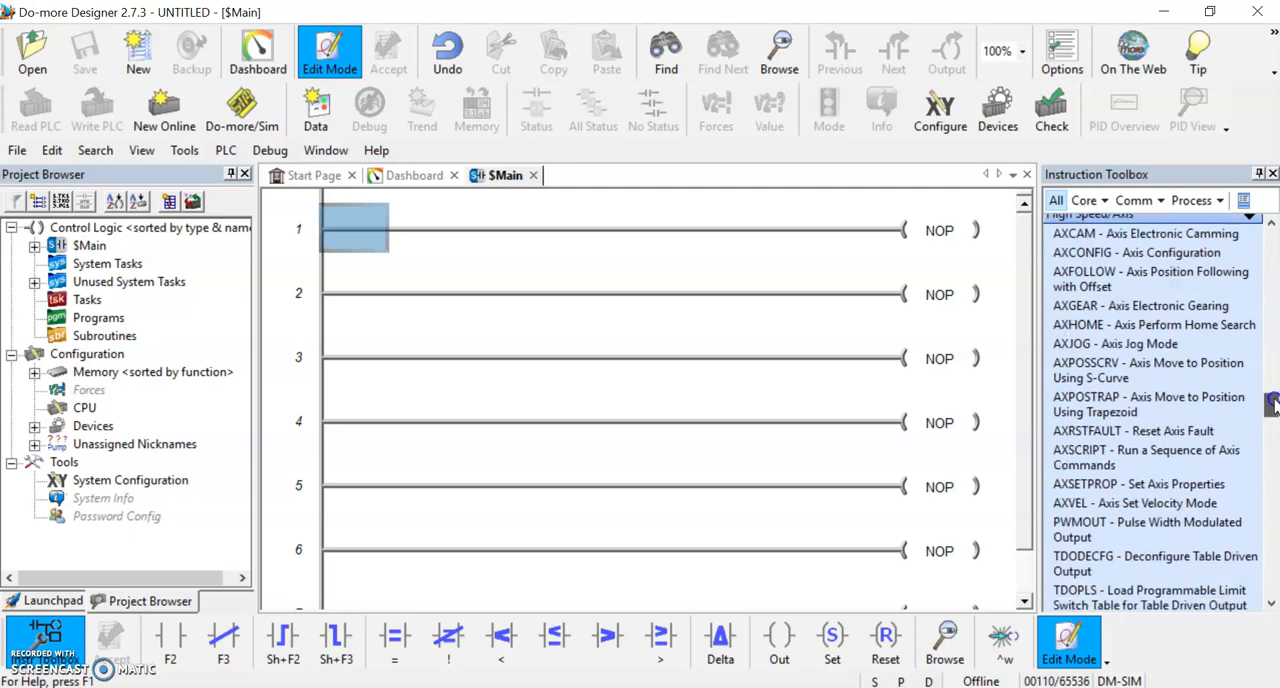
scroll("down", 3)
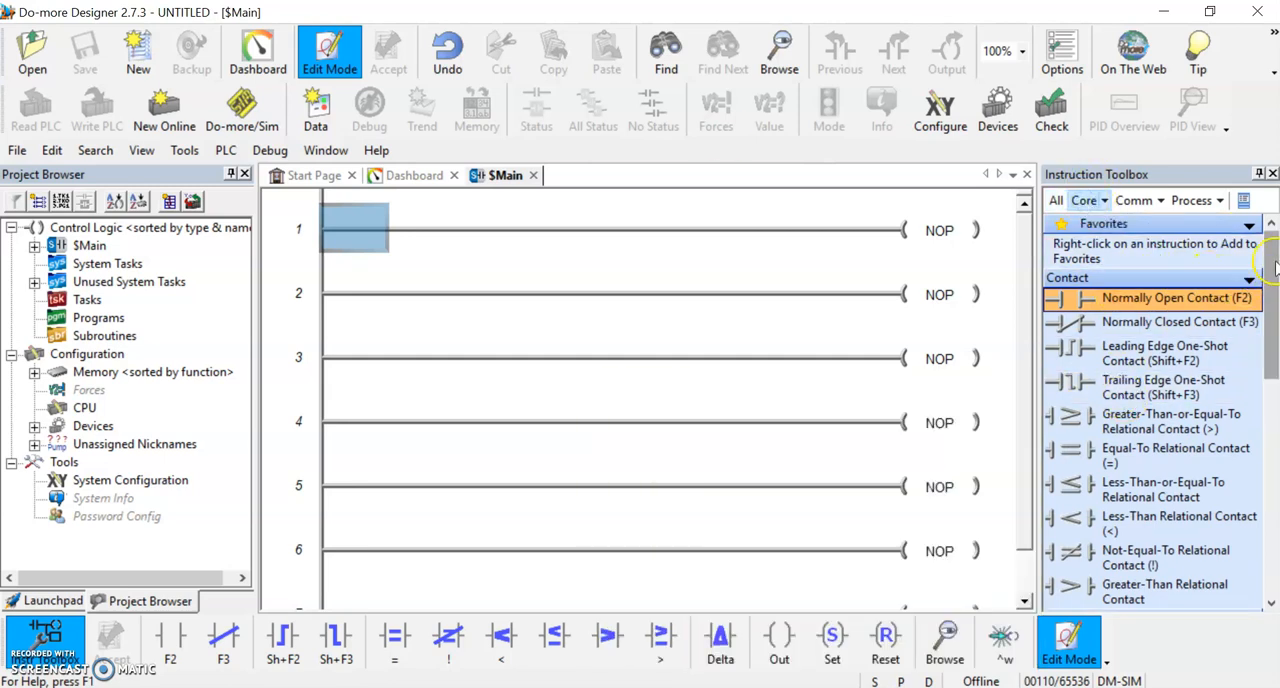
scroll("down", 3)
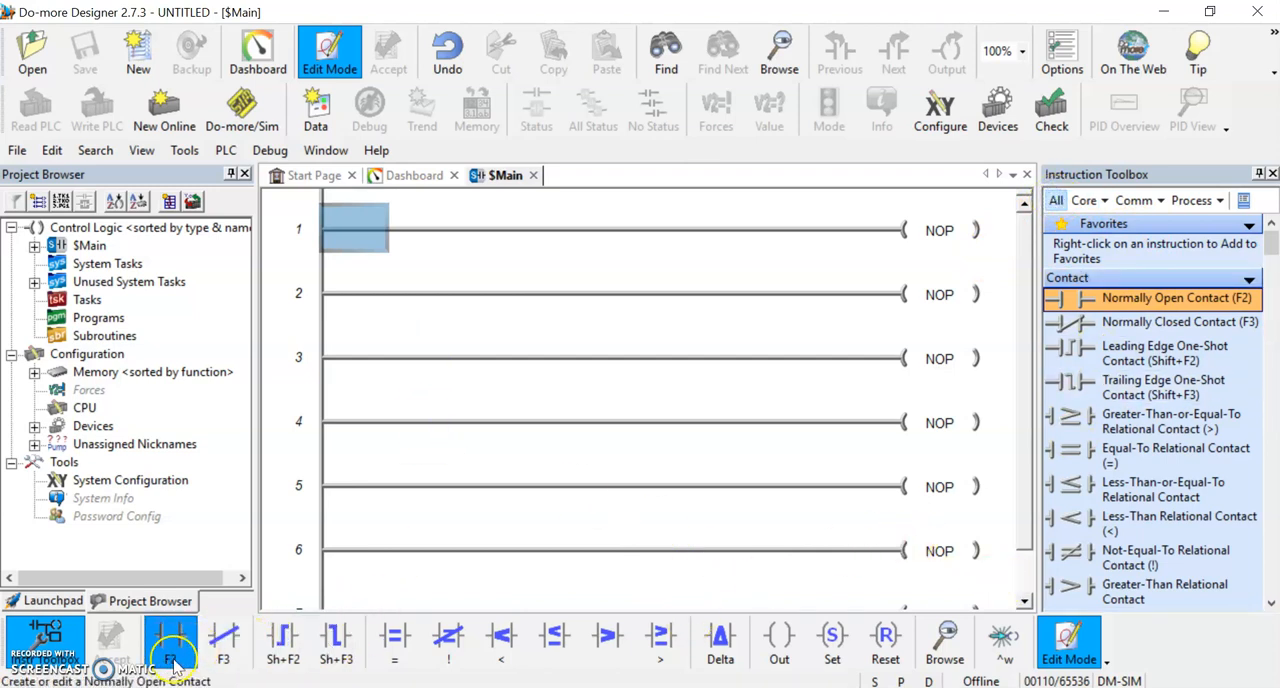
mouse_move(224, 640)
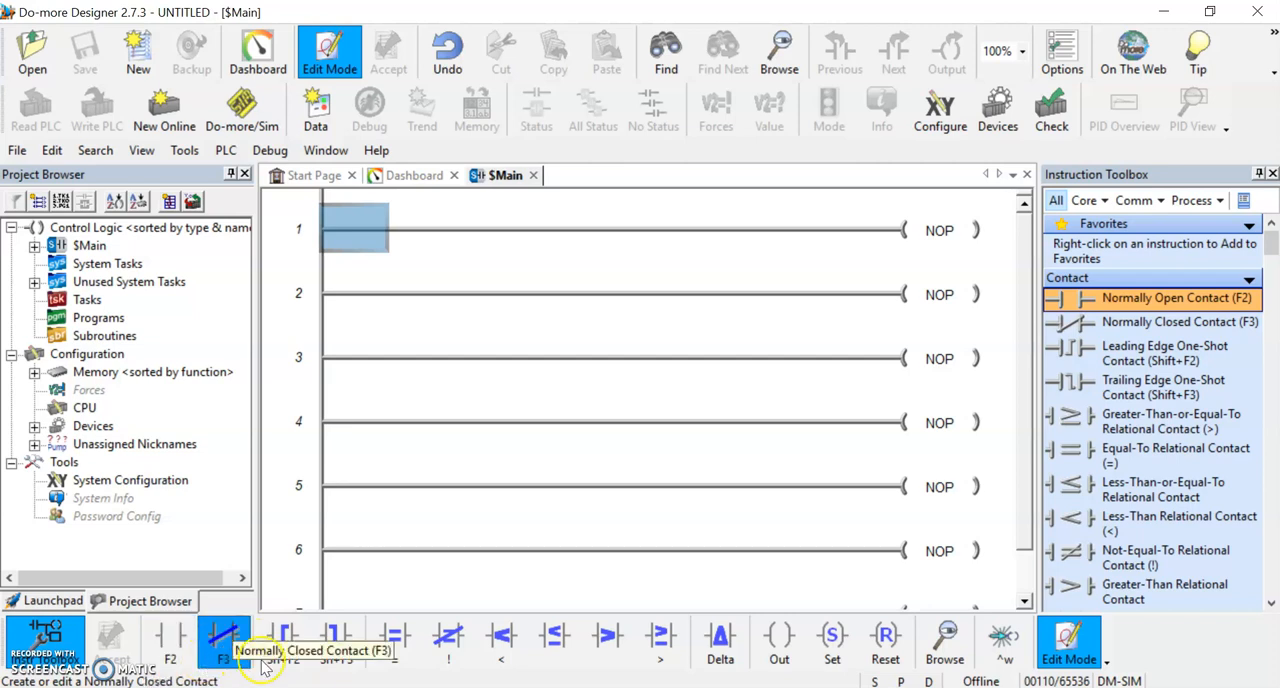
mouse_move(608, 636)
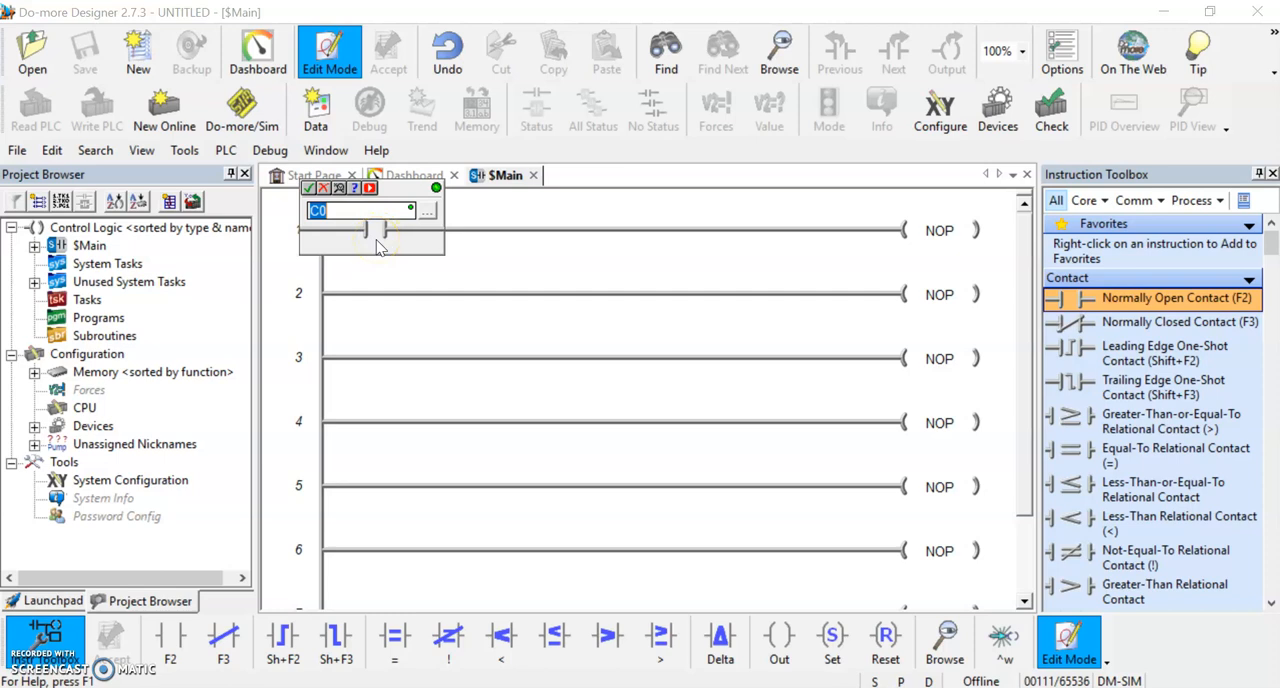
- Enter the nickname Switch1 for the new contact on rung 1
left_click(344, 210)
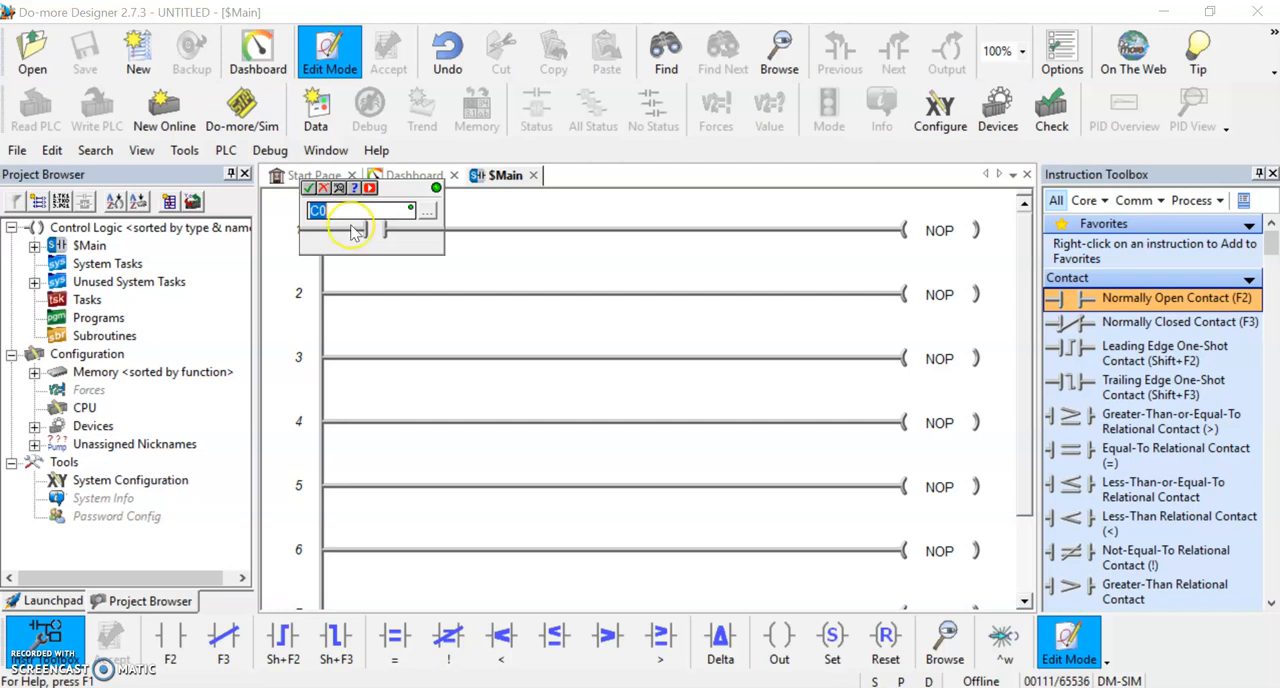
type("Sw")
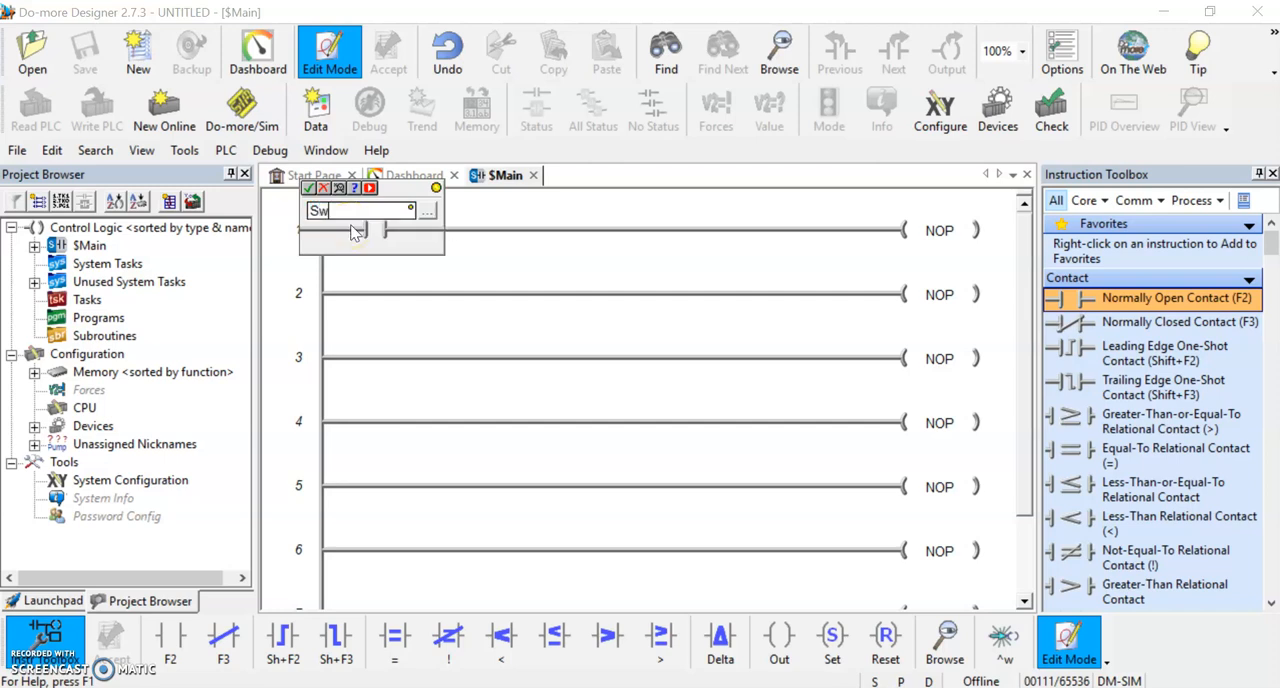
type("itch1")
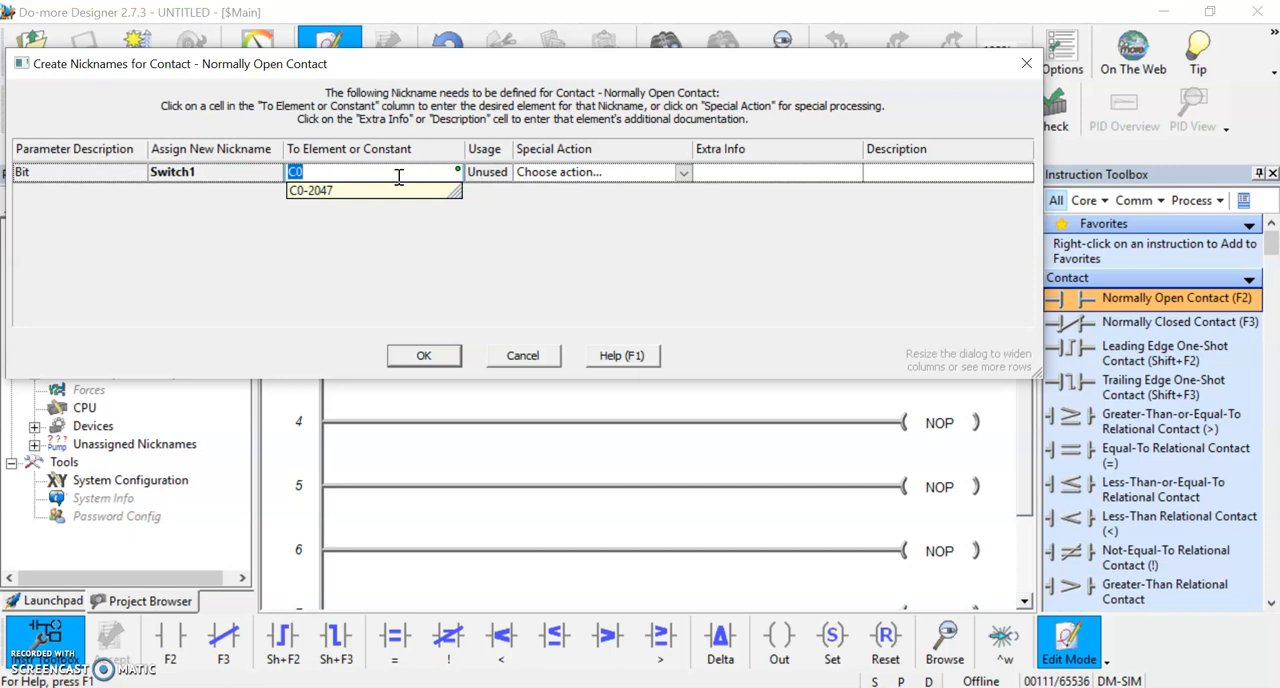
- Assign Switch1 to input X0 and place the contact on rung 1
type("X")
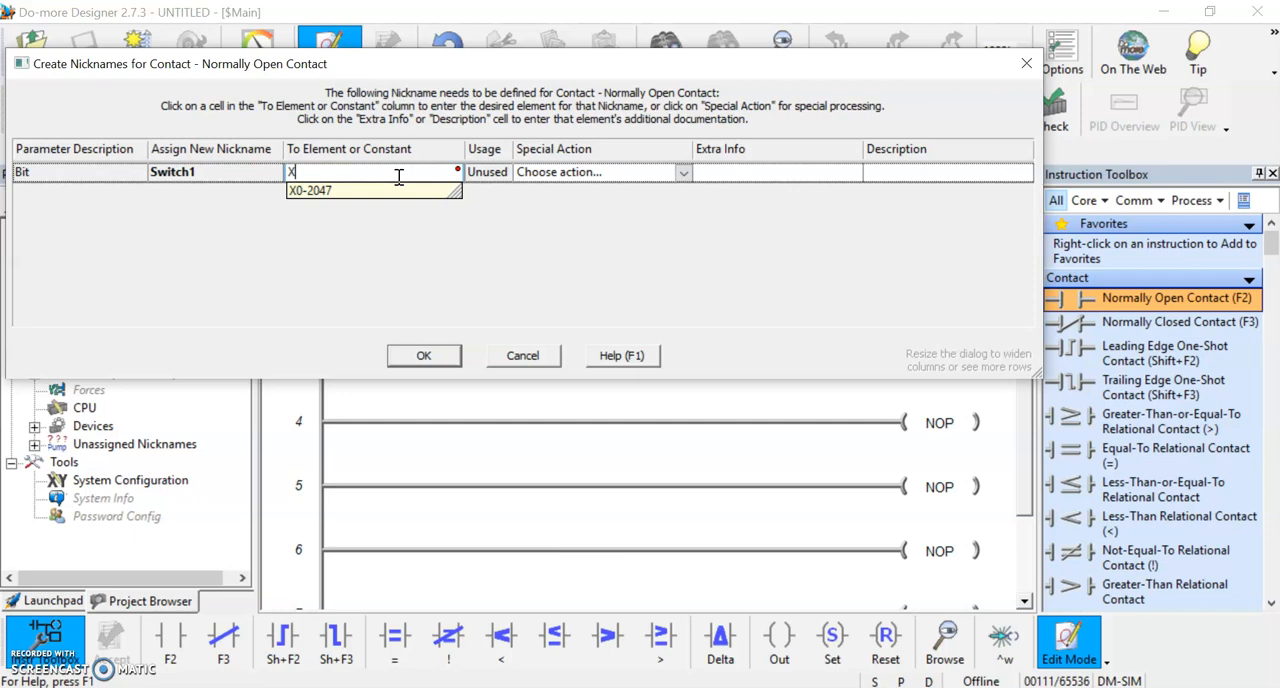
type("0")
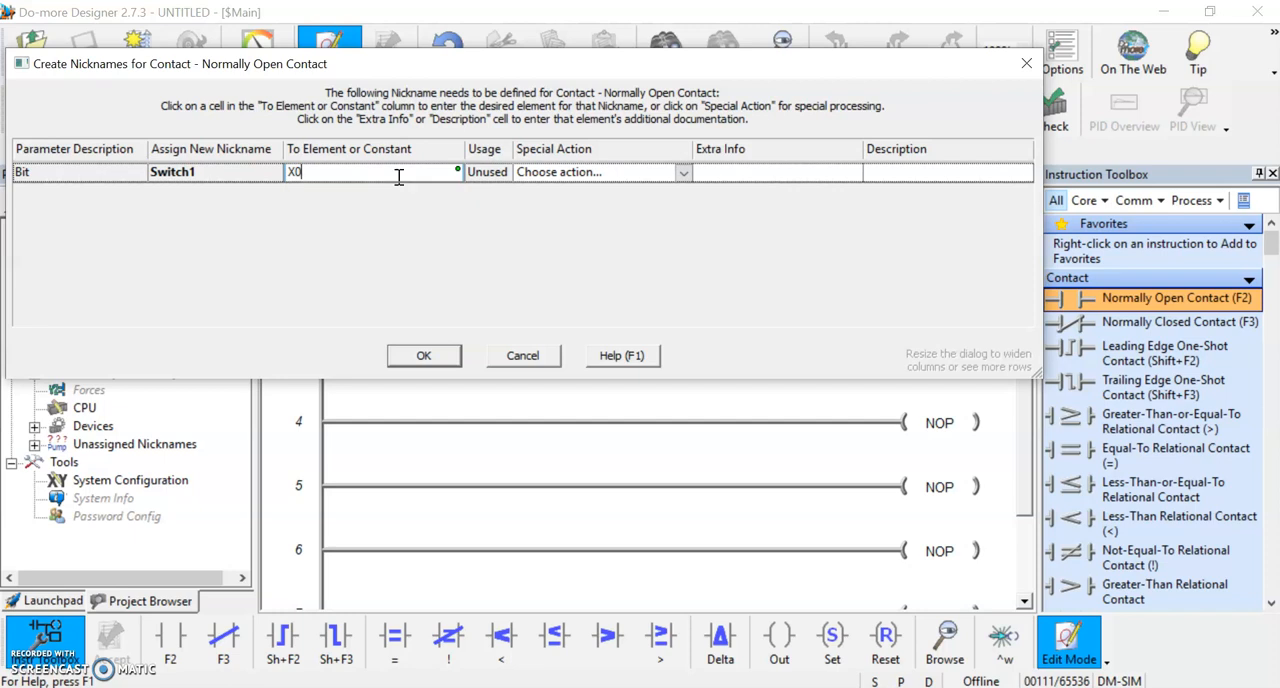
left_click(424, 356)
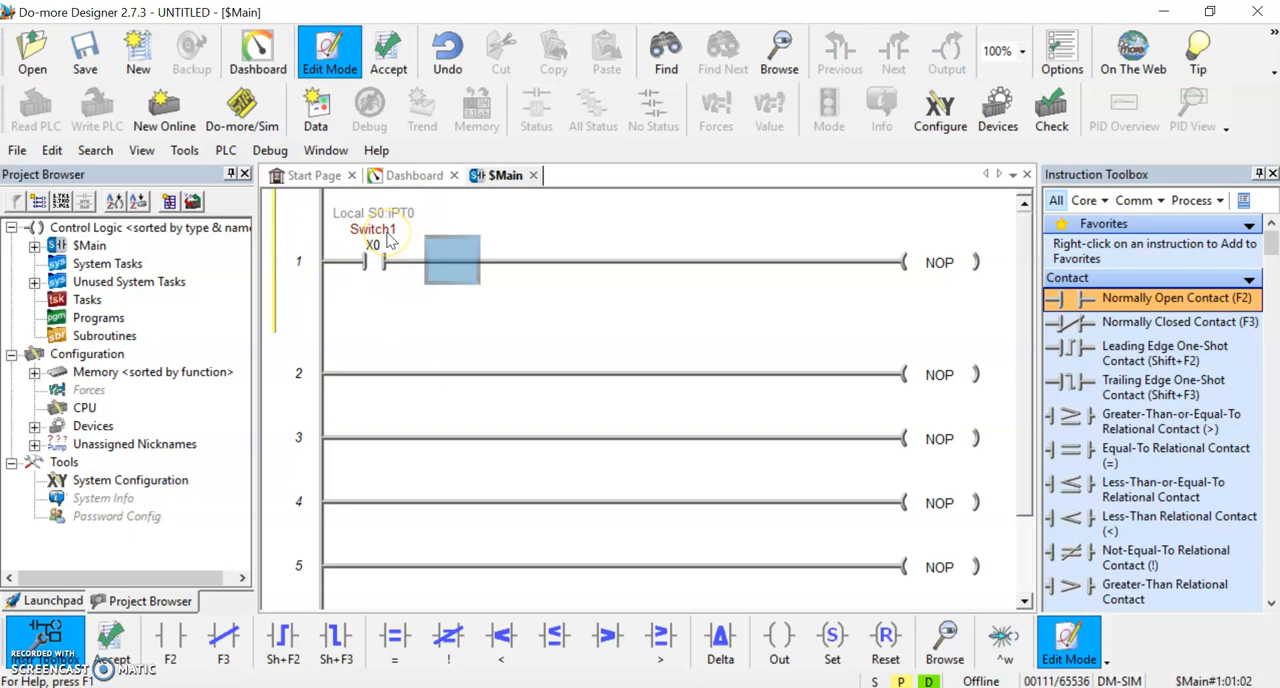
mouse_move(540, 290)
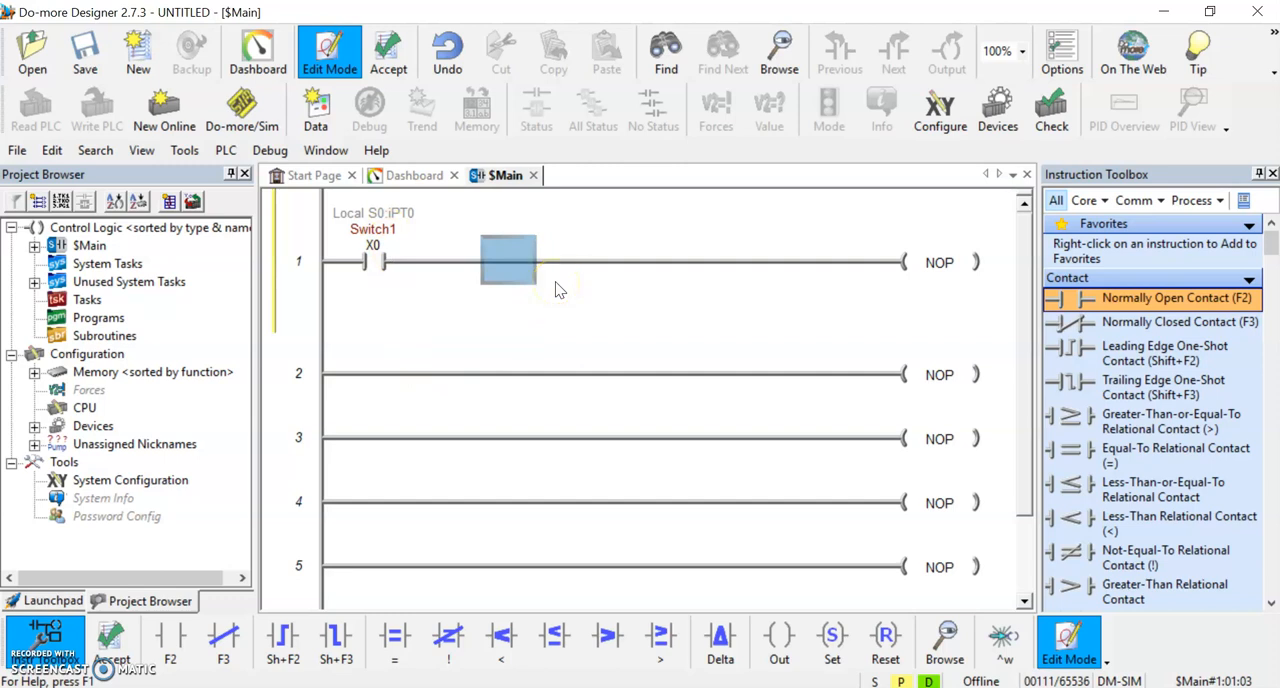
mouse_move(556, 288)
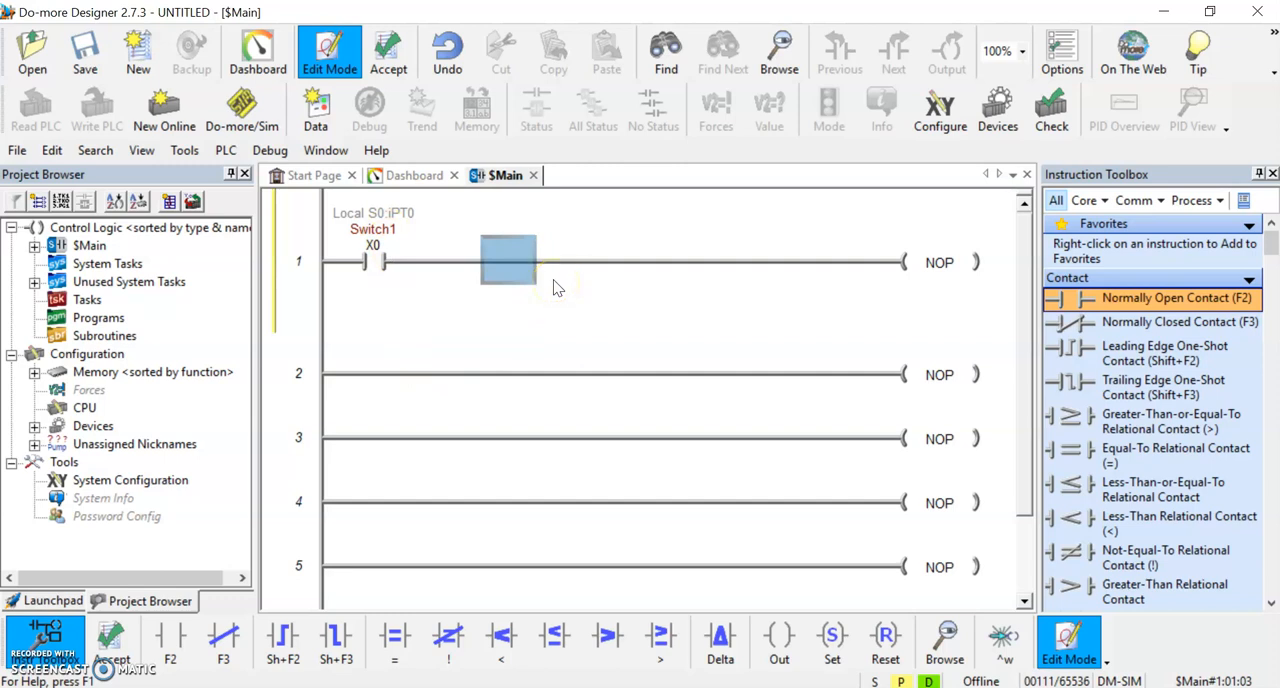
mouse_move(548, 288)
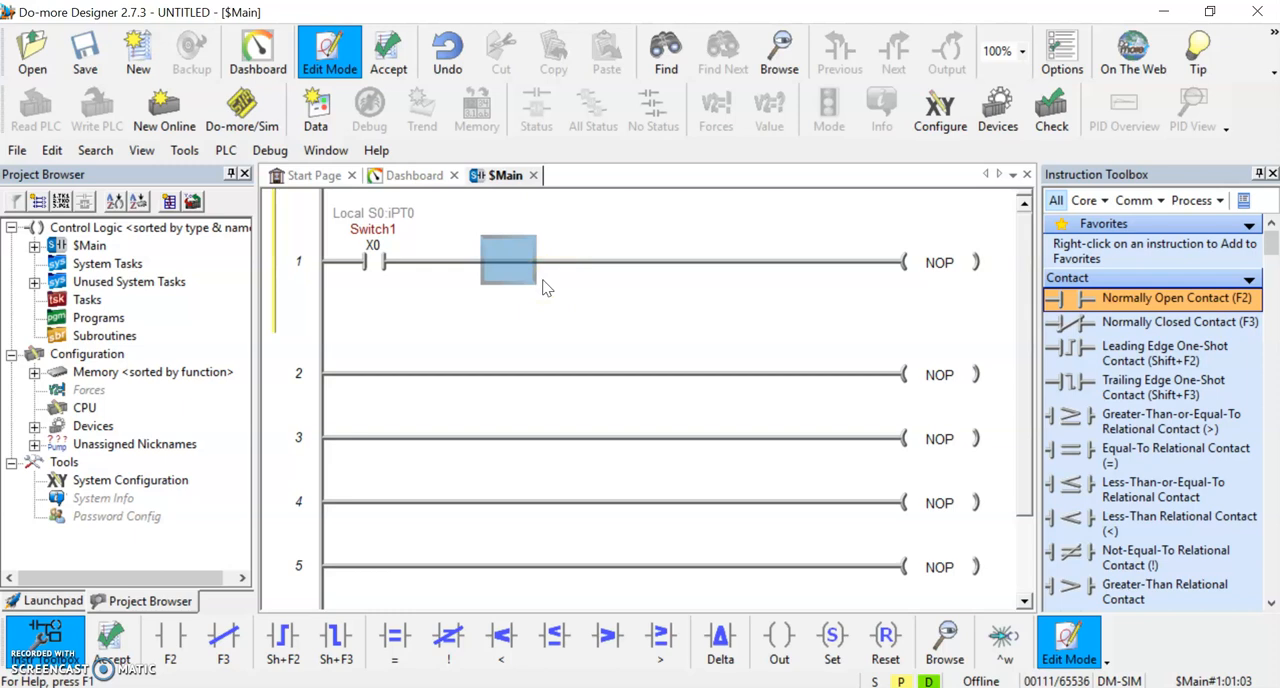
- Start a normally closed contact in the cell right after Switch1
double_click(508, 262)
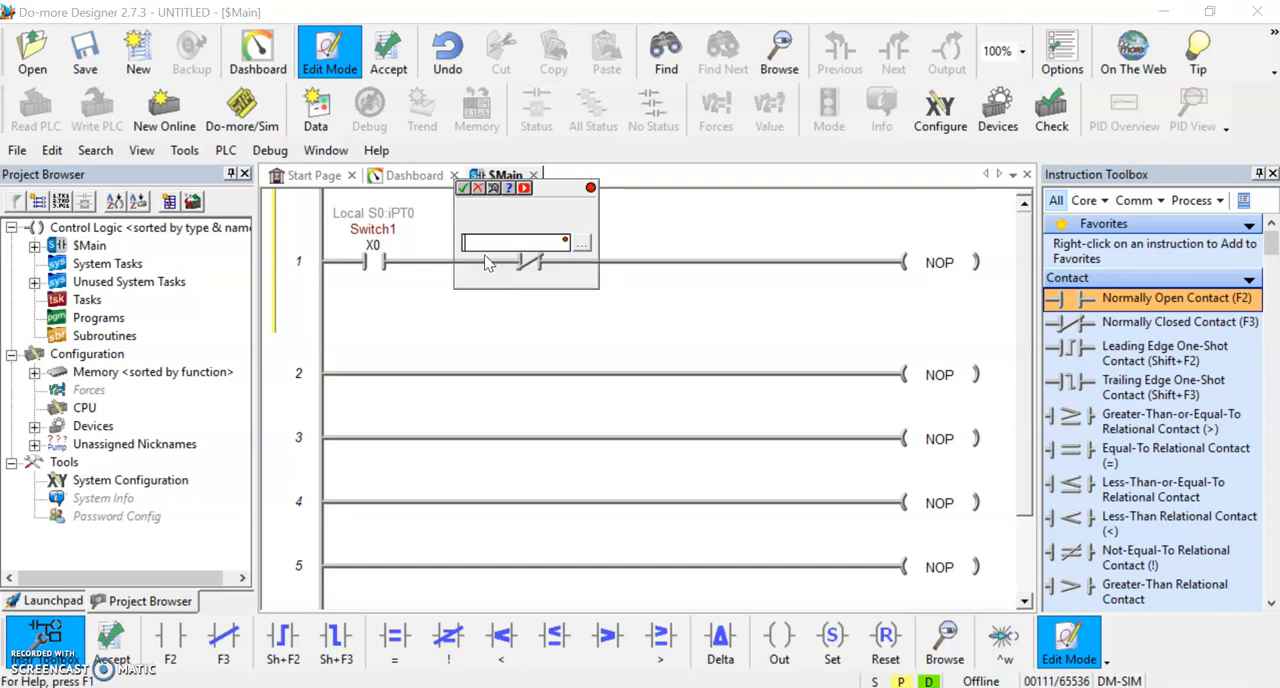
- Name the normally closed contact Switch2 and assign it to input X1
type("Switch2")
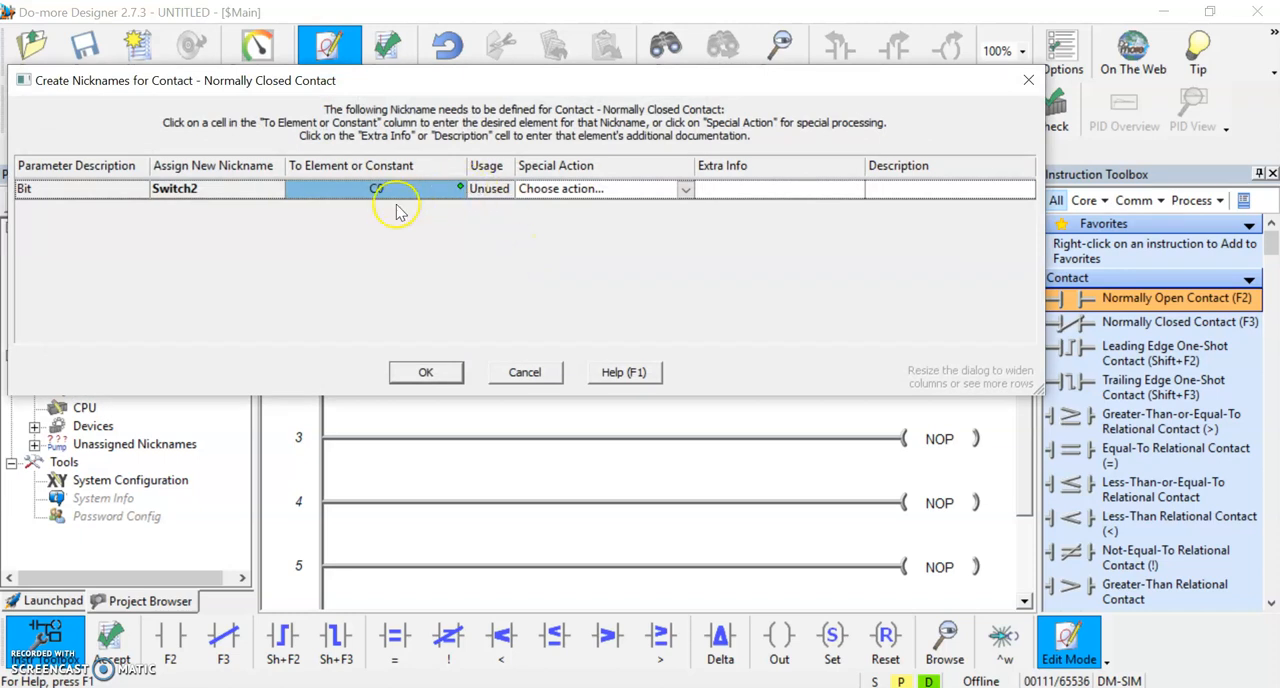
type("C0")
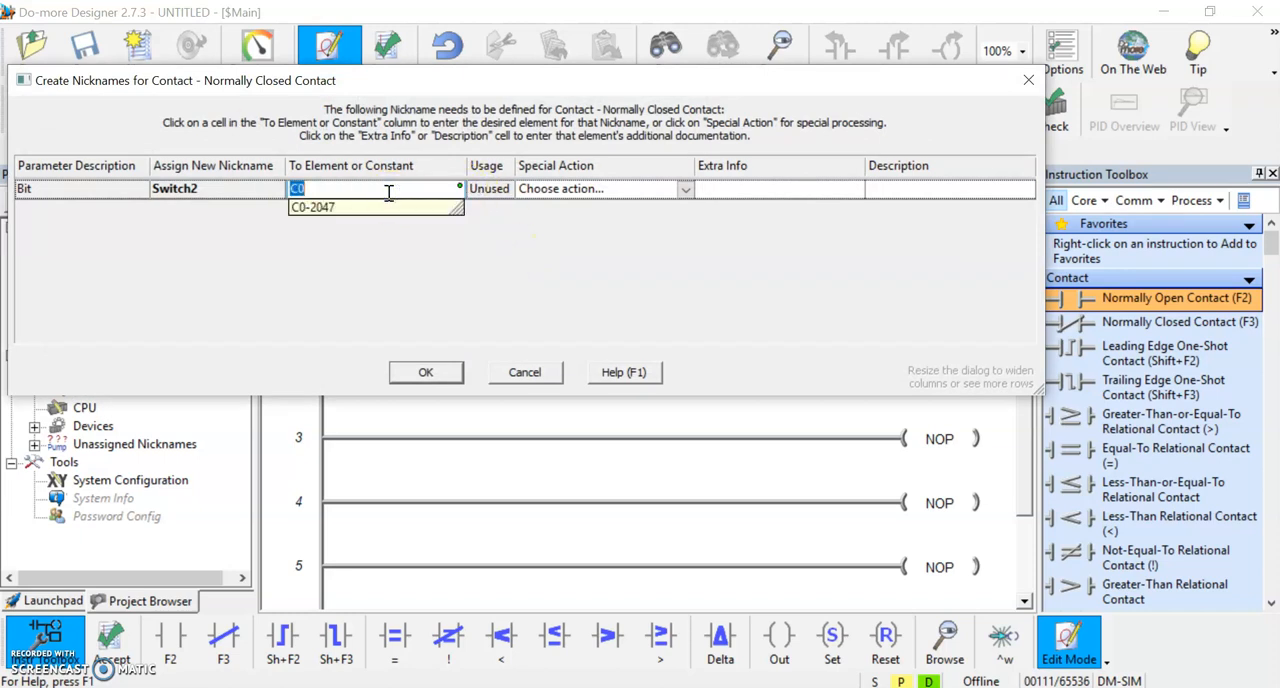
type("x1")
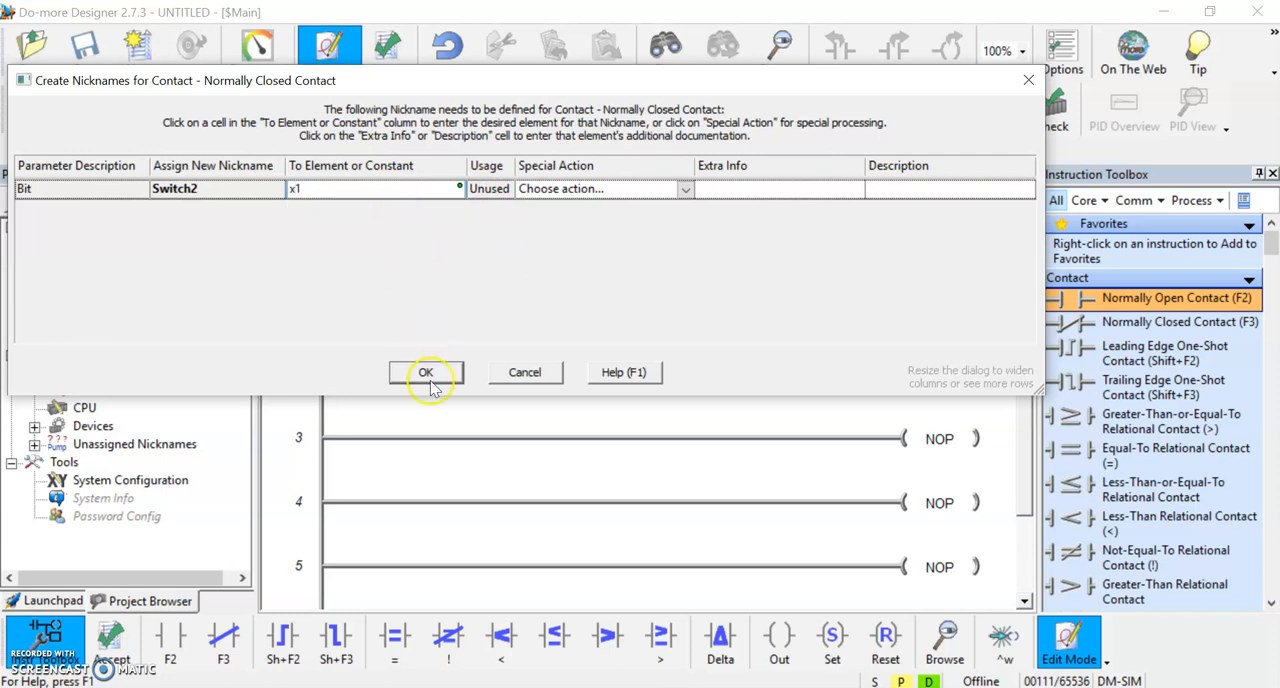
left_click(424, 372)
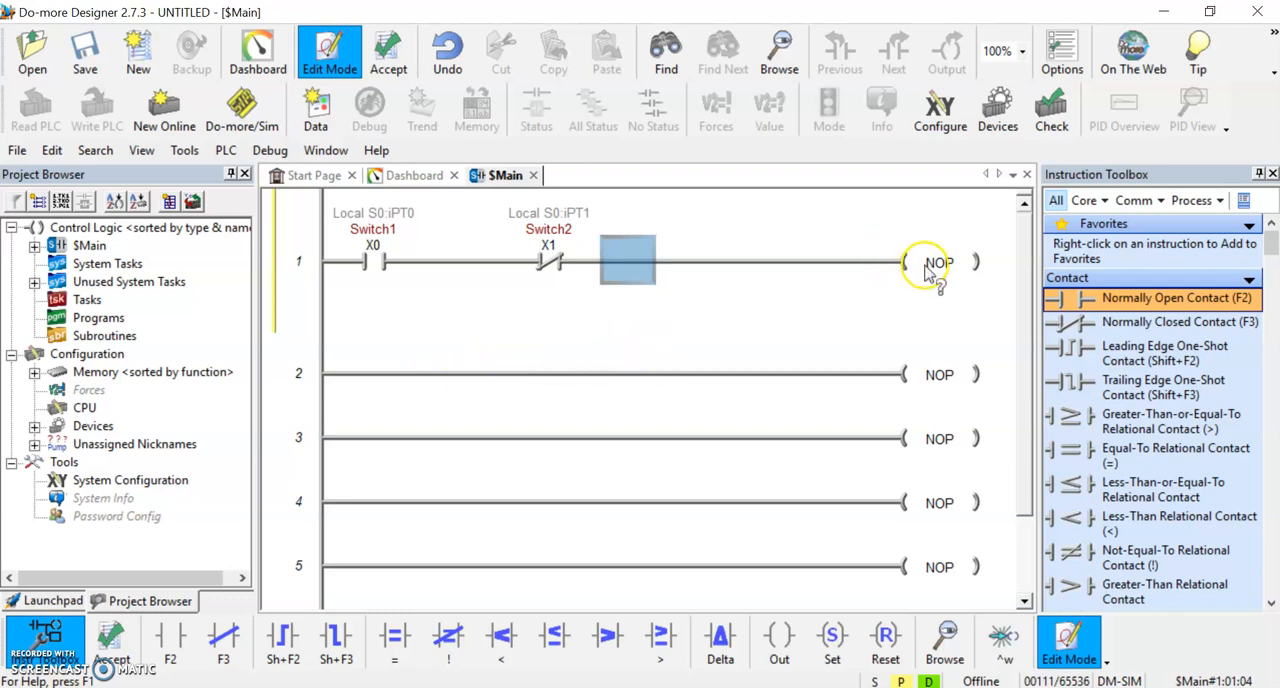
mouse_move(938, 262)
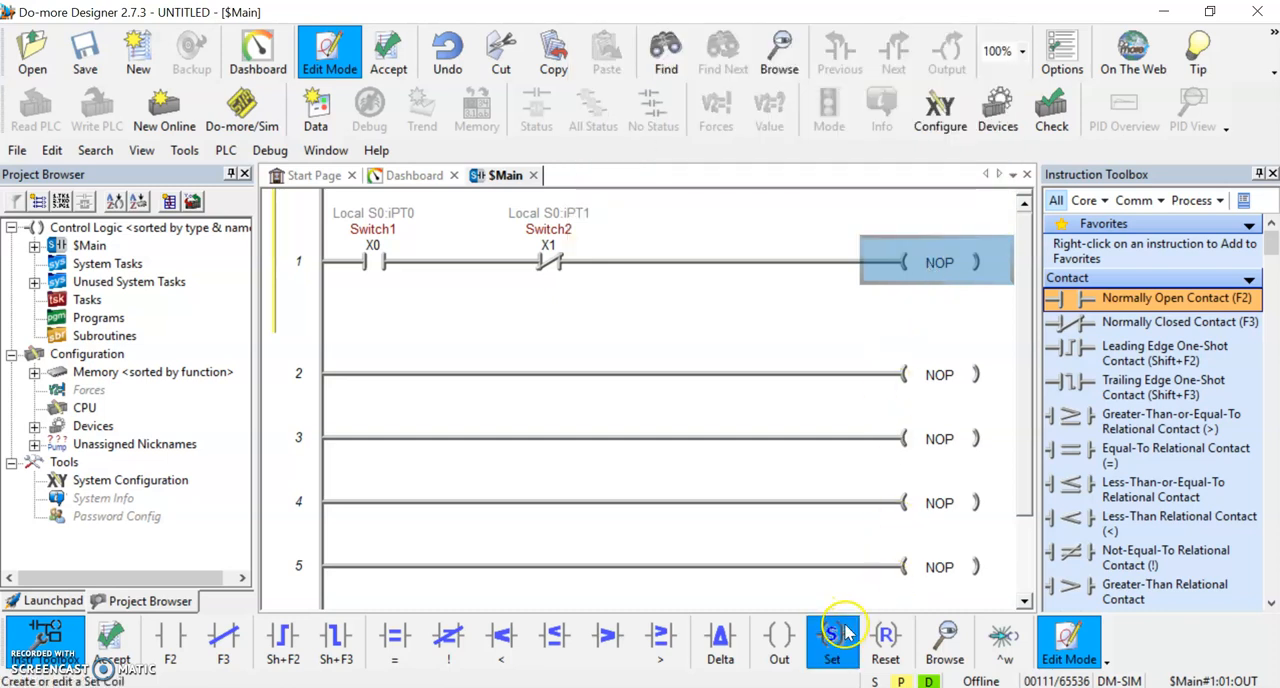
- Replace rung 1's NOP with an output coil nicknamed Lamp1
left_click(778, 640)
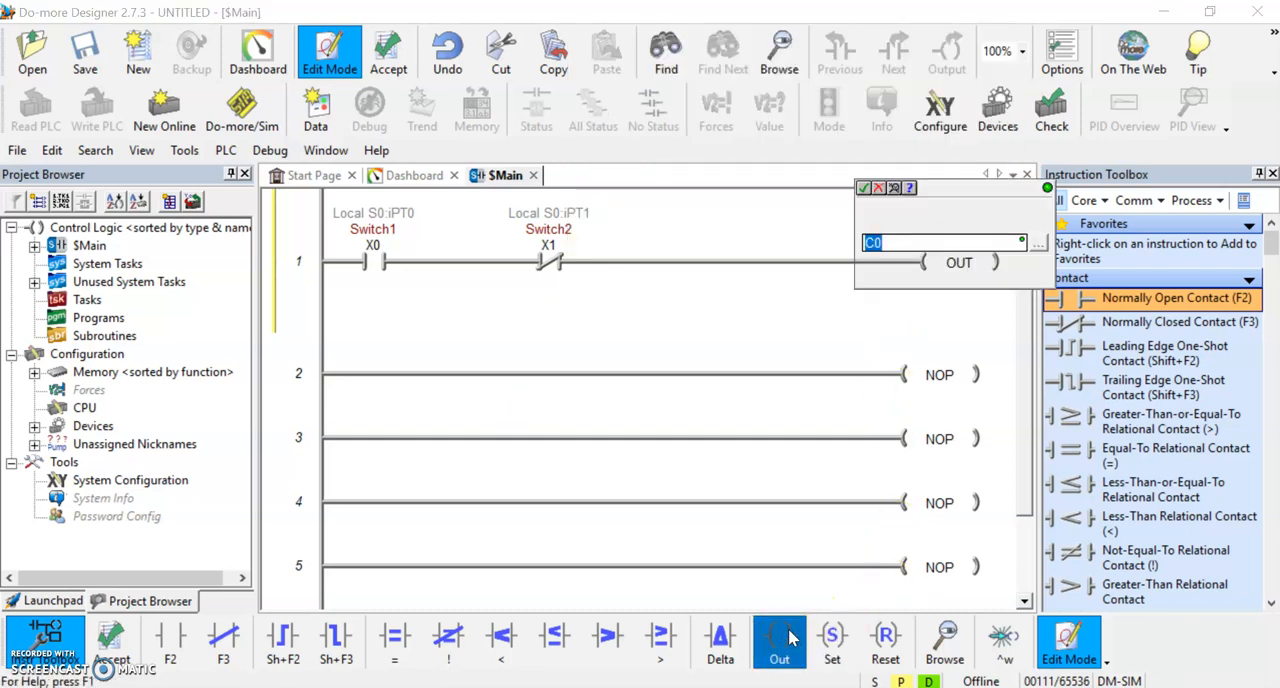
mouse_move(956, 248)
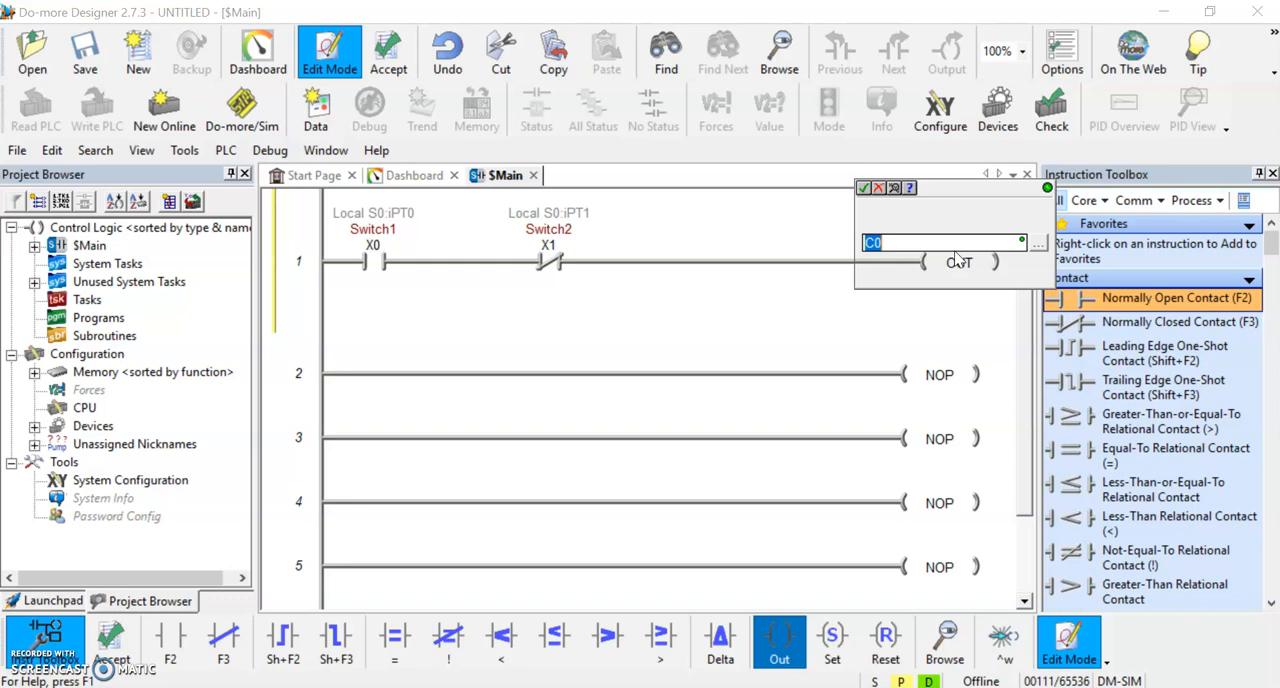
type("LAm")
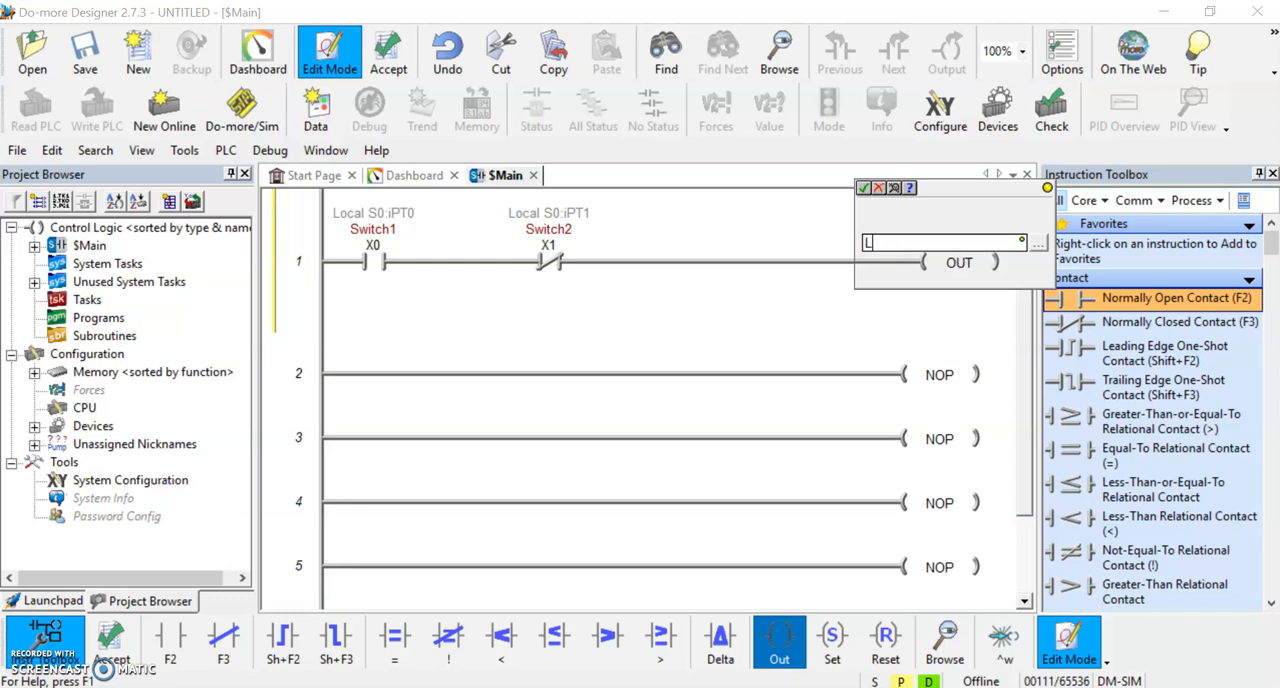
type("Lamp1")
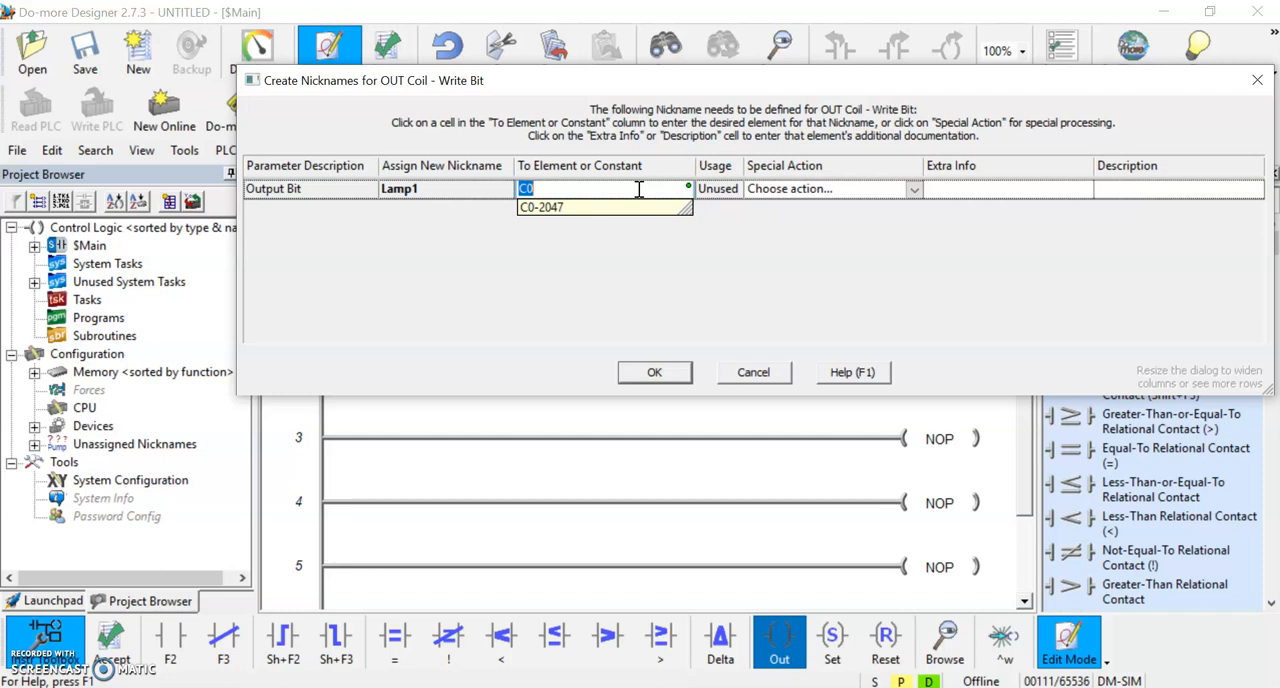
- Assign Lamp1 to output Y0, completing rung 1's coil
type("Y")
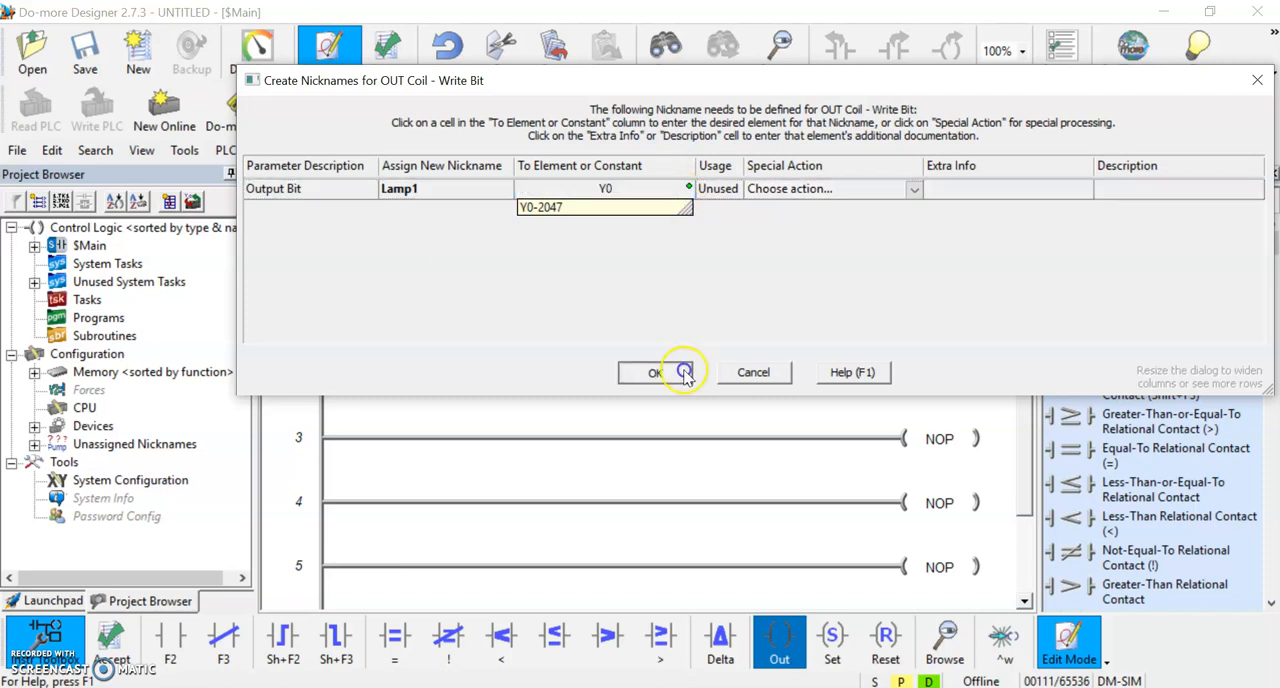
left_click(654, 372)
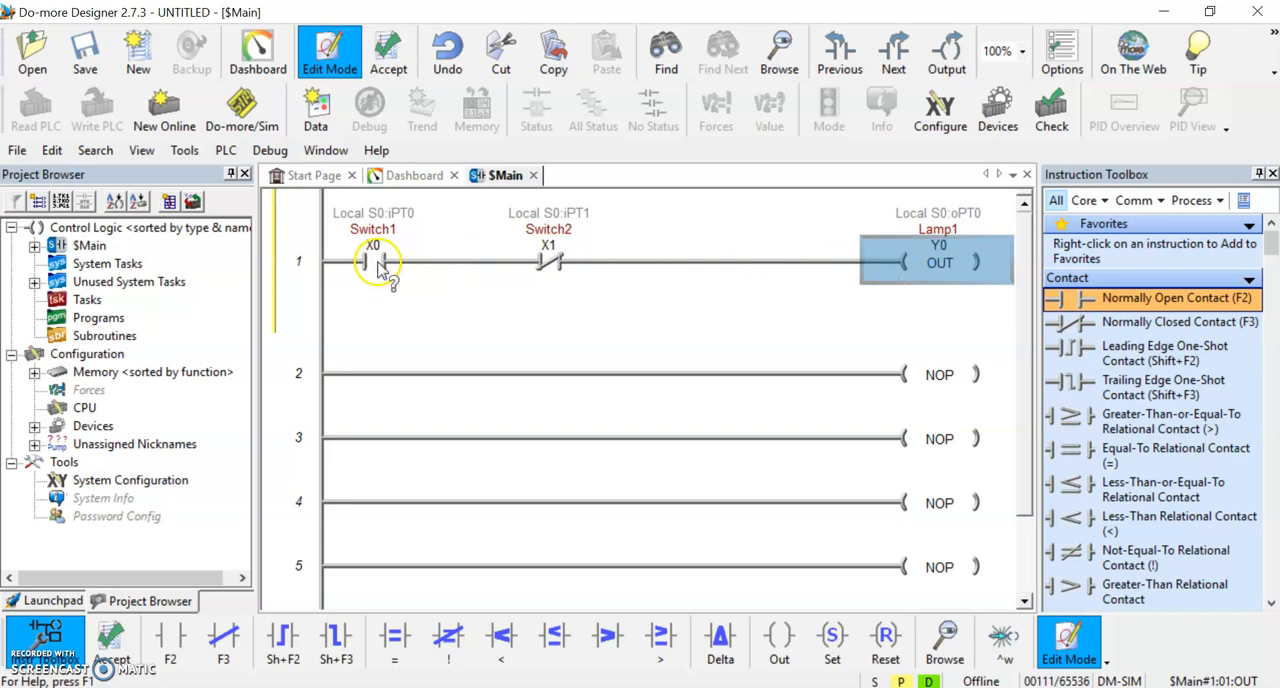
- Select the Switch1 contact on rung 1 to review the finished rung
left_click(372, 262)
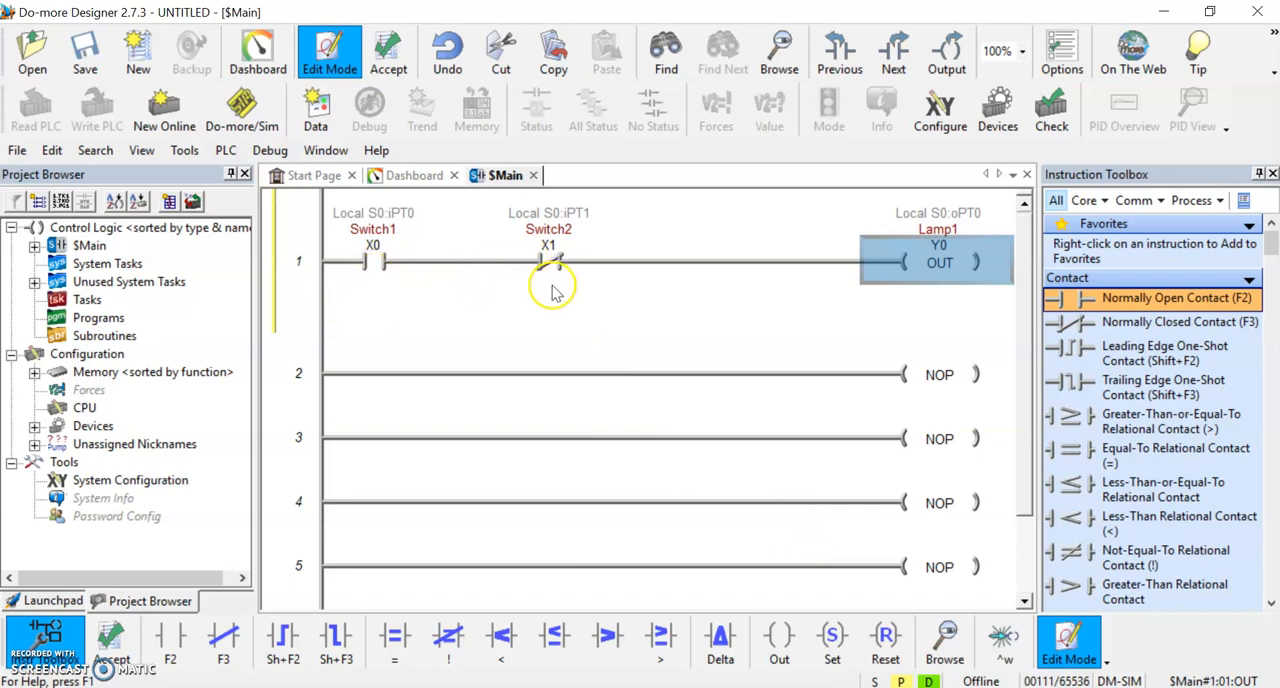
mouse_move(548, 300)
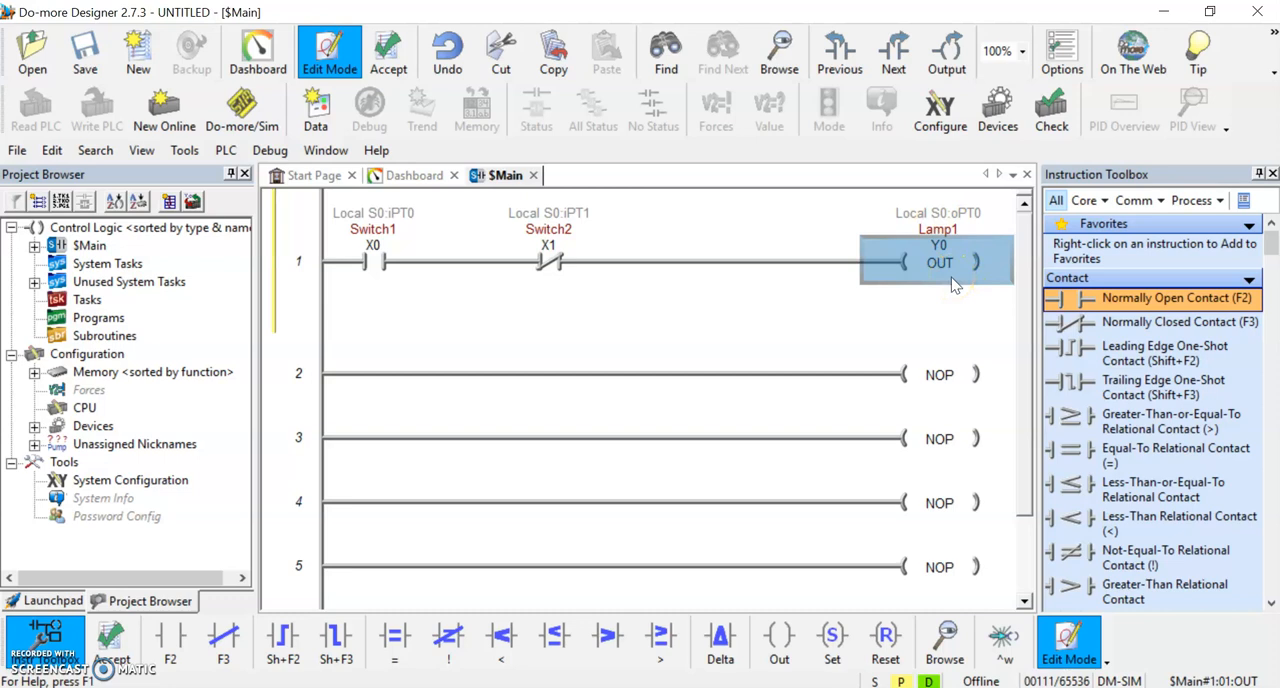
mouse_move(750, 324)
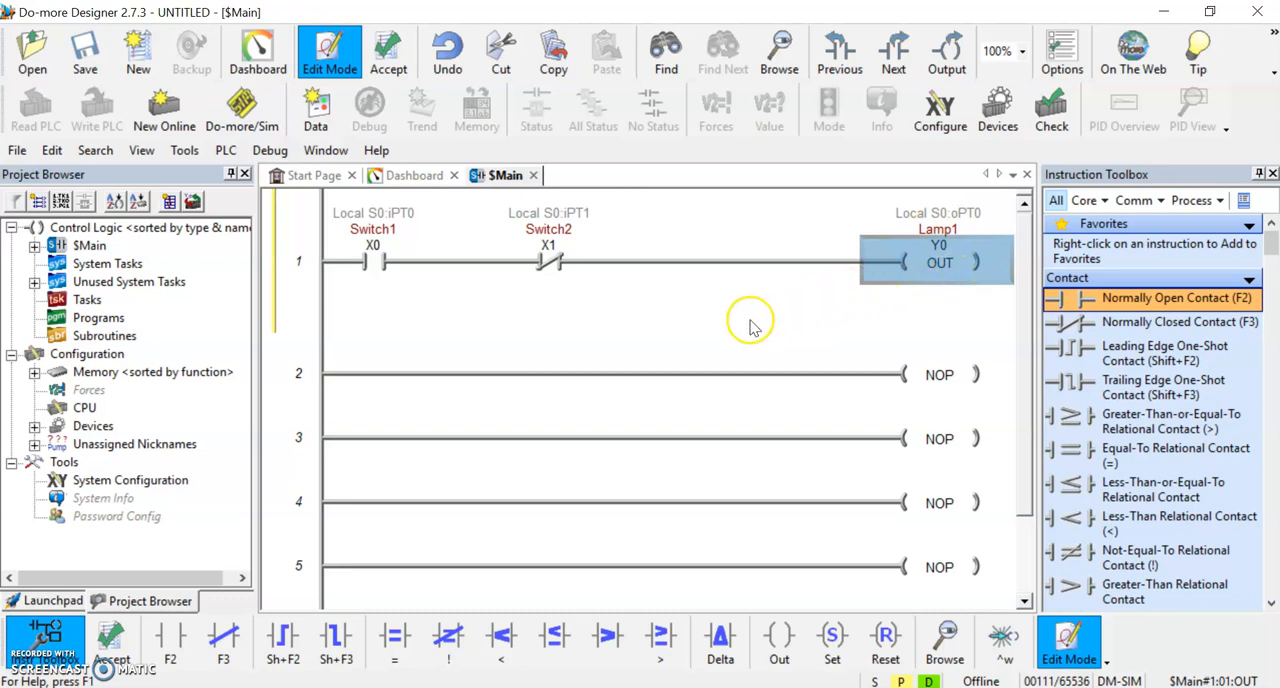
mouse_move(548, 308)
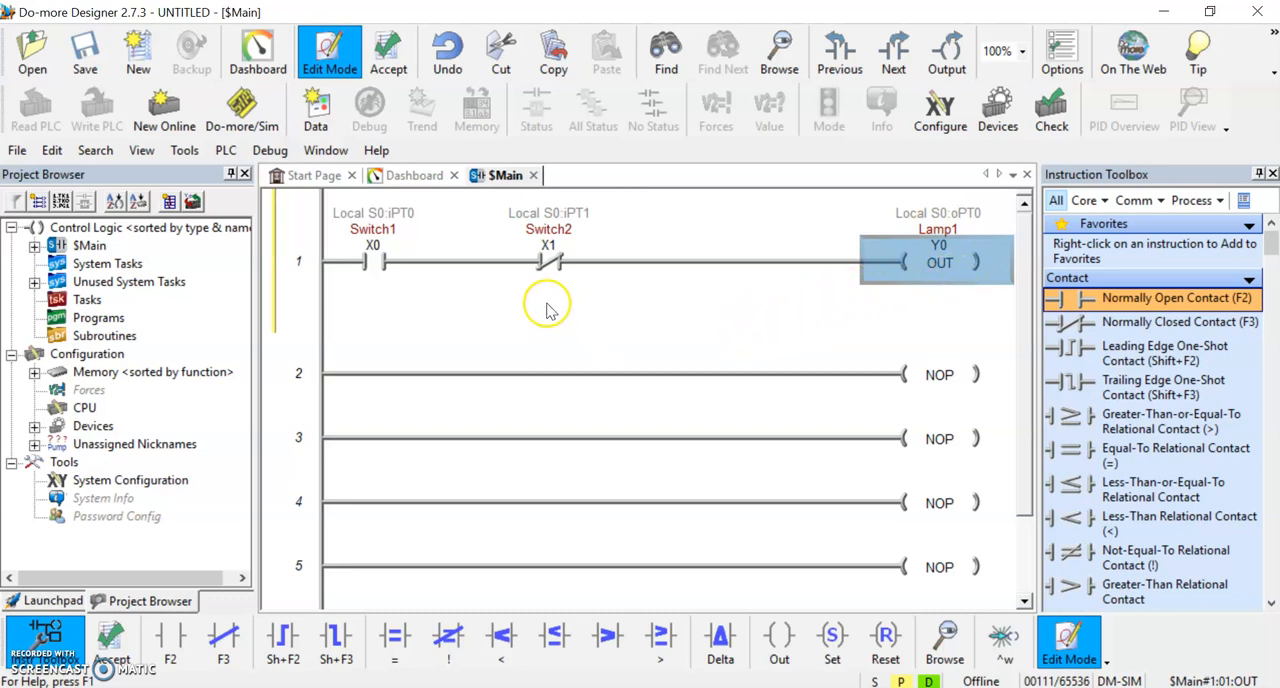
- Add a normally open contact Switch3 on X2 in the branch beneath Switch2
left_click(544, 300)
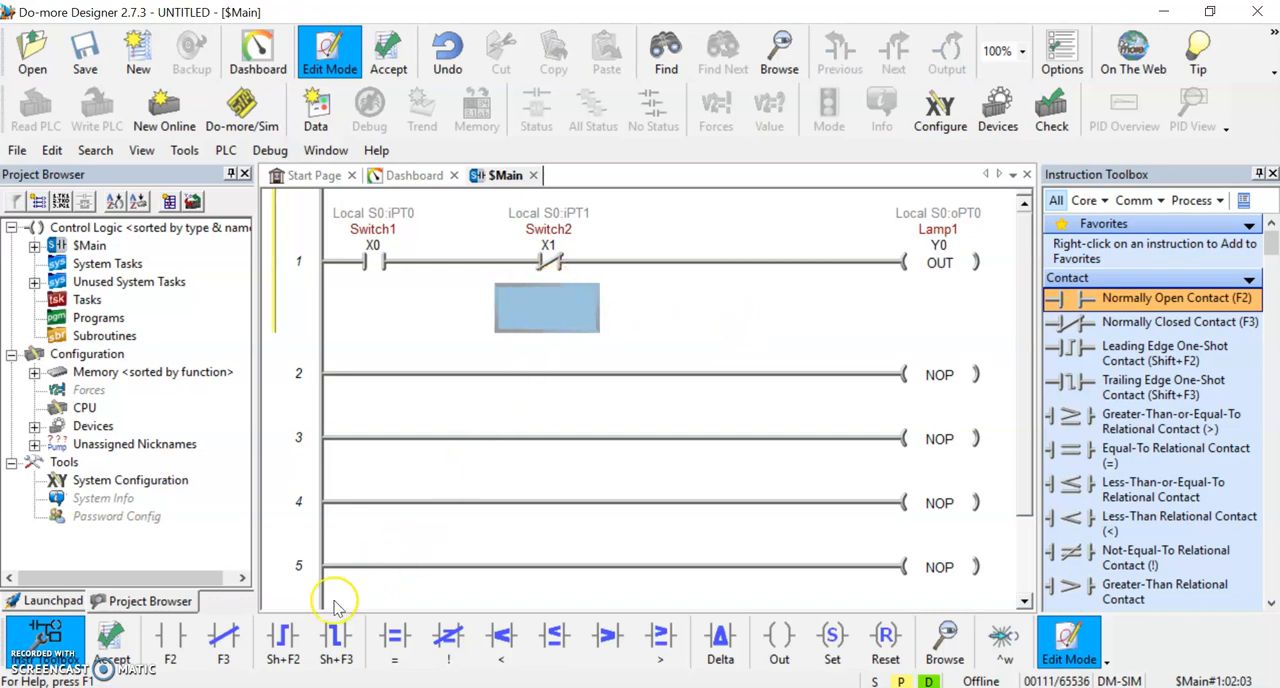
mouse_move(216, 610)
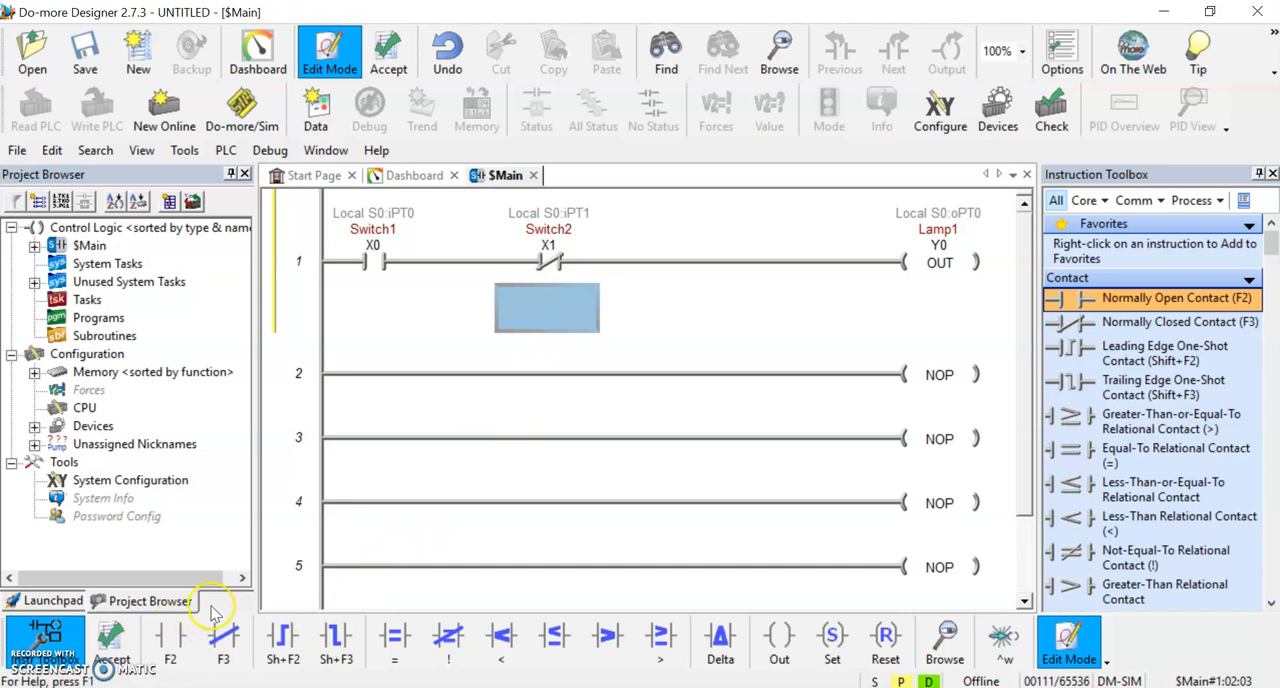
double_click(548, 308)
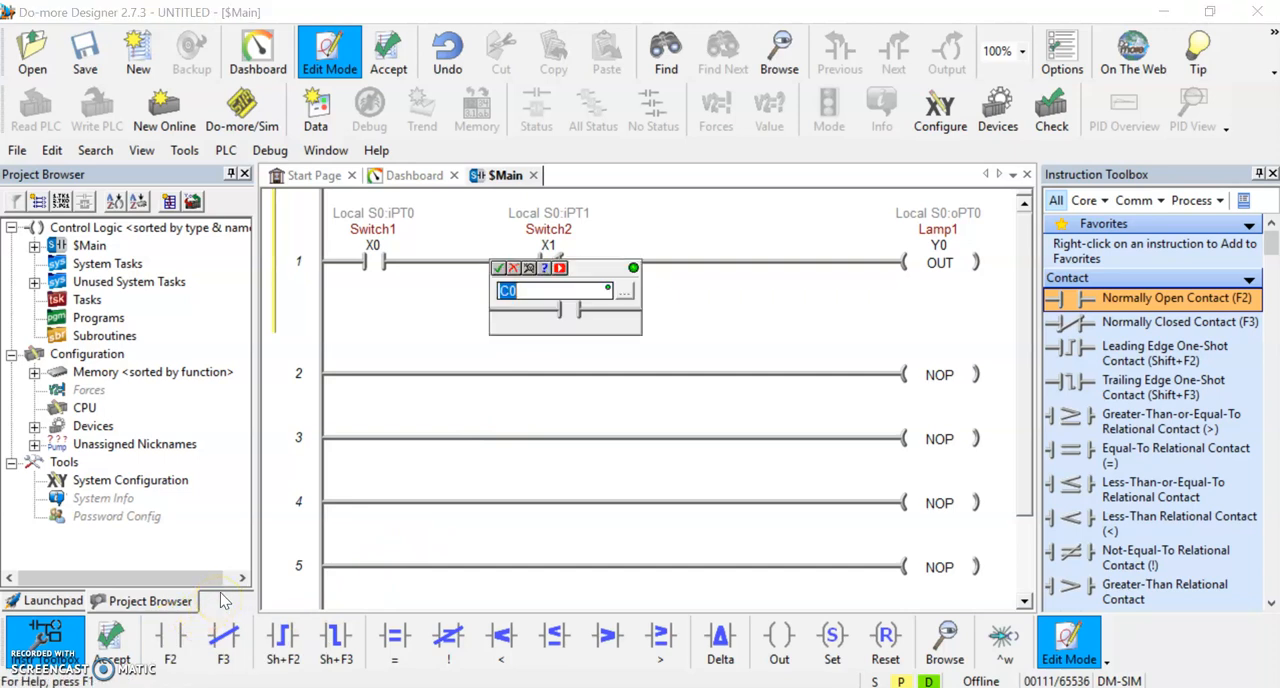
type("Sw")
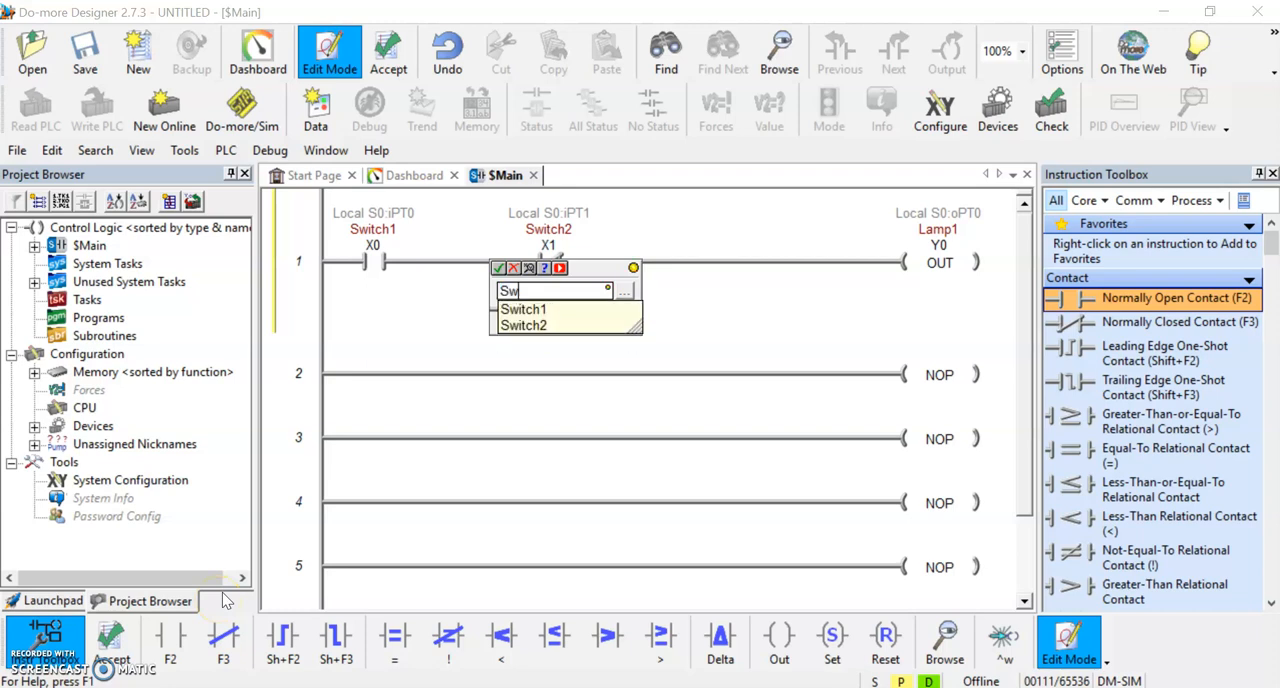
type("Switch3")
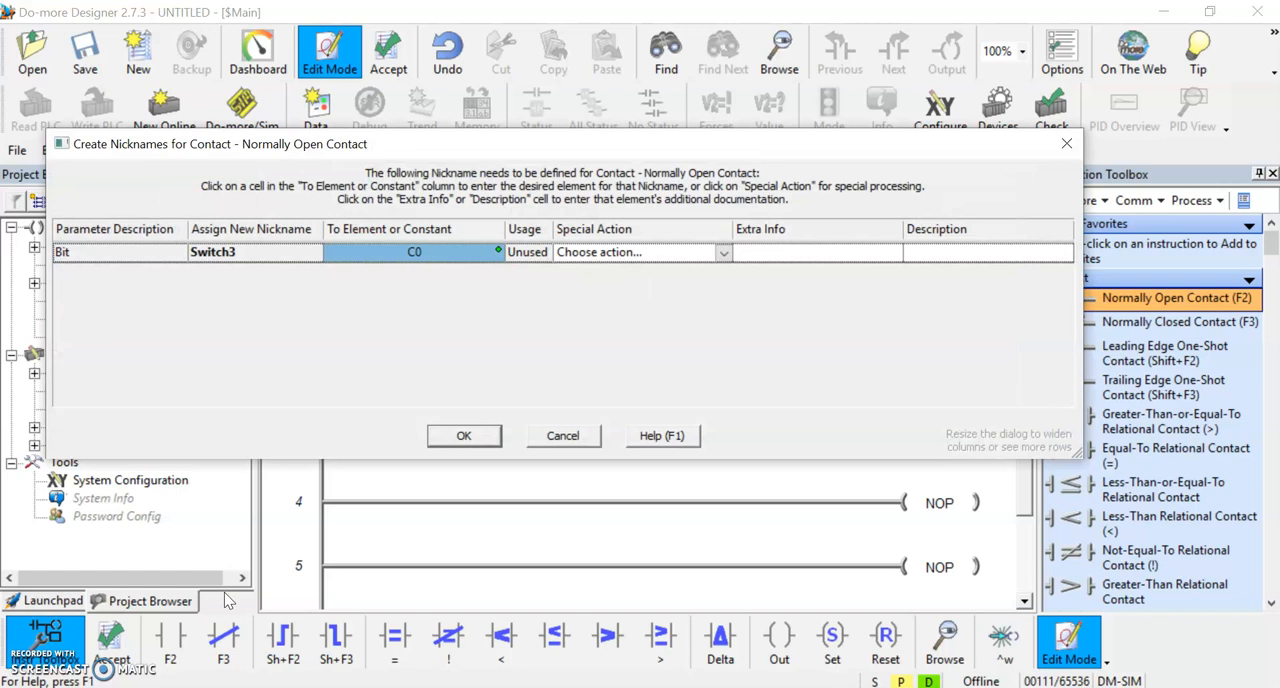
left_click(414, 252)
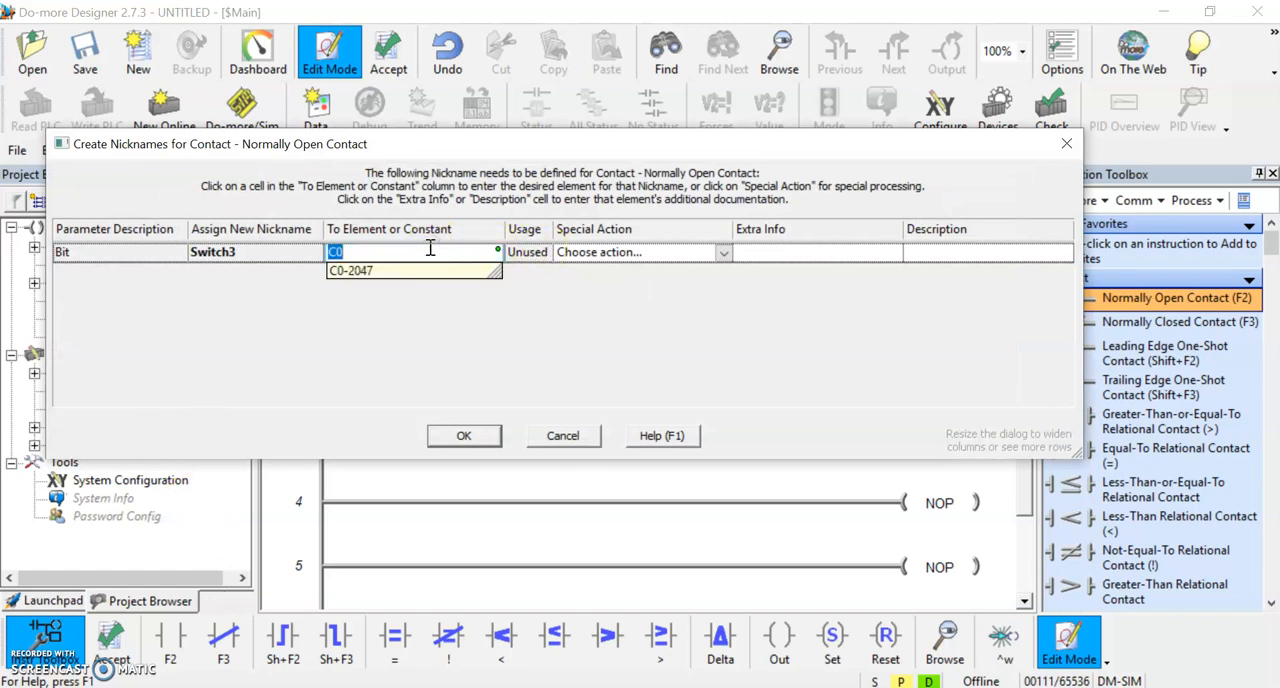
type("X")
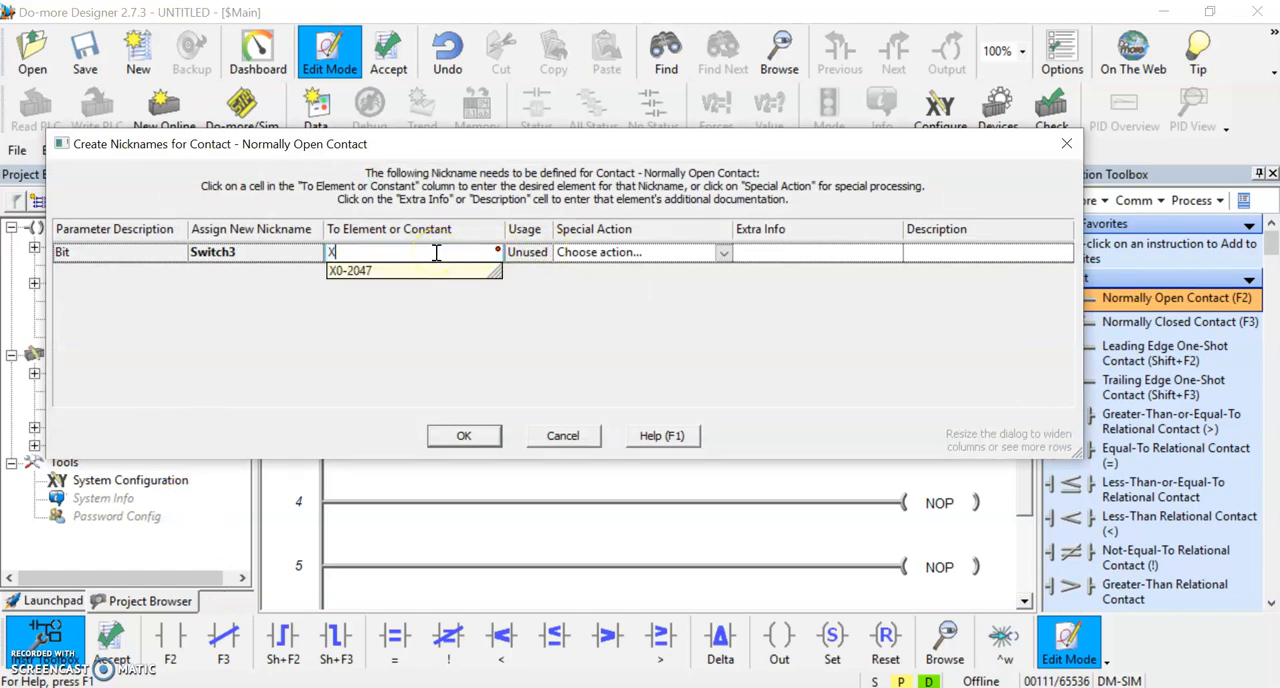
left_click(464, 436)
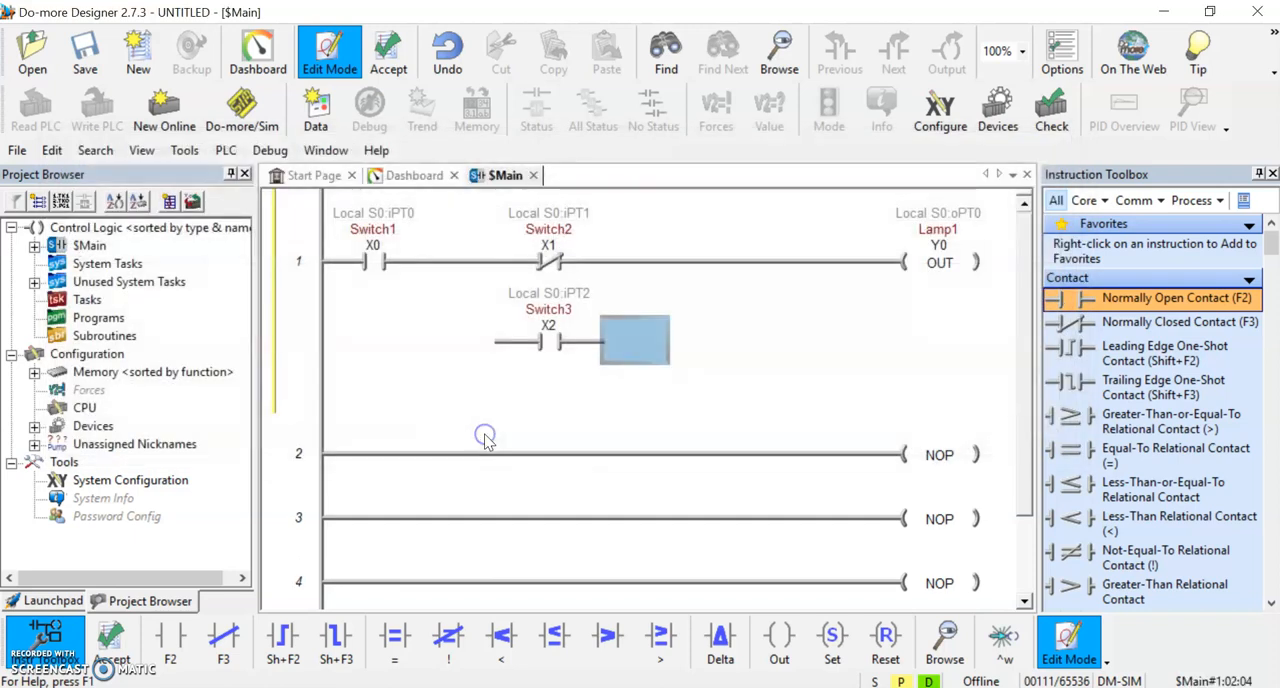
mouse_move(680, 476)
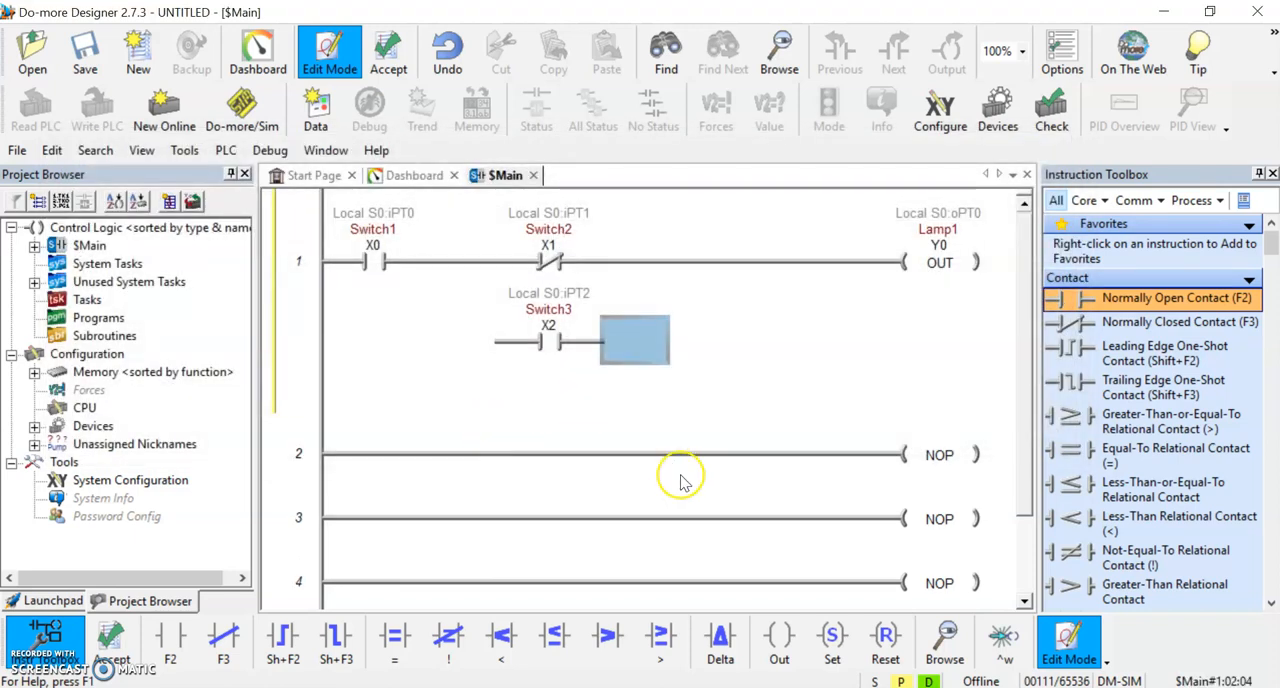
mouse_move(358, 258)
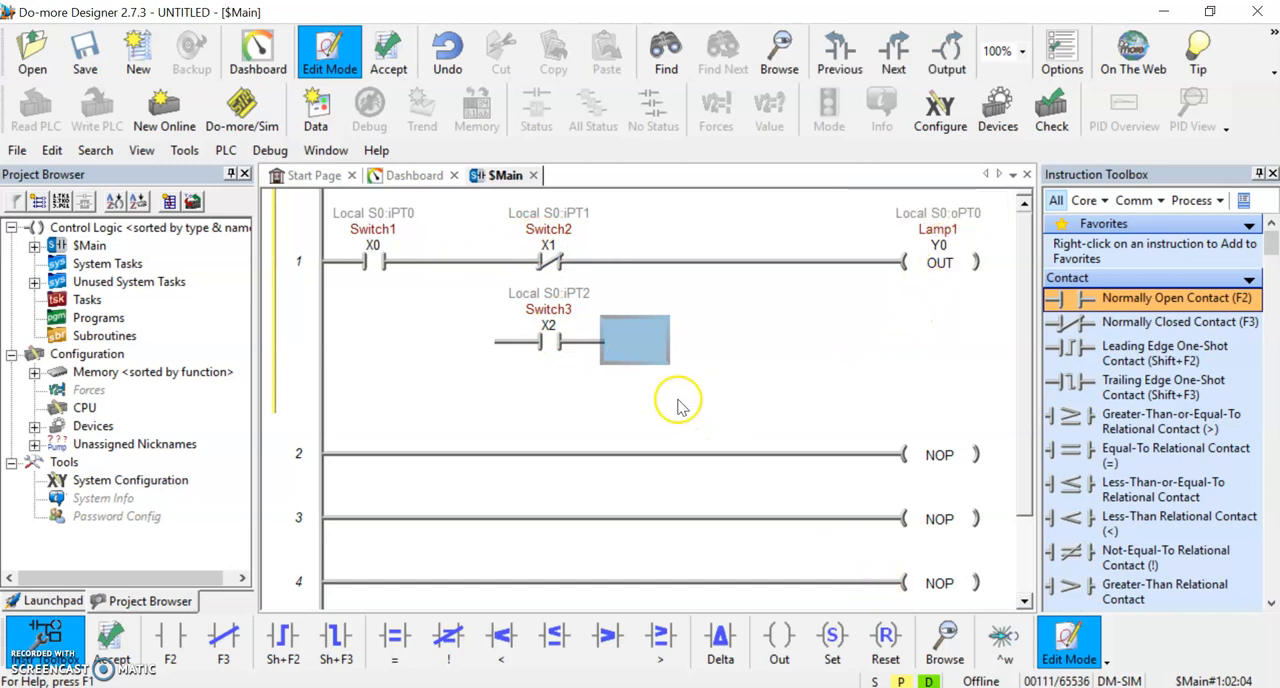
mouse_move(492, 270)
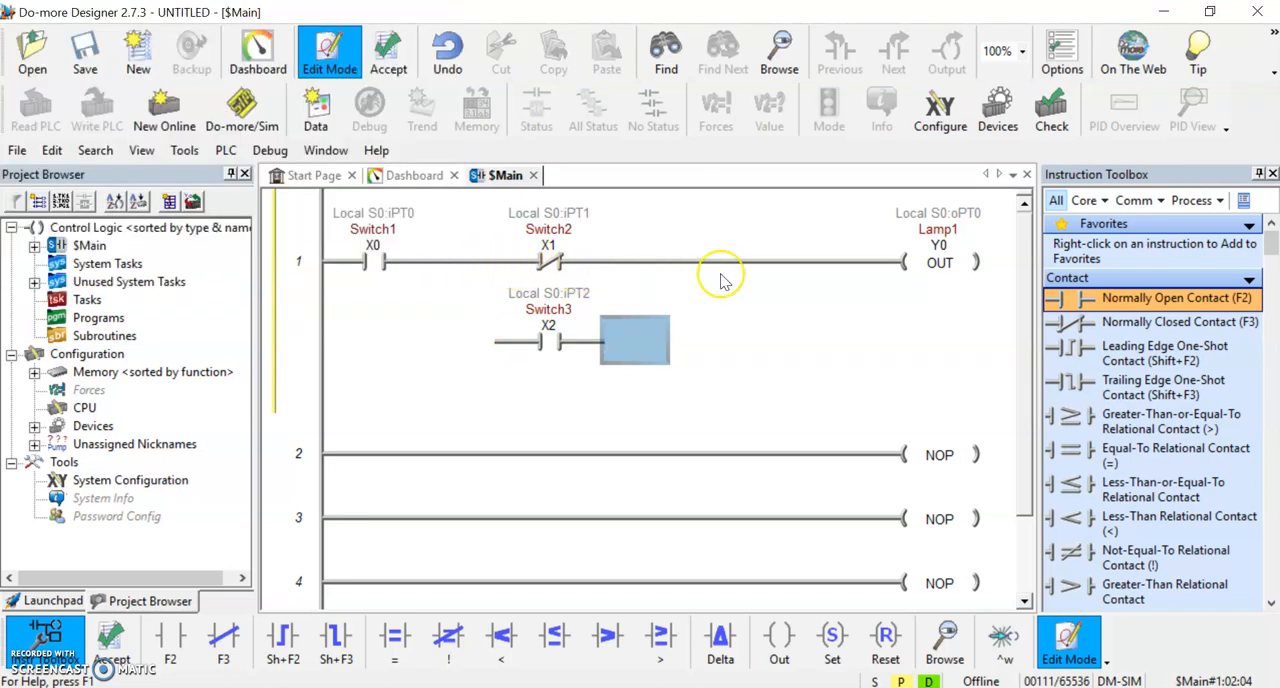
mouse_move(978, 488)
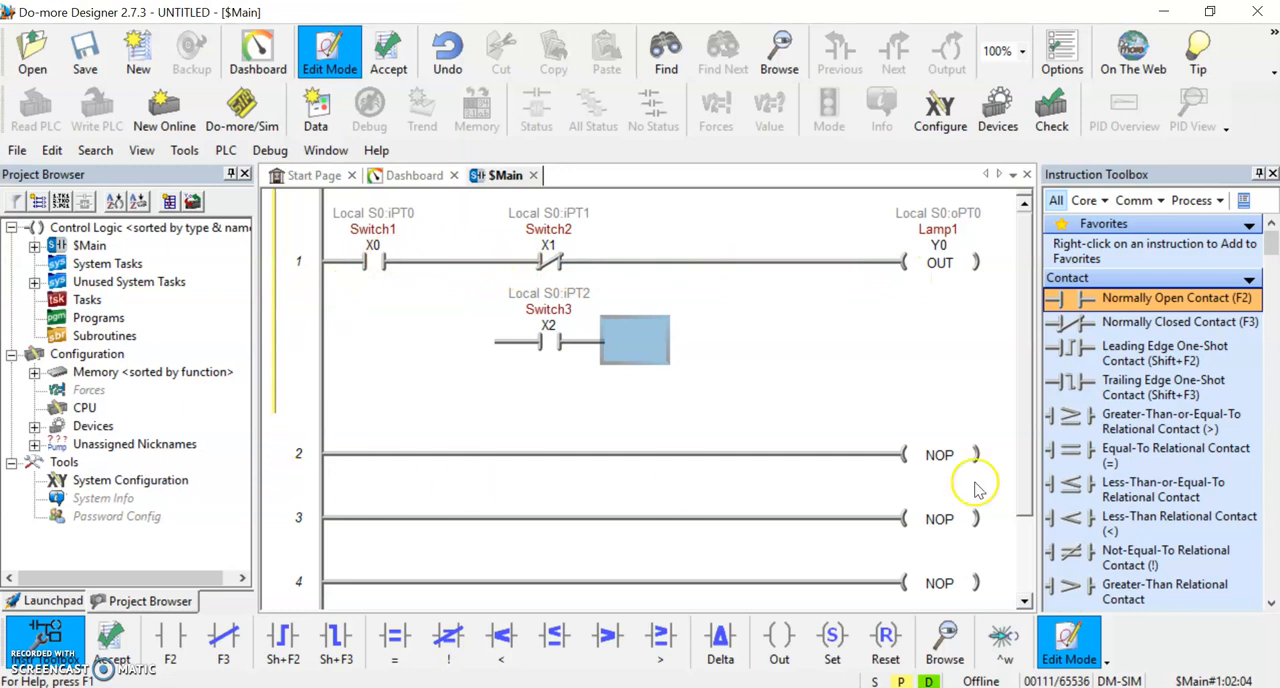
mouse_move(344, 288)
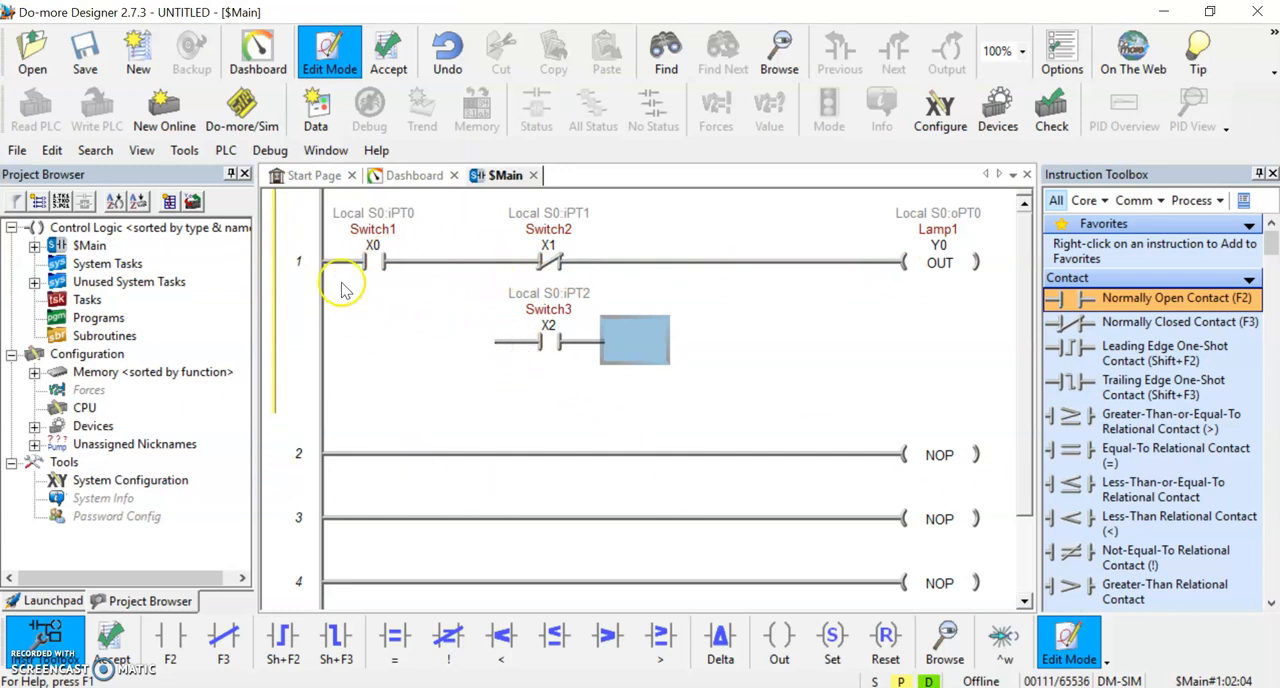
mouse_move(590, 384)
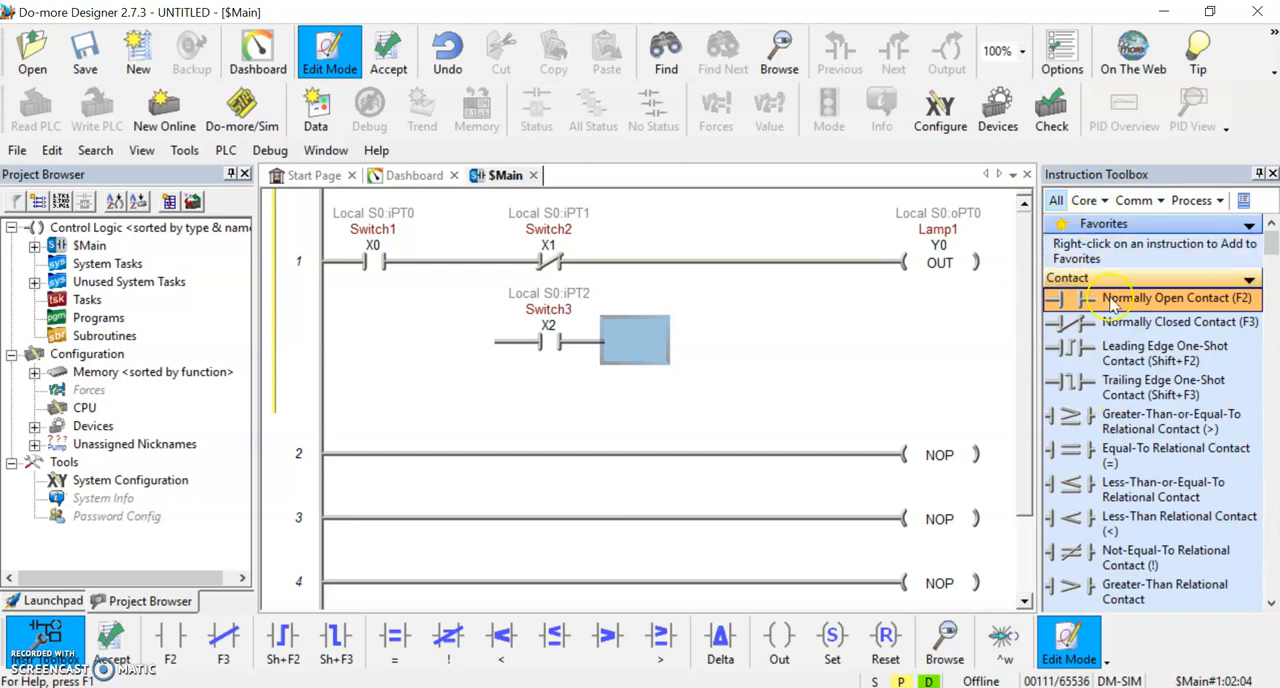
- Wire the Switch3 branch up into rung 1 in parallel with Switch2
scroll("down", 3)
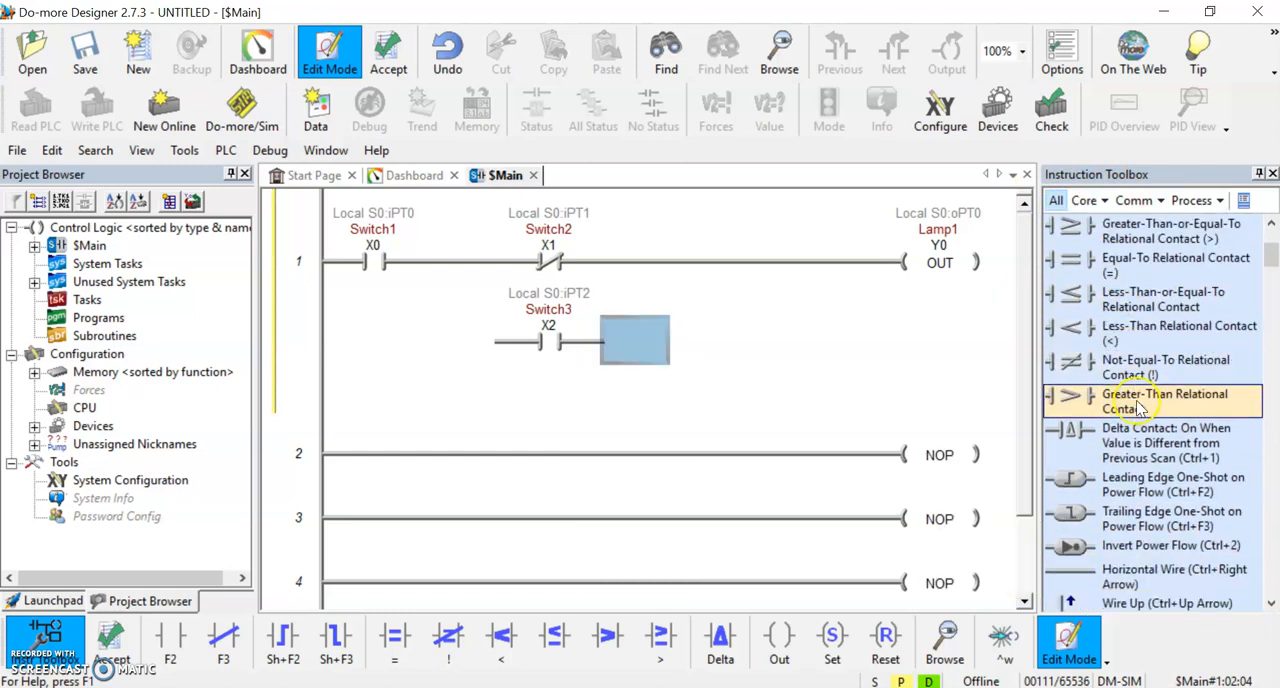
scroll("down", 3)
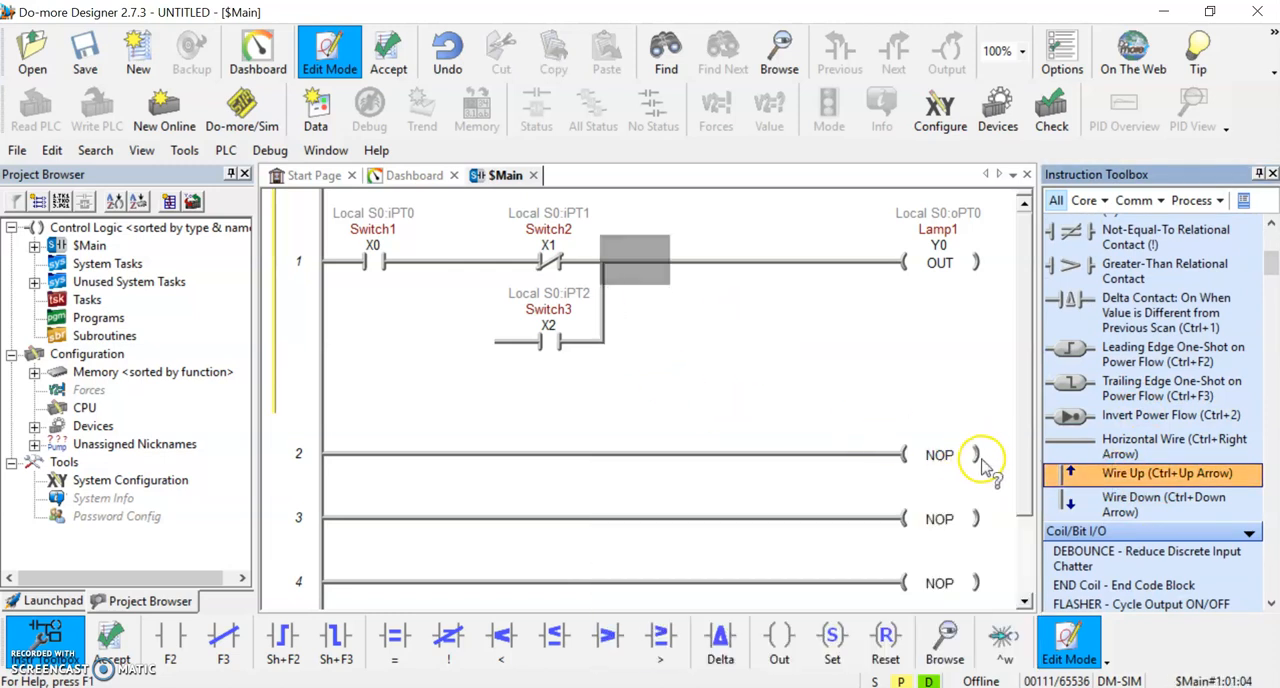
left_click(548, 340)
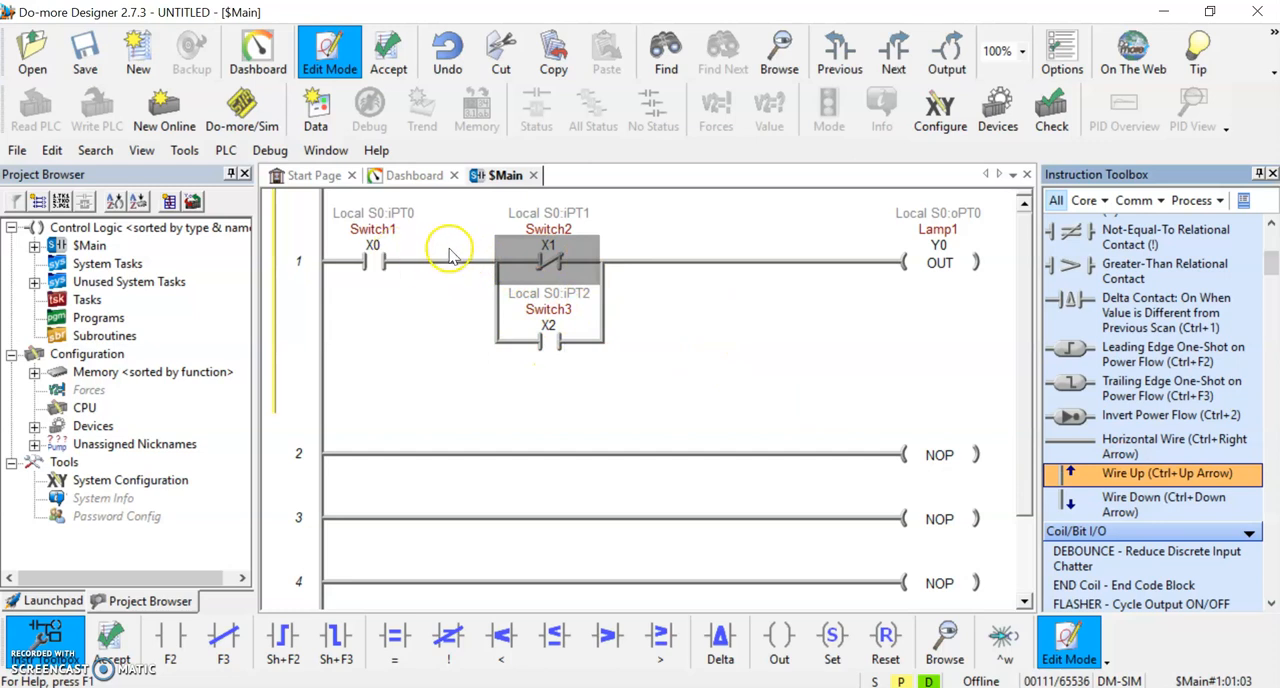
mouse_move(340, 264)
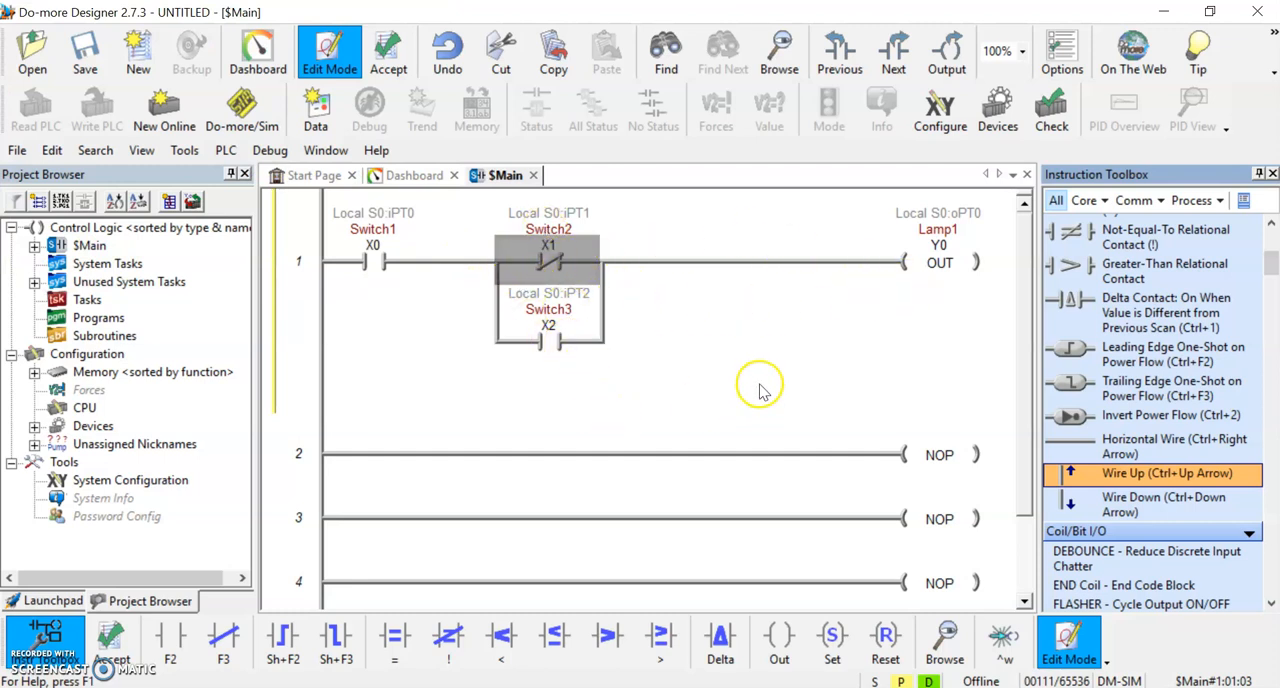
mouse_move(944, 264)
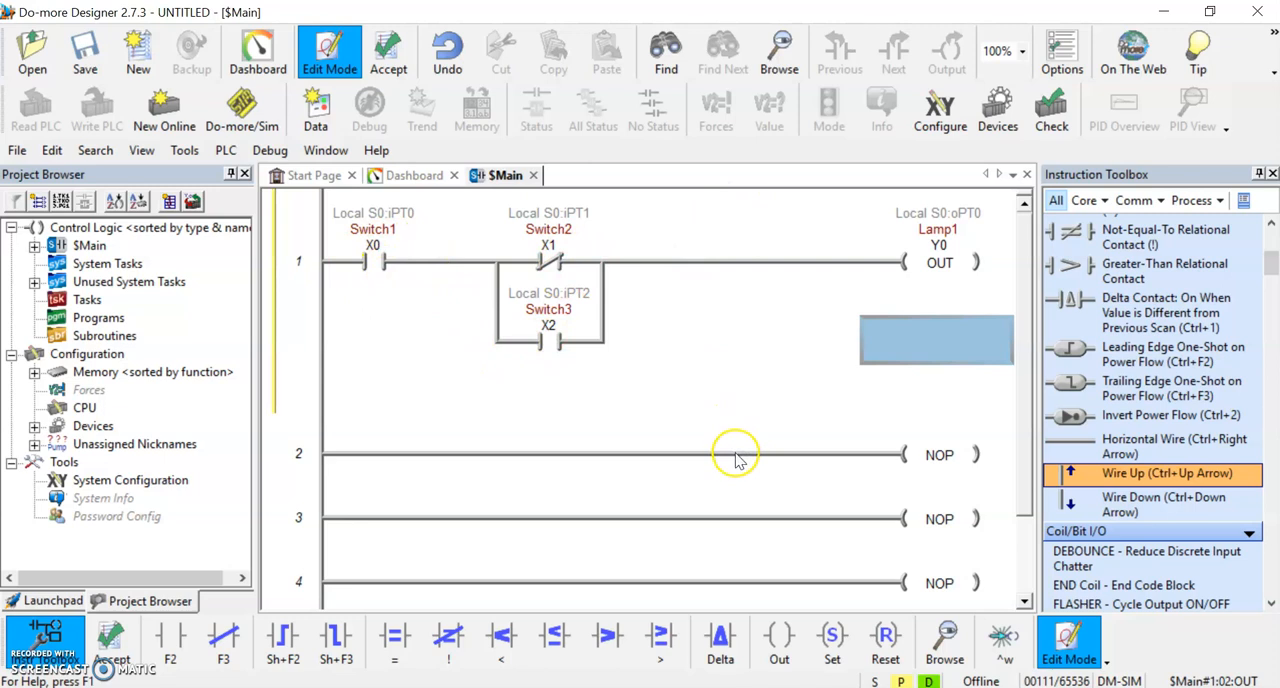
mouse_move(568, 436)
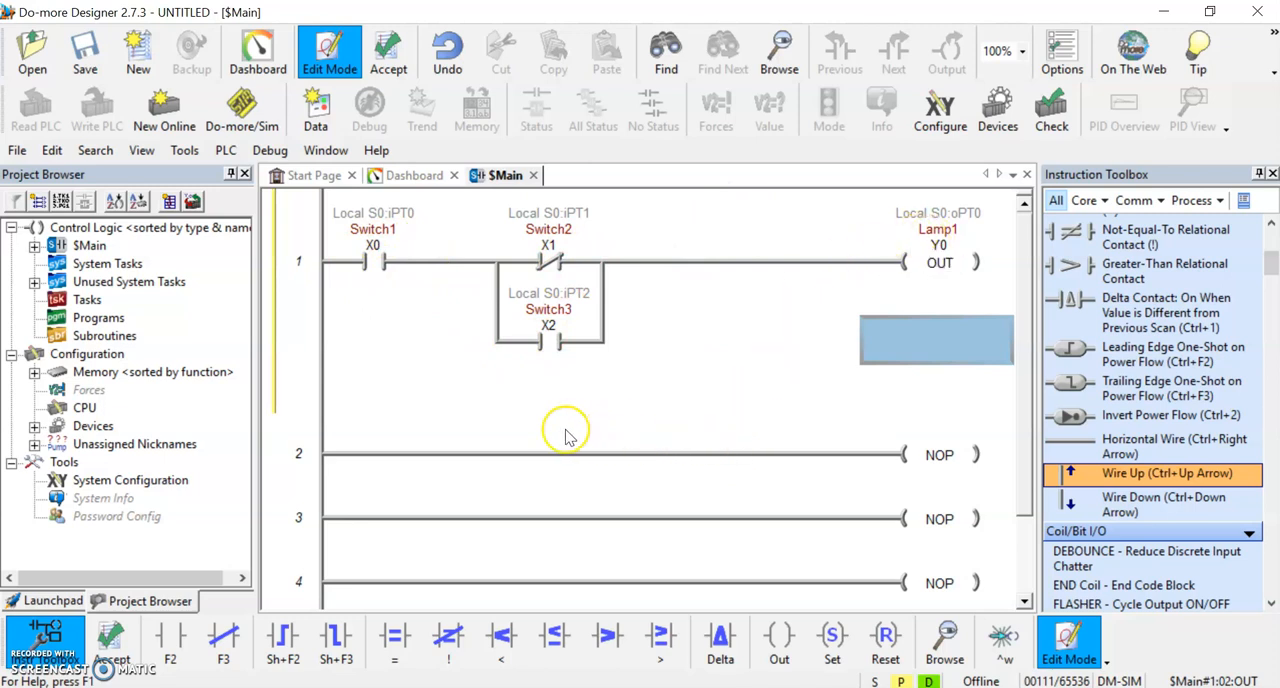
mouse_move(568, 382)
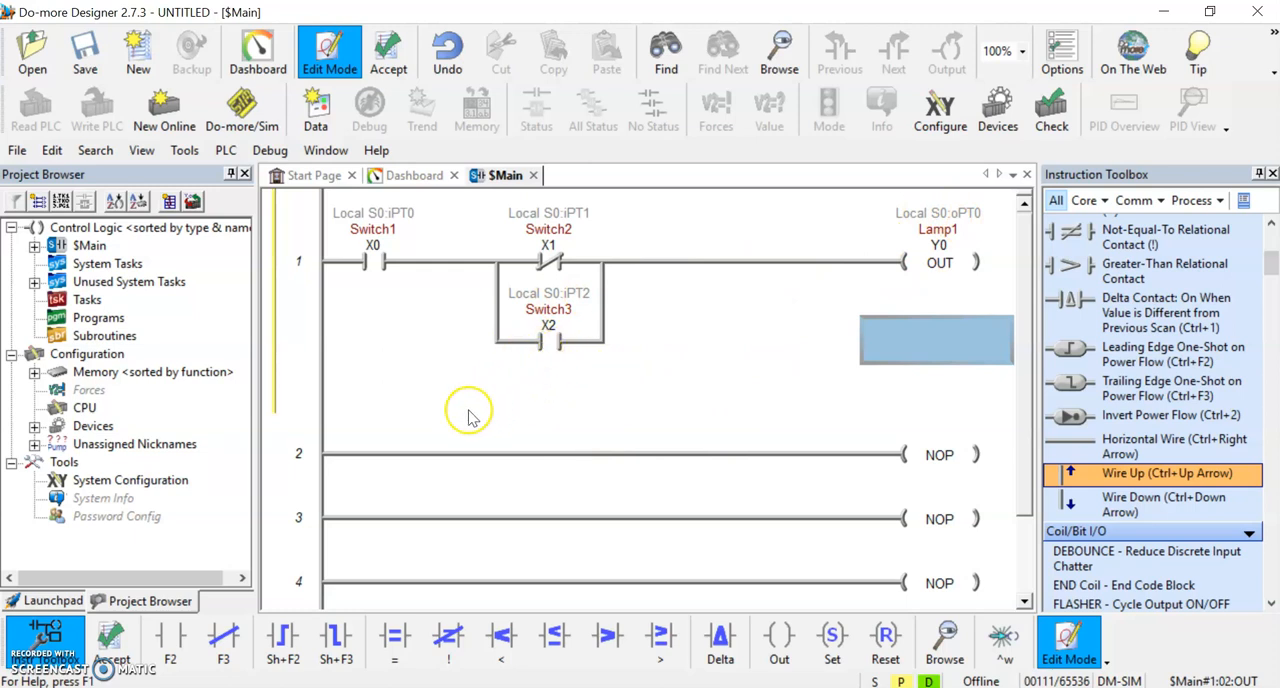
mouse_move(388, 458)
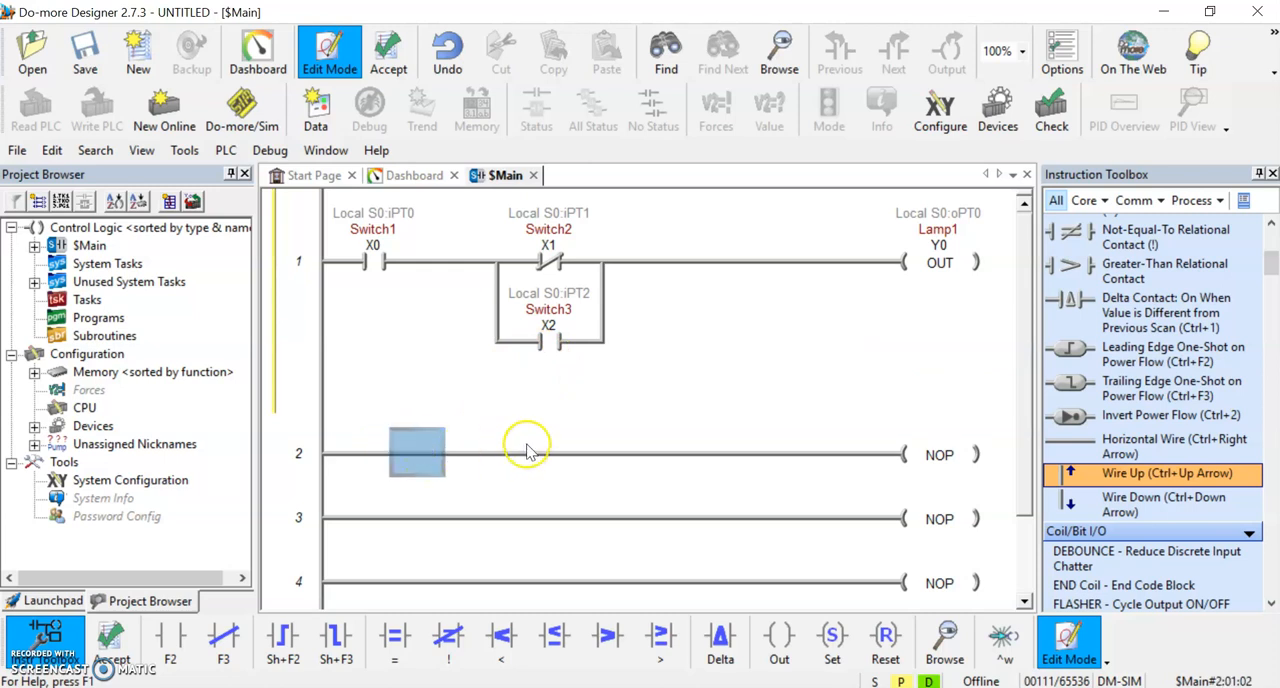
mouse_move(540, 448)
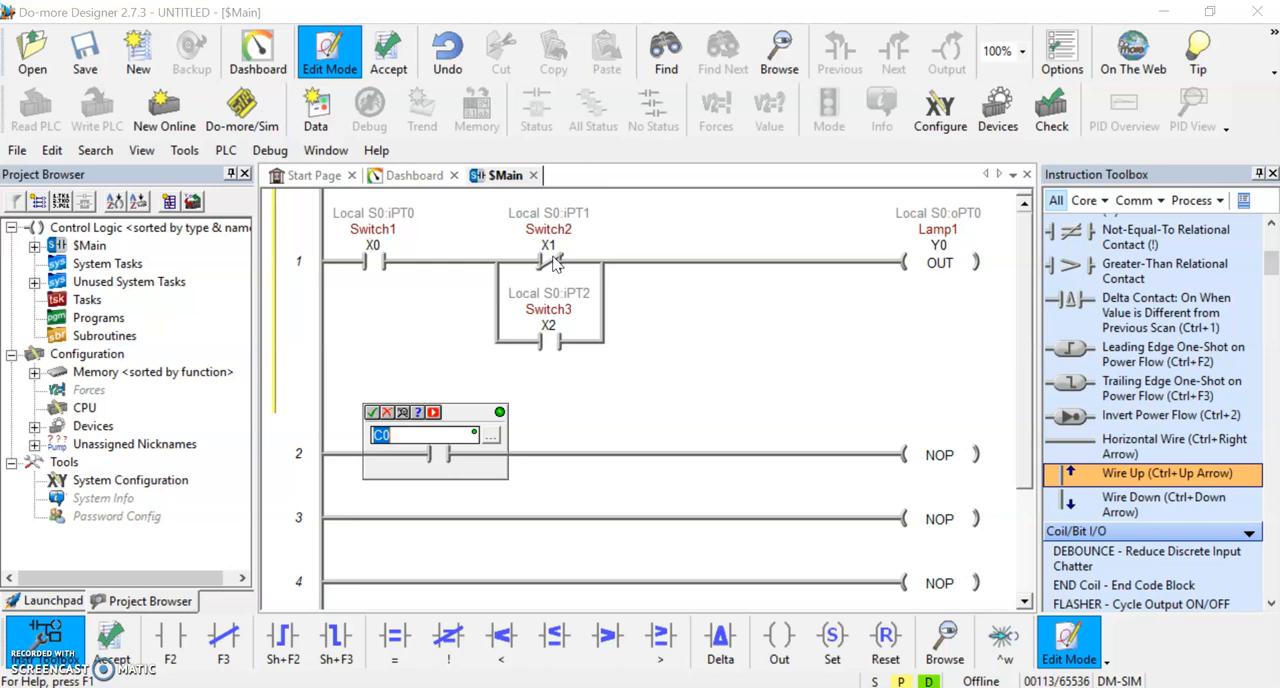
- Begin rung 2 with a normally open contact referencing Lamp1 (Y0)
left_click(548, 262)
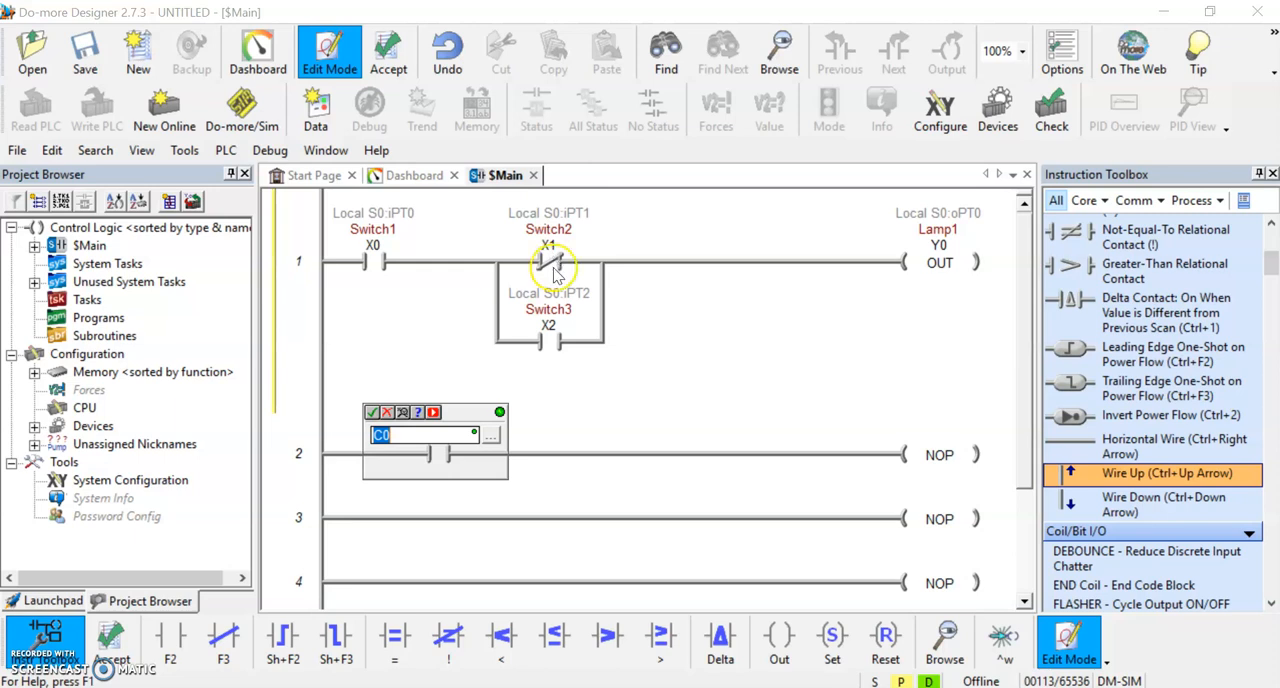
mouse_move(450, 460)
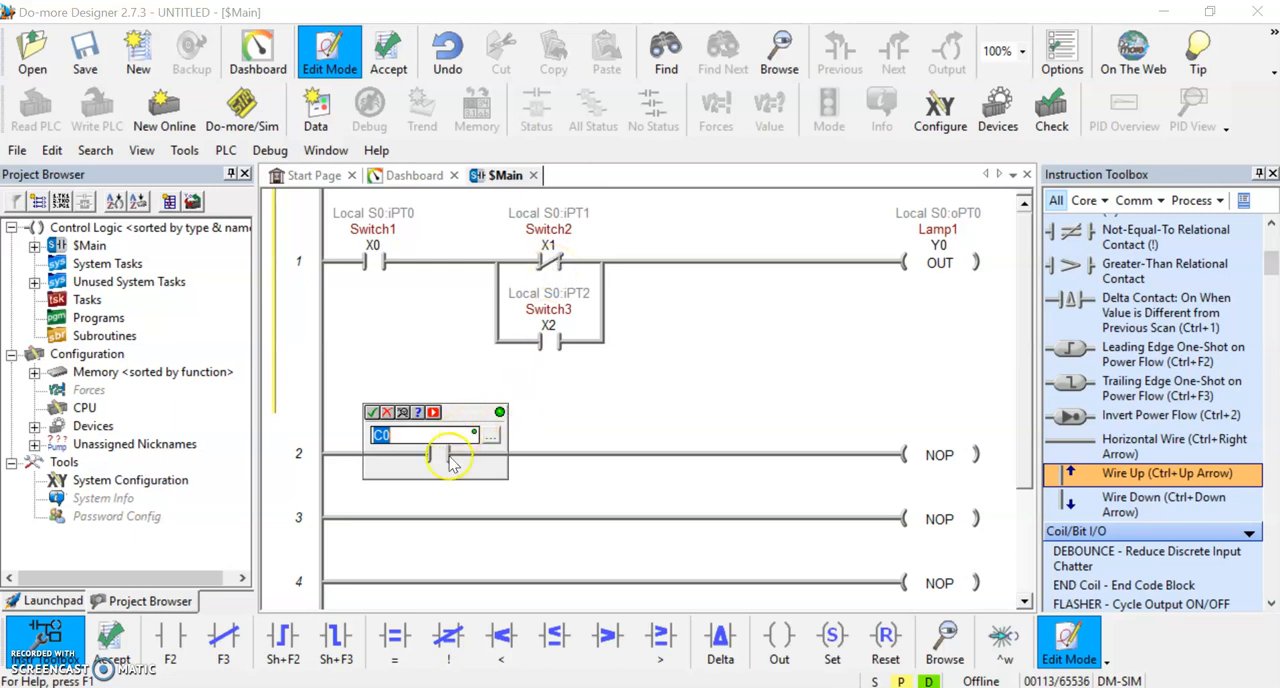
mouse_move(610, 330)
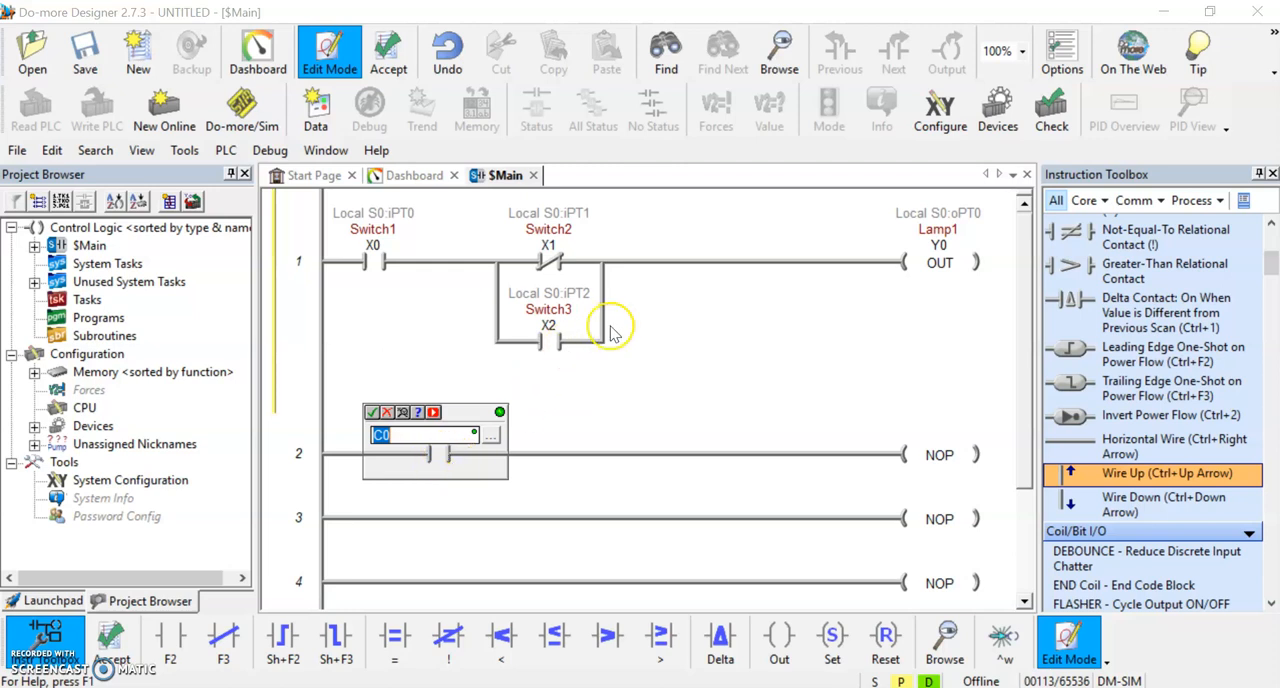
mouse_move(392, 472)
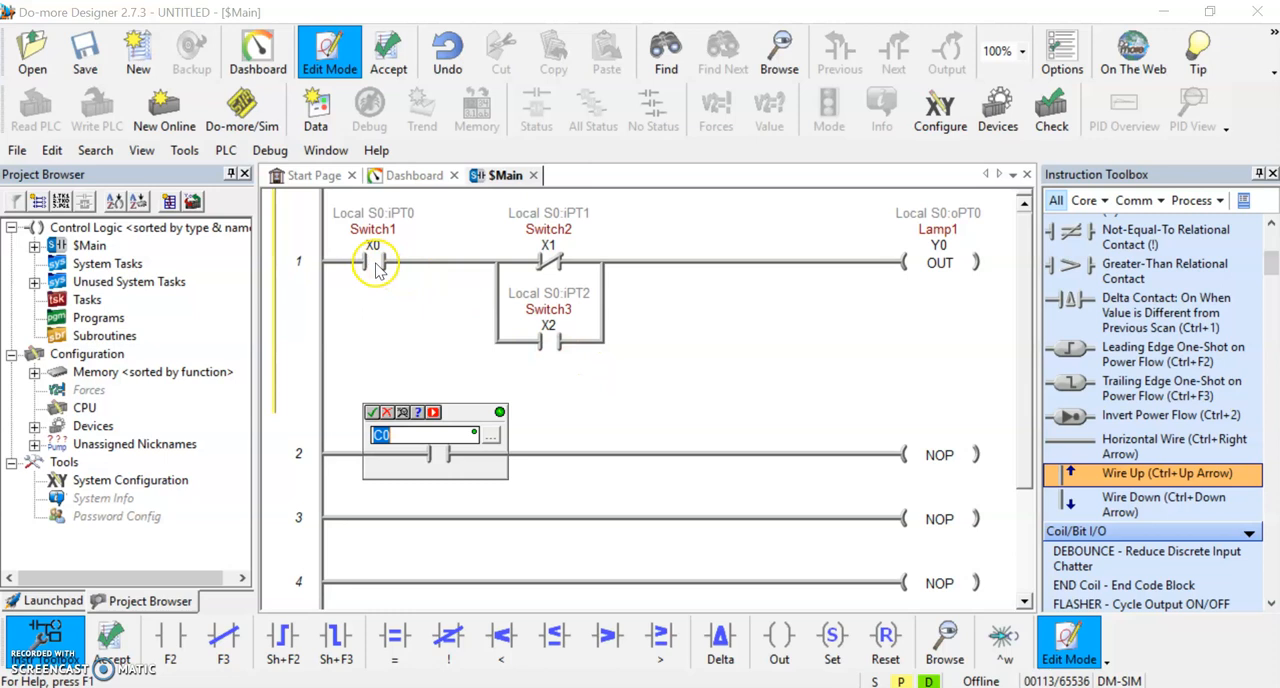
mouse_move(548, 340)
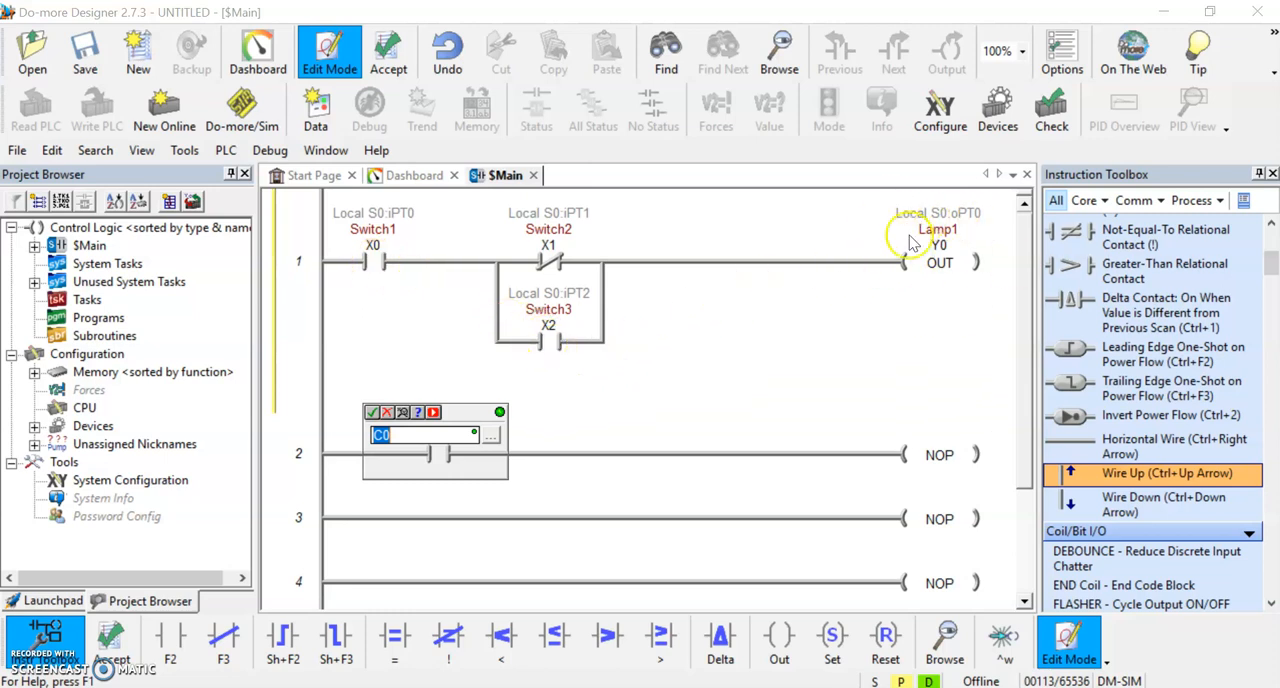
mouse_move(920, 272)
type("L")
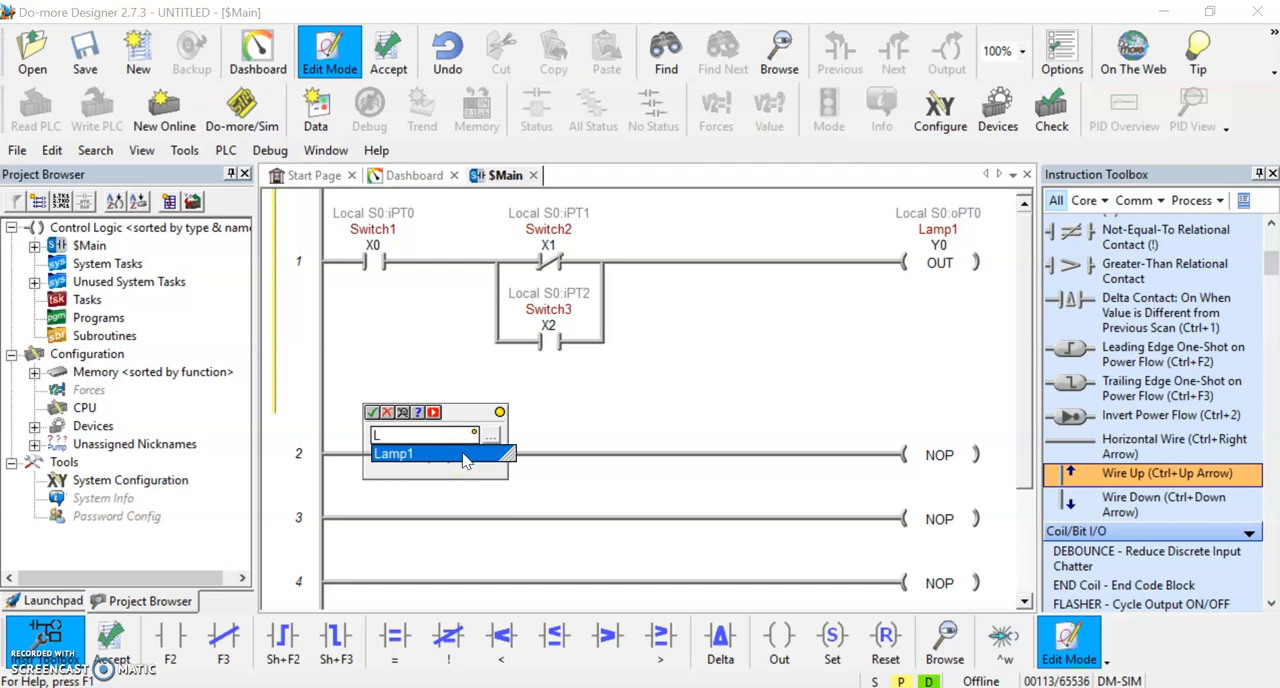
left_click(398, 452)
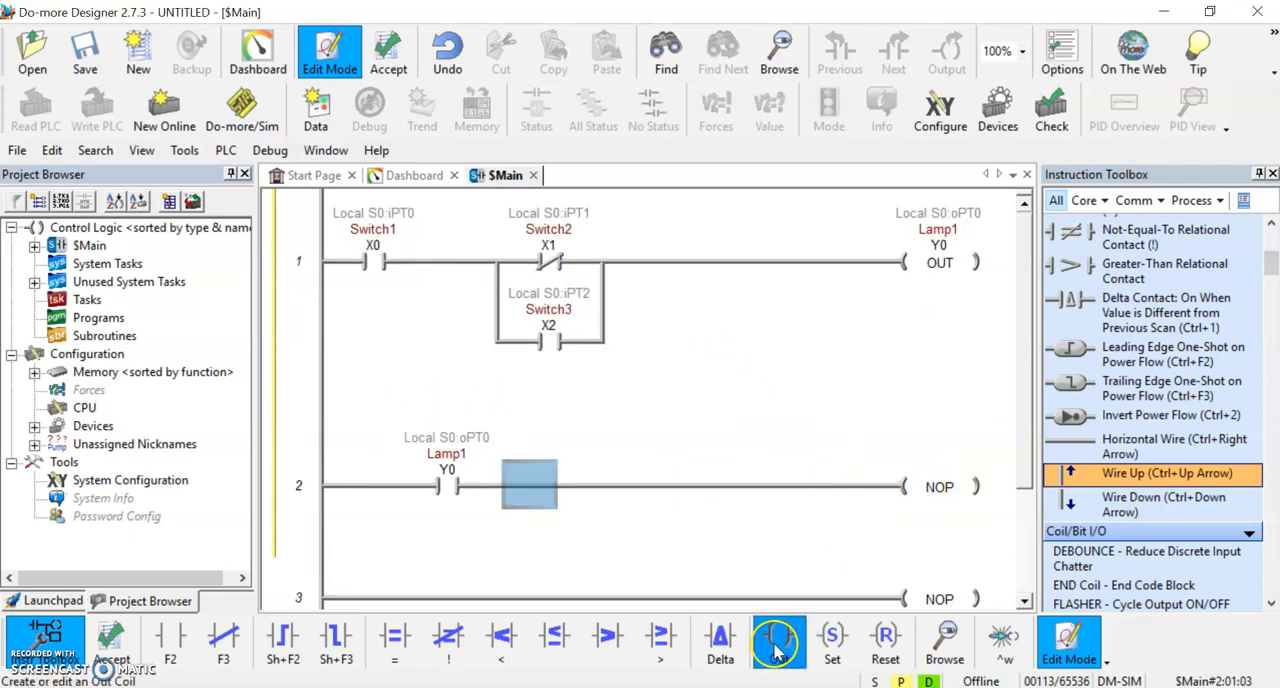
mouse_move(778, 644)
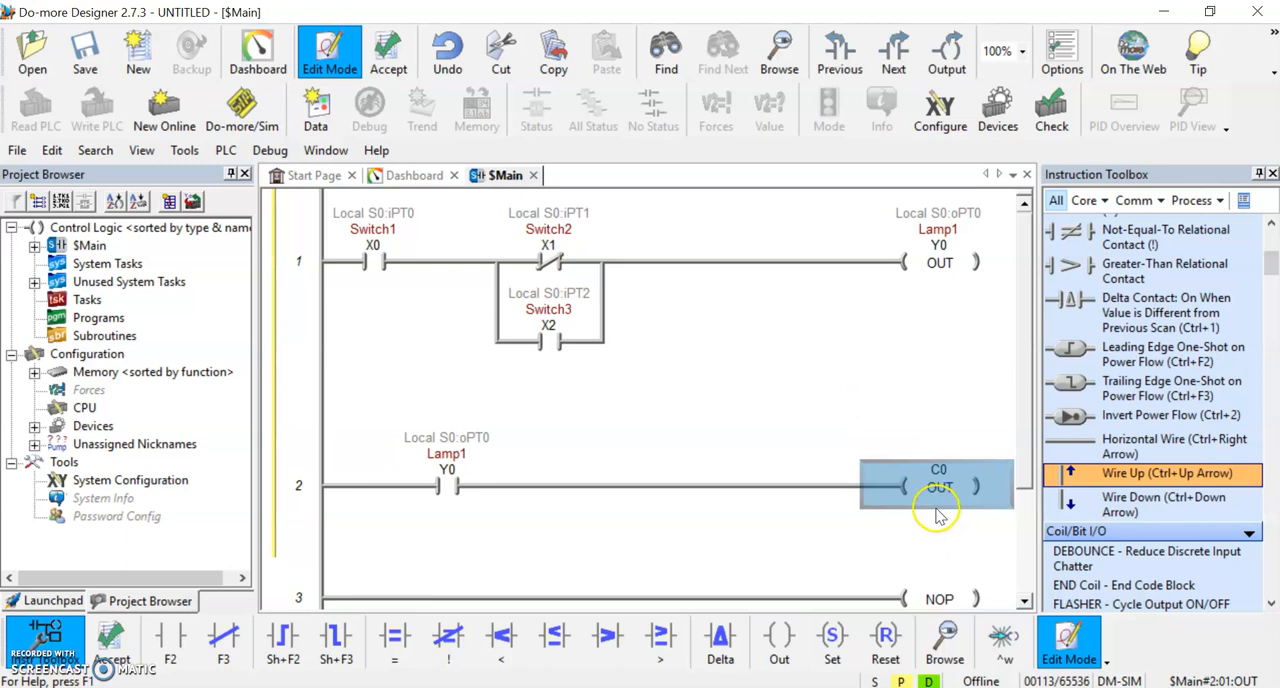
- Assign rung 2's output coil to C1 under the new nickname InternalBit, dismissing the invalid-name error
double_click(938, 486)
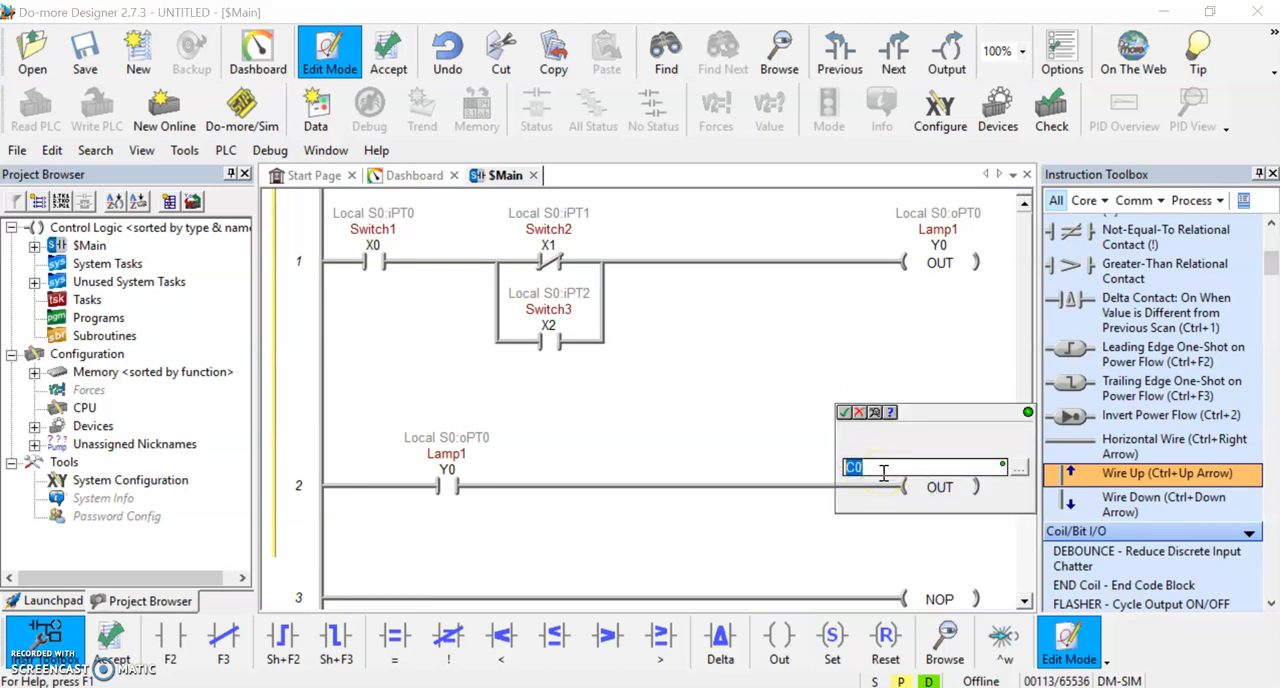
type("Inter")
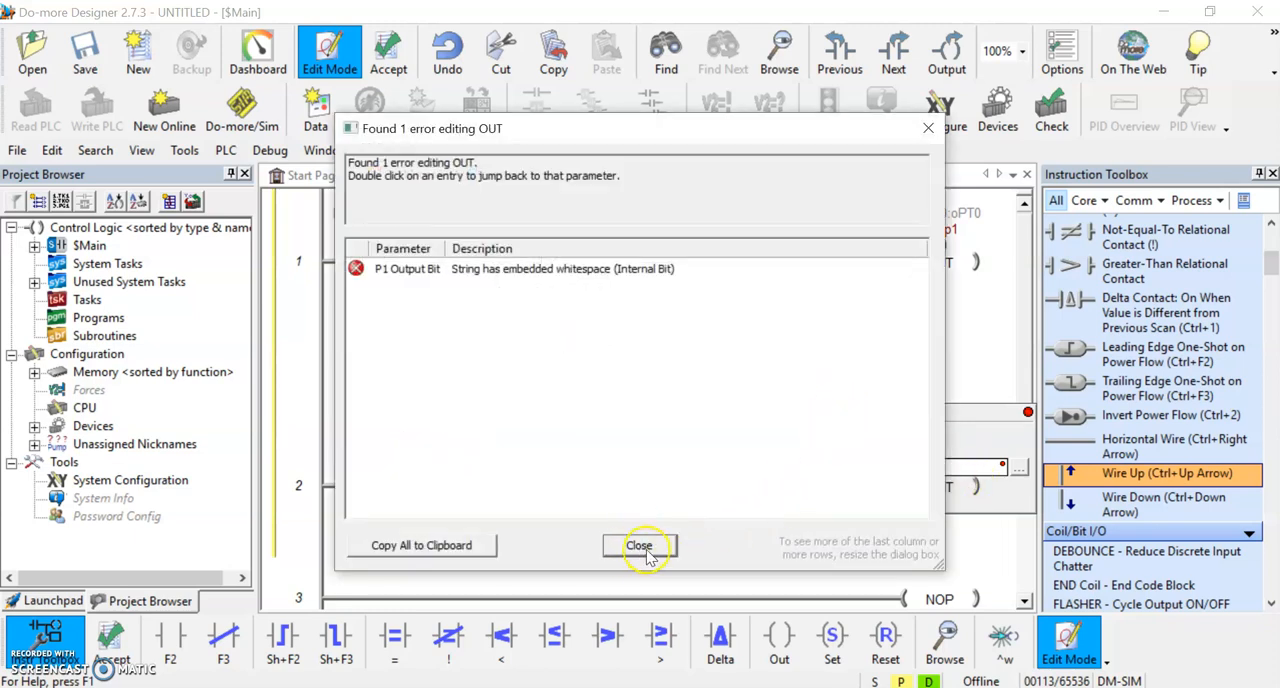
left_click(638, 544)
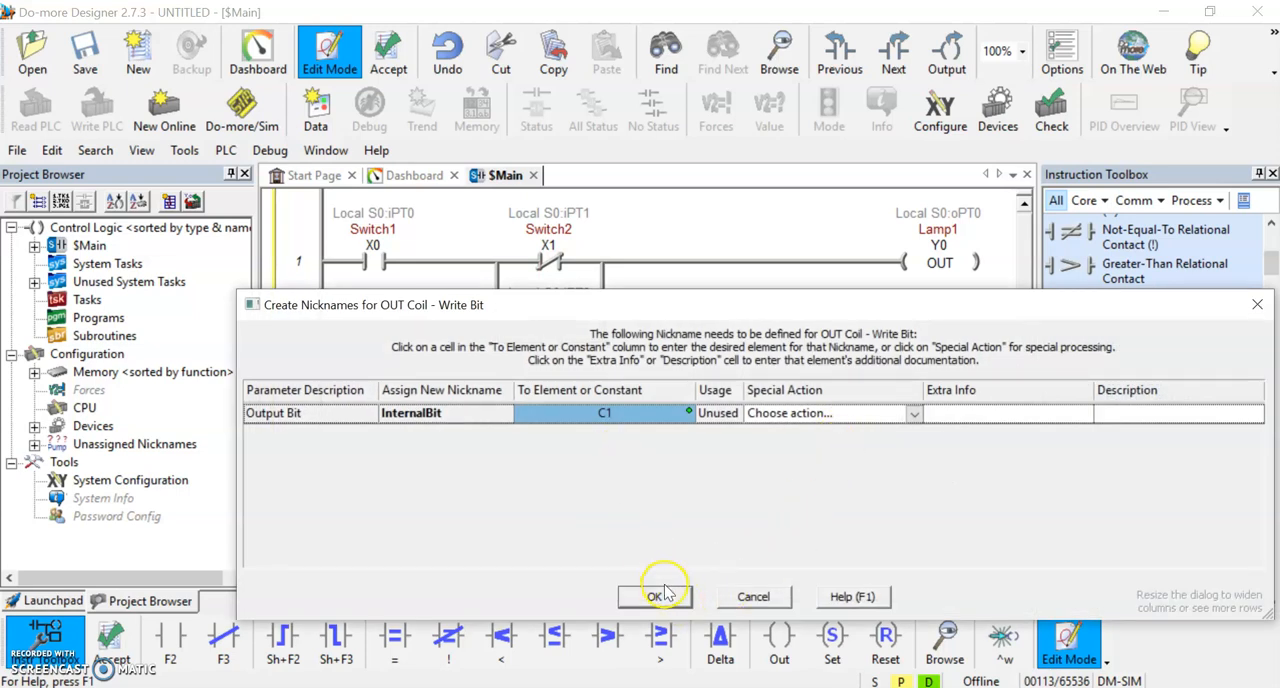
left_click(656, 596)
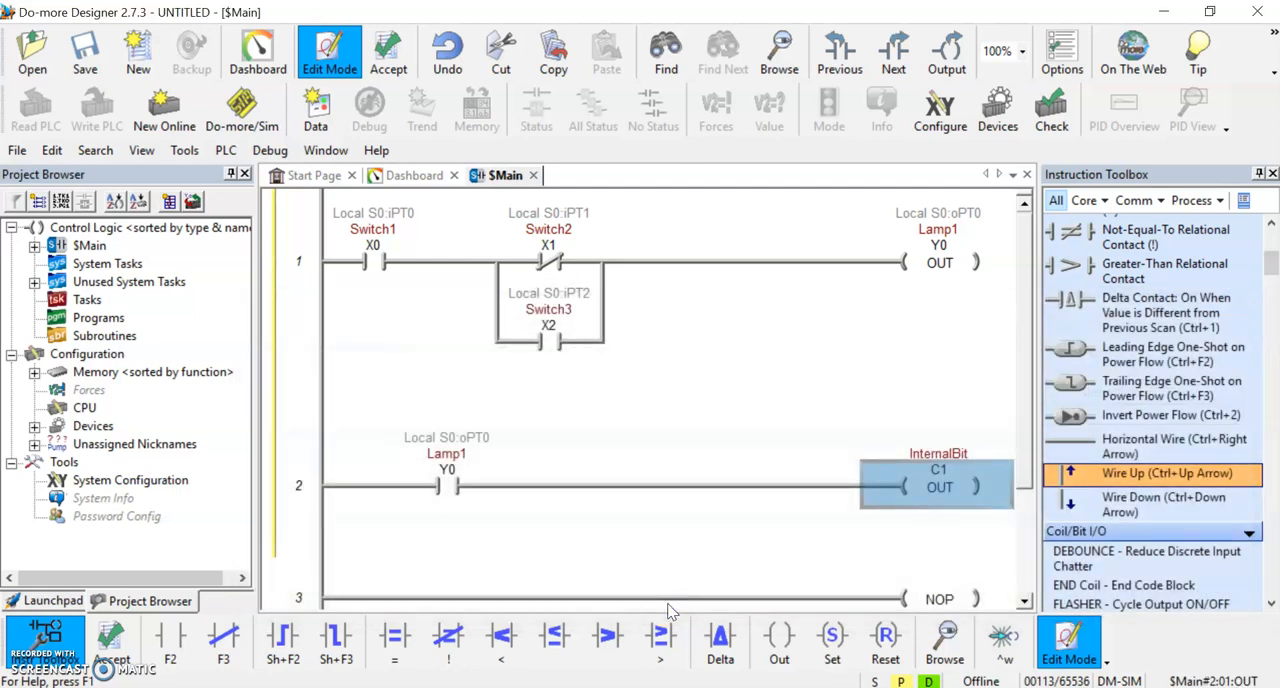
mouse_move(696, 572)
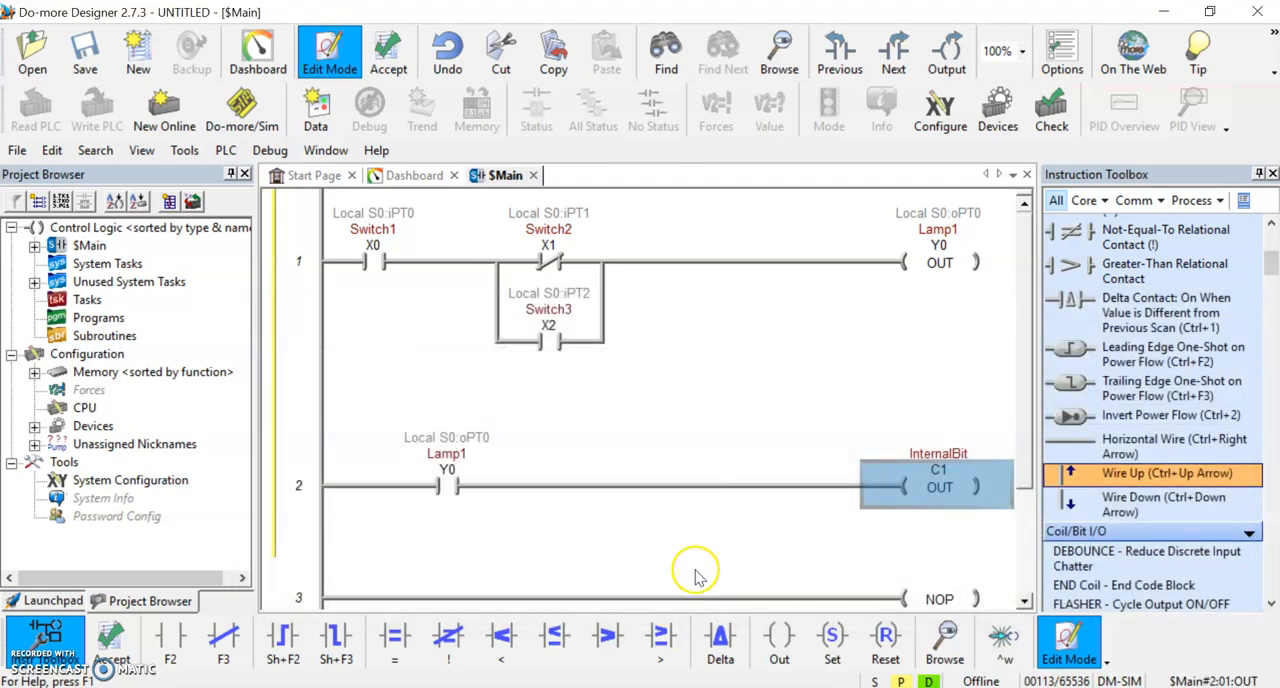
mouse_move(412, 164)
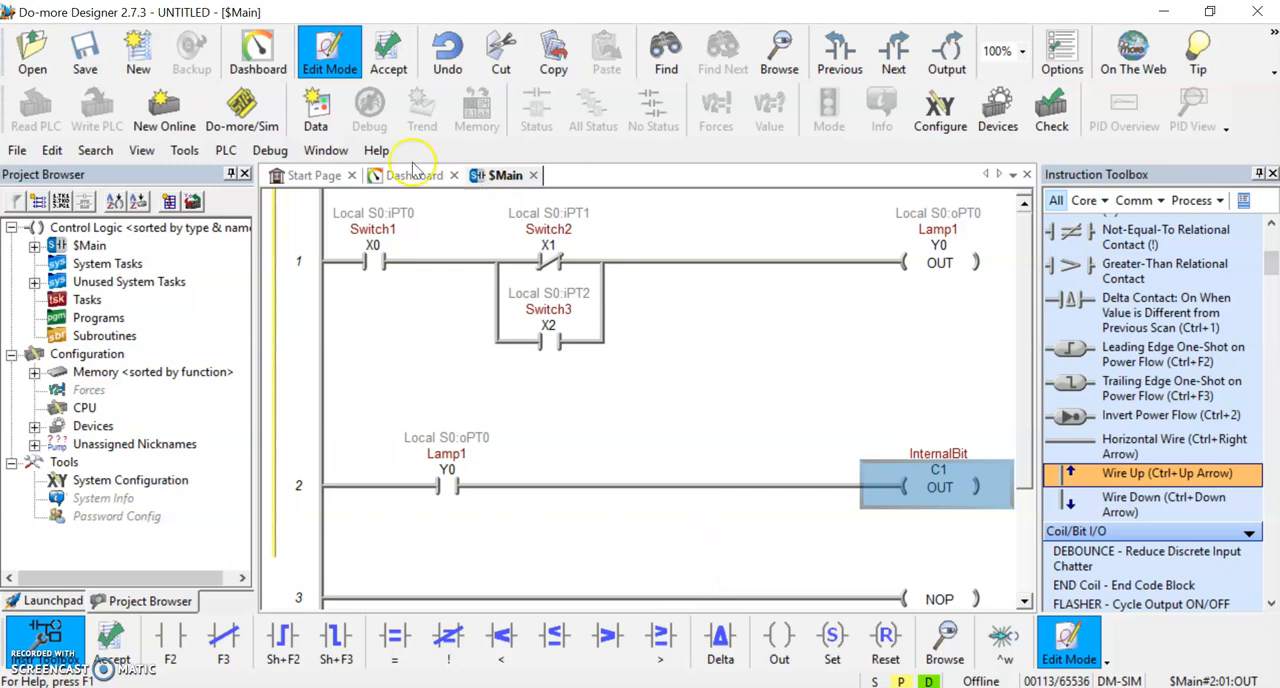
- Accept the rung edits and start the Do-more Simulator
left_click(388, 50)
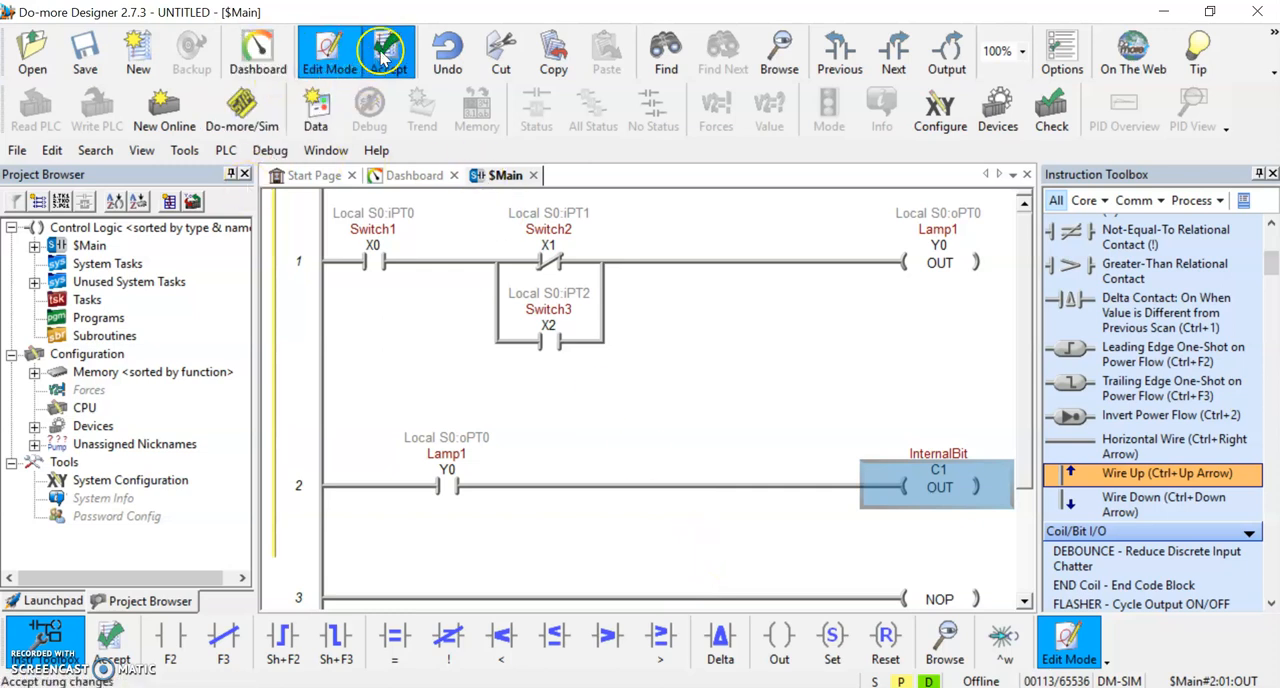
left_click(388, 50)
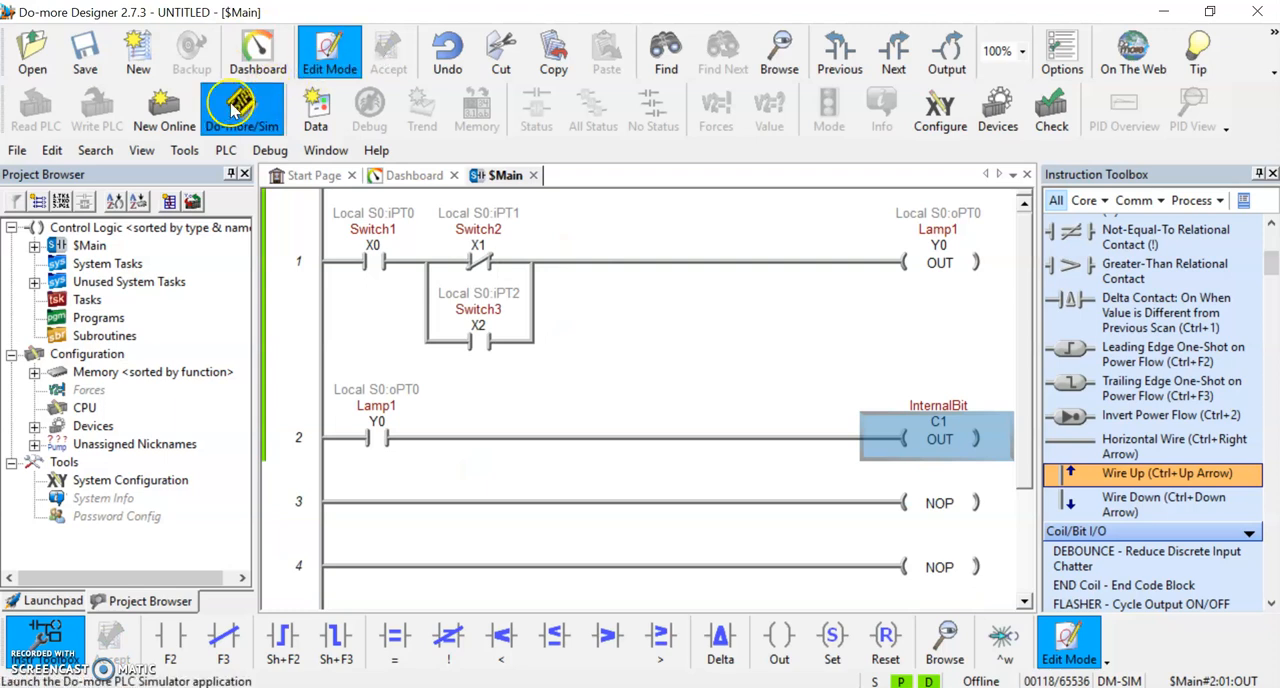
mouse_move(240, 108)
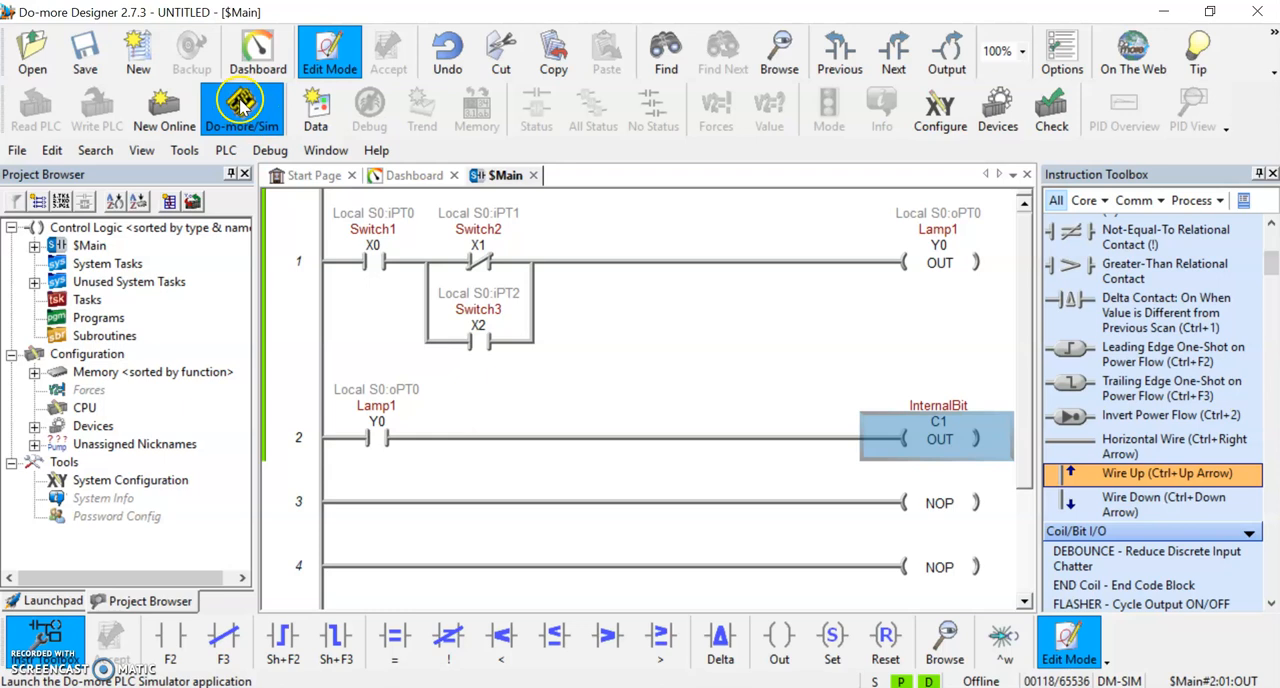
left_click(242, 108)
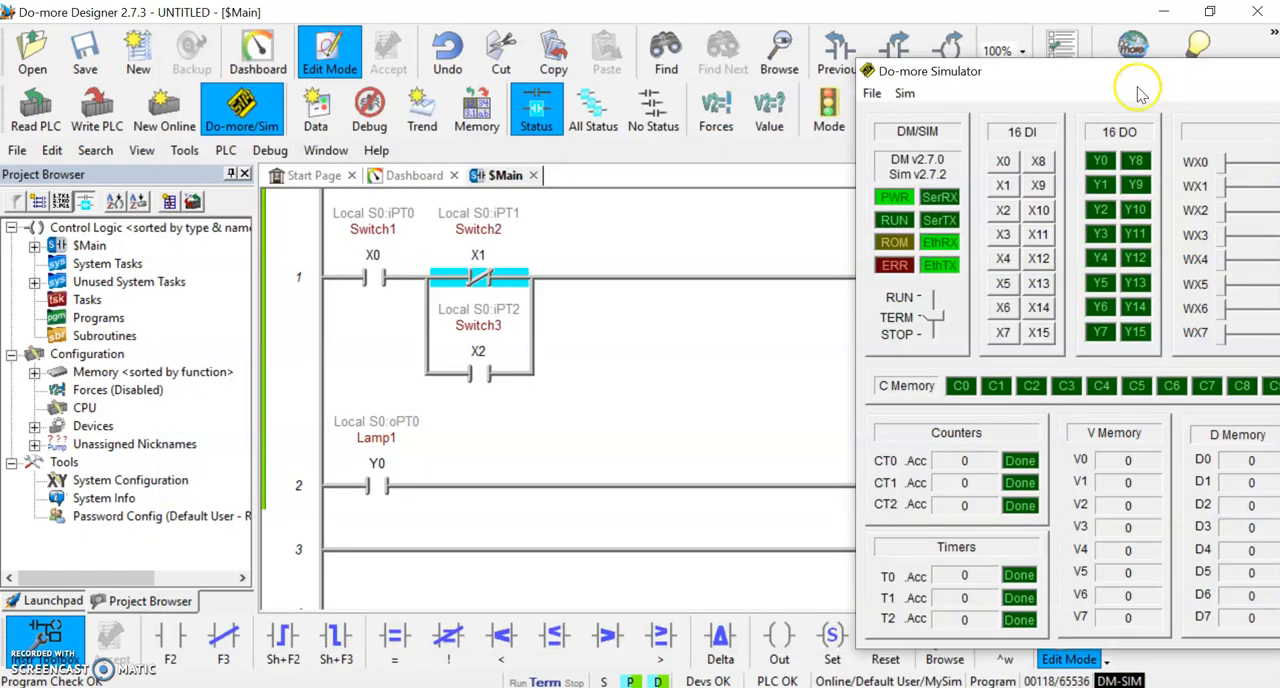
mouse_move(1140, 102)
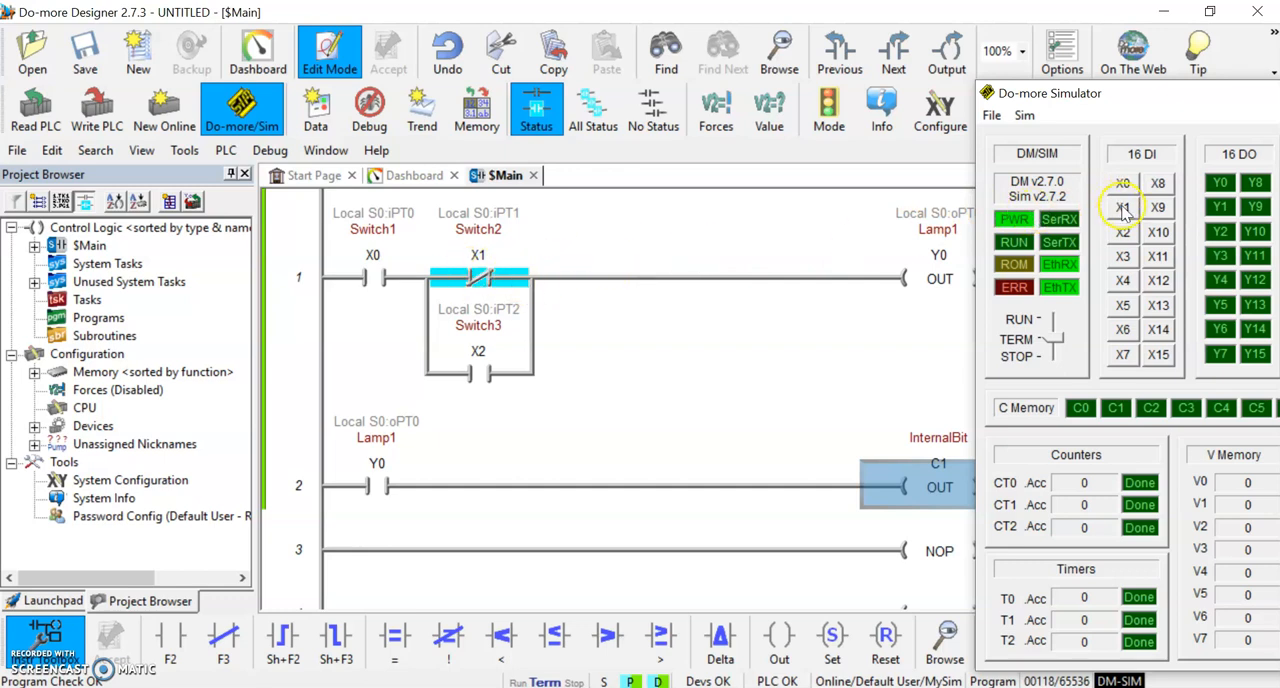
left_click(1122, 208)
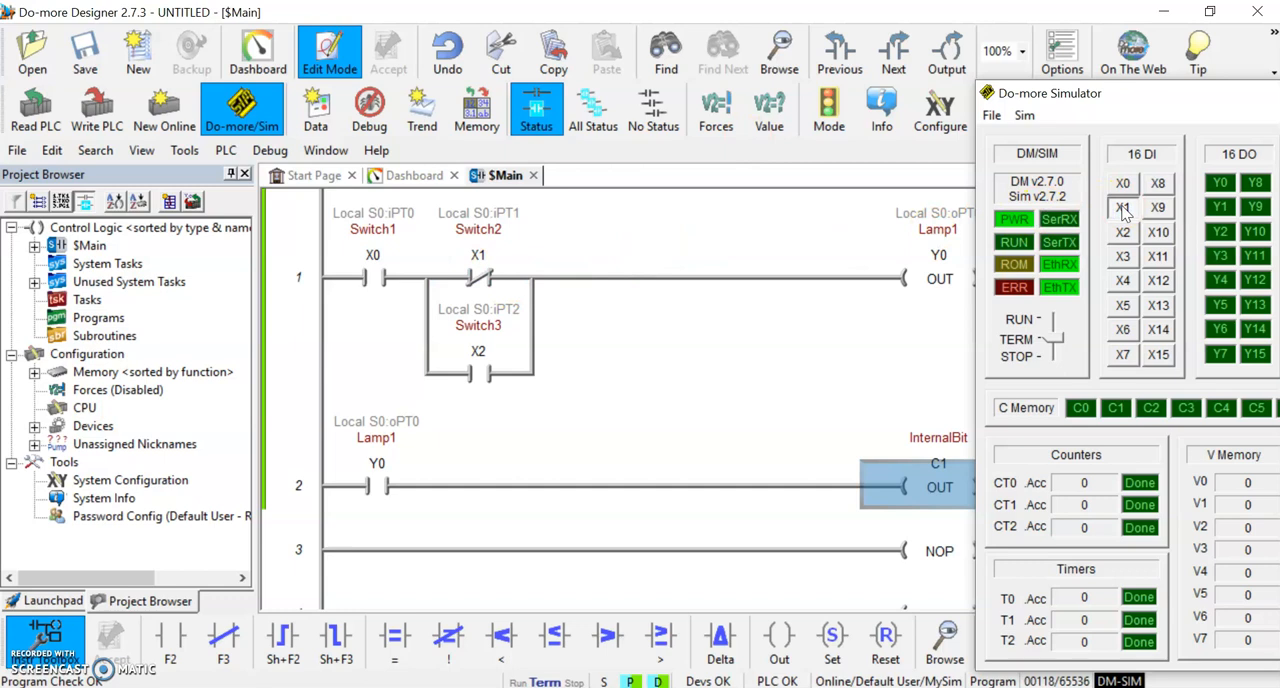
left_click(1122, 208)
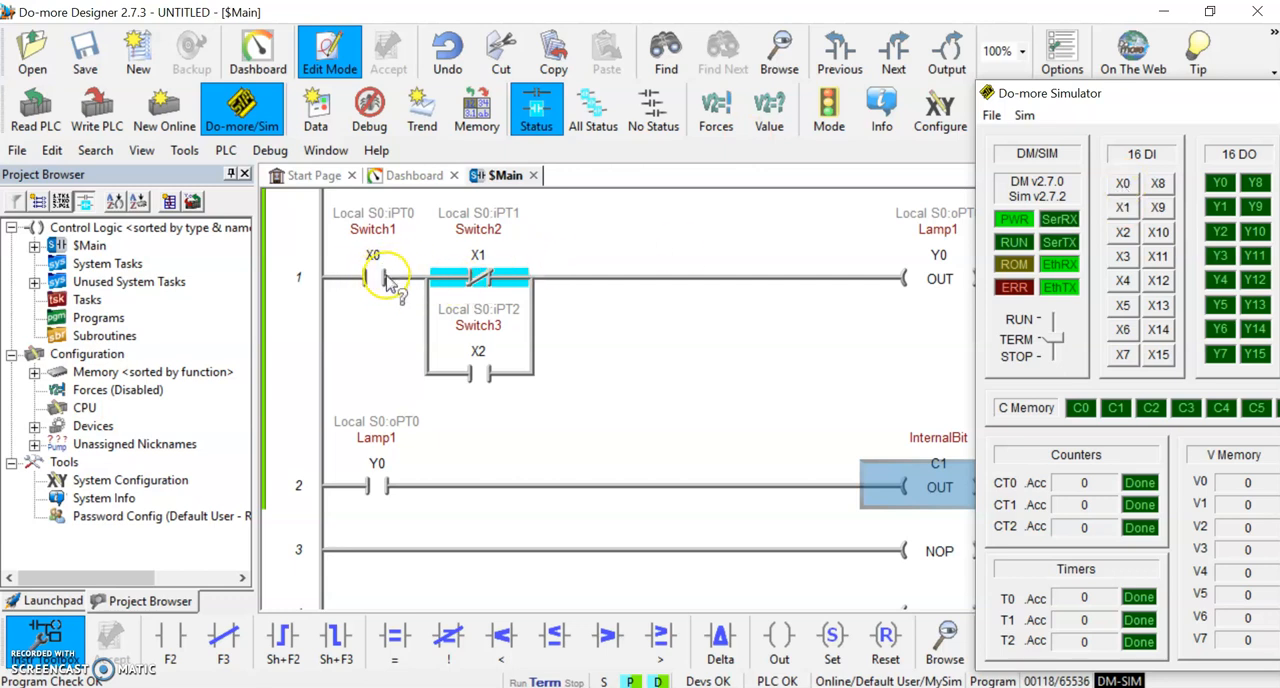
mouse_move(924, 264)
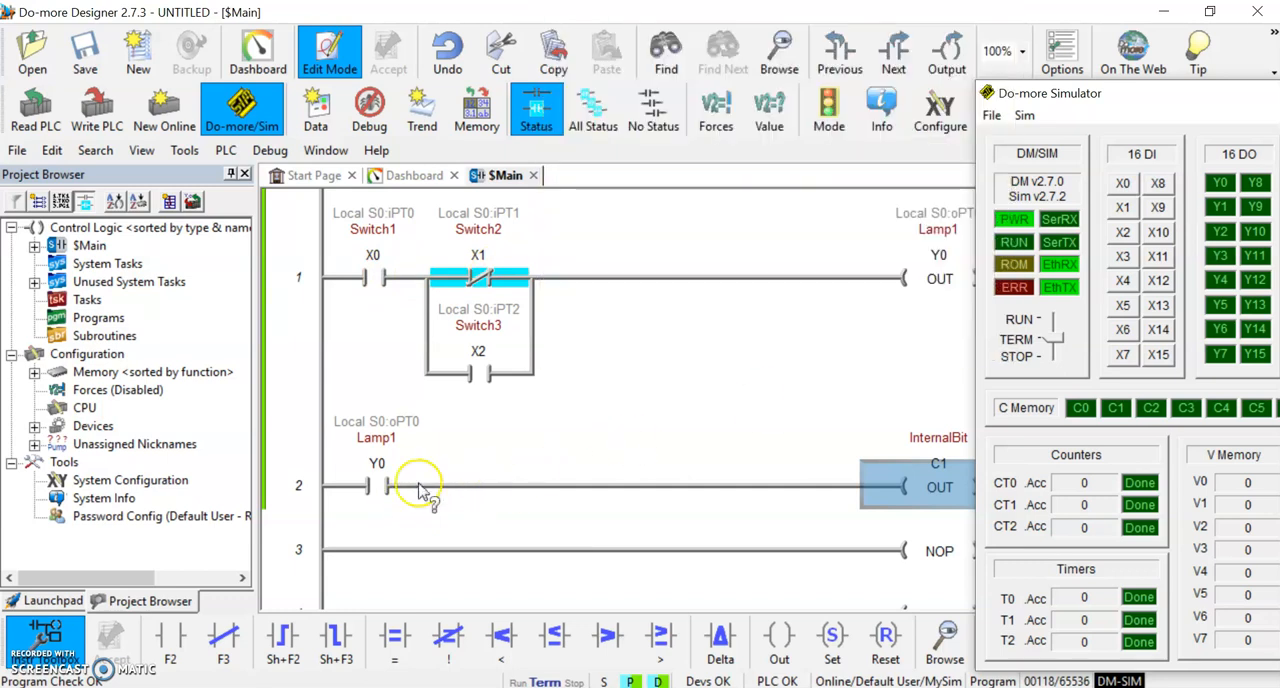
mouse_move(870, 480)
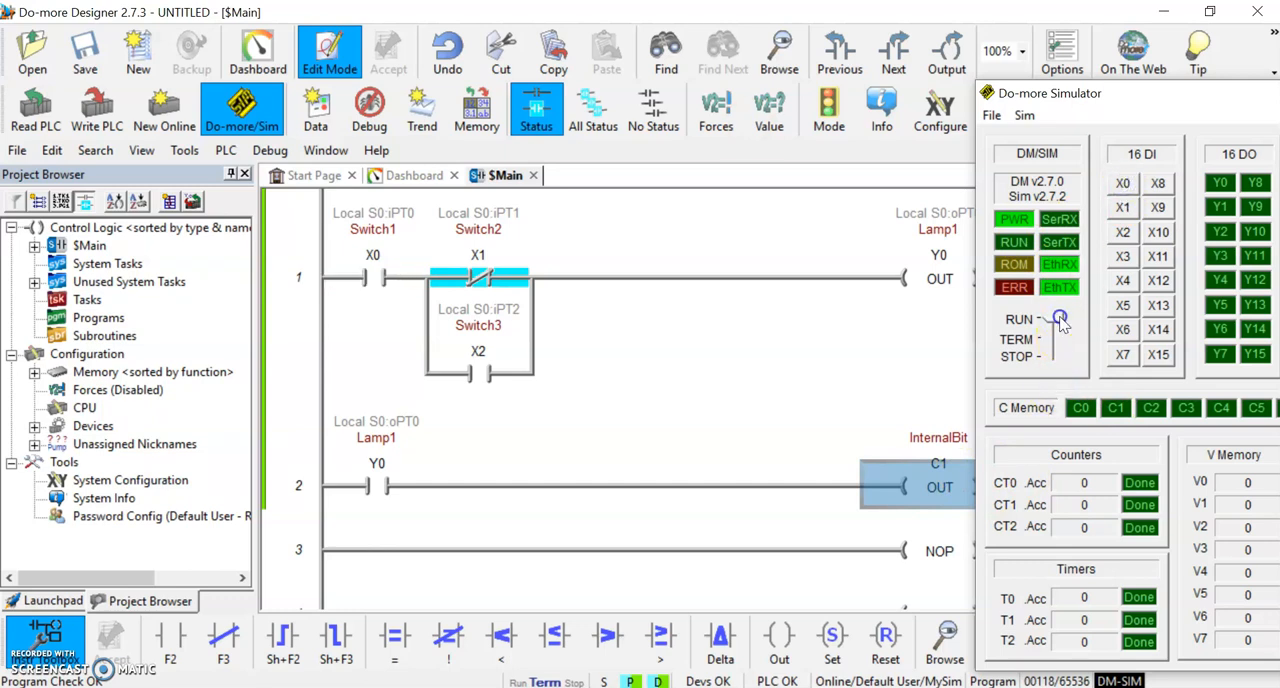
- Switch the simulated PLC to RUN and turn on input X0 (Switch1) to energize Lamp1 and C1
left_click(1058, 320)
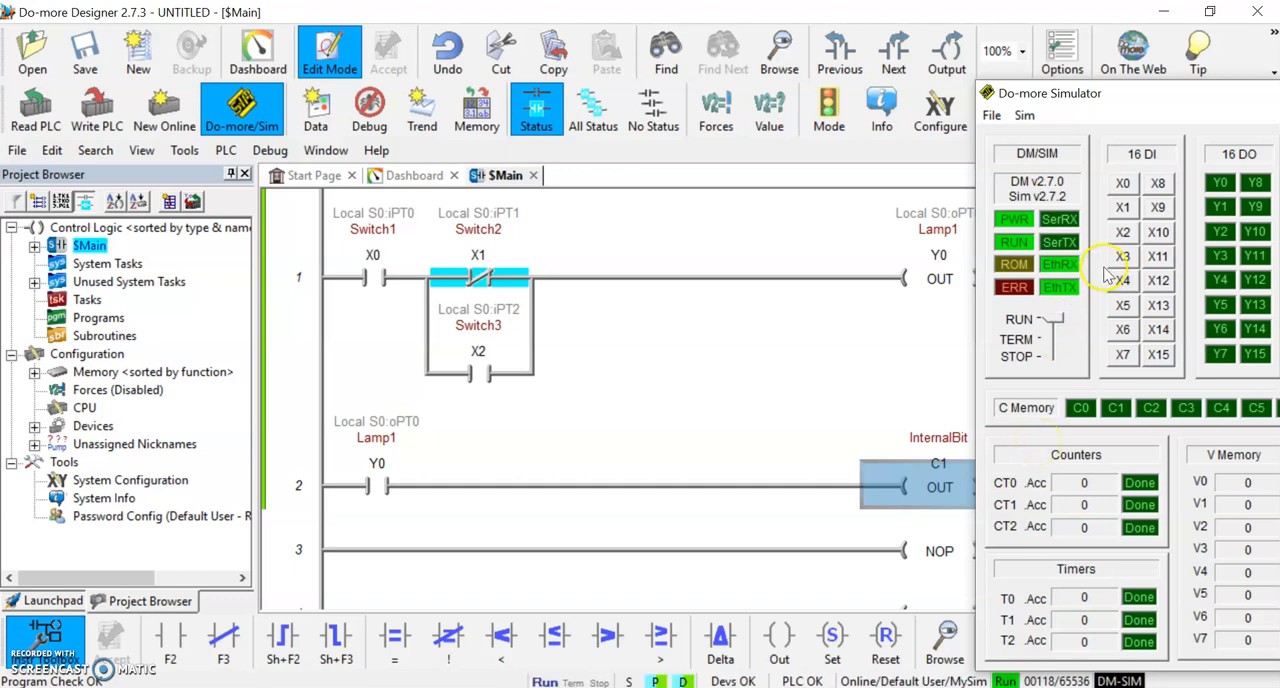
left_click(1122, 182)
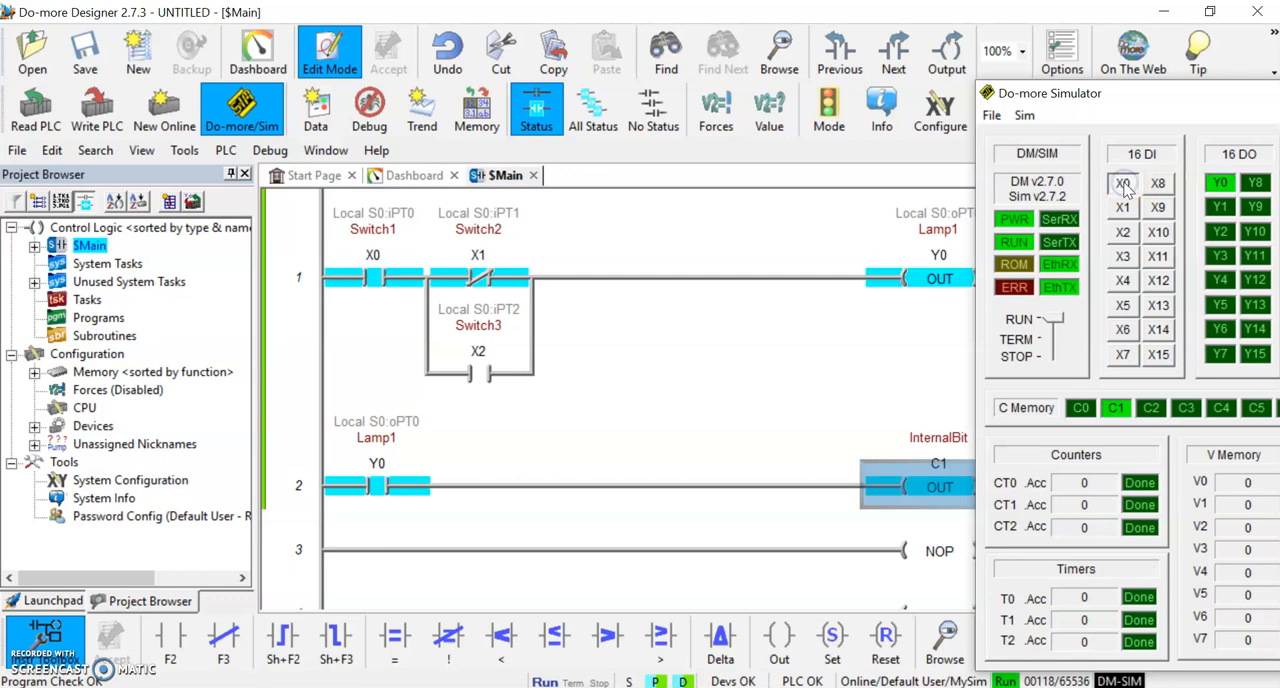
left_click(1220, 182)
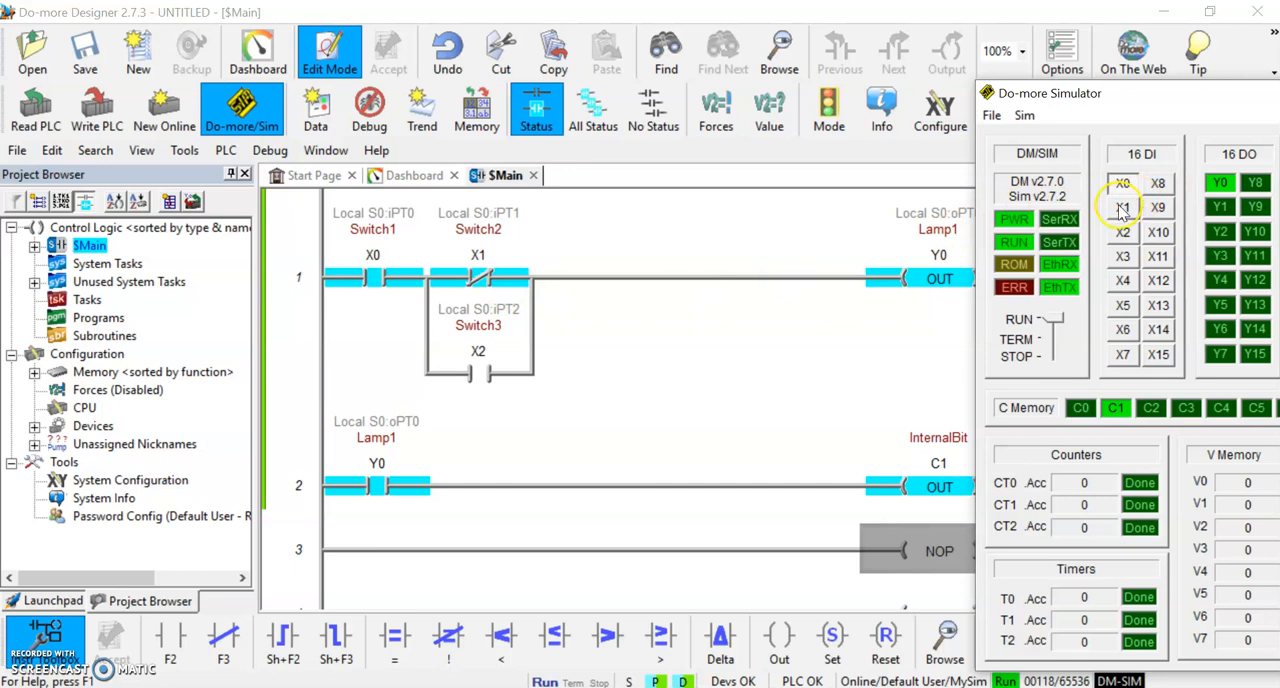
- Turn on input X1 (Switch2) so rung 1 opens and Lamp1 and C1 drop out
left_click(1124, 208)
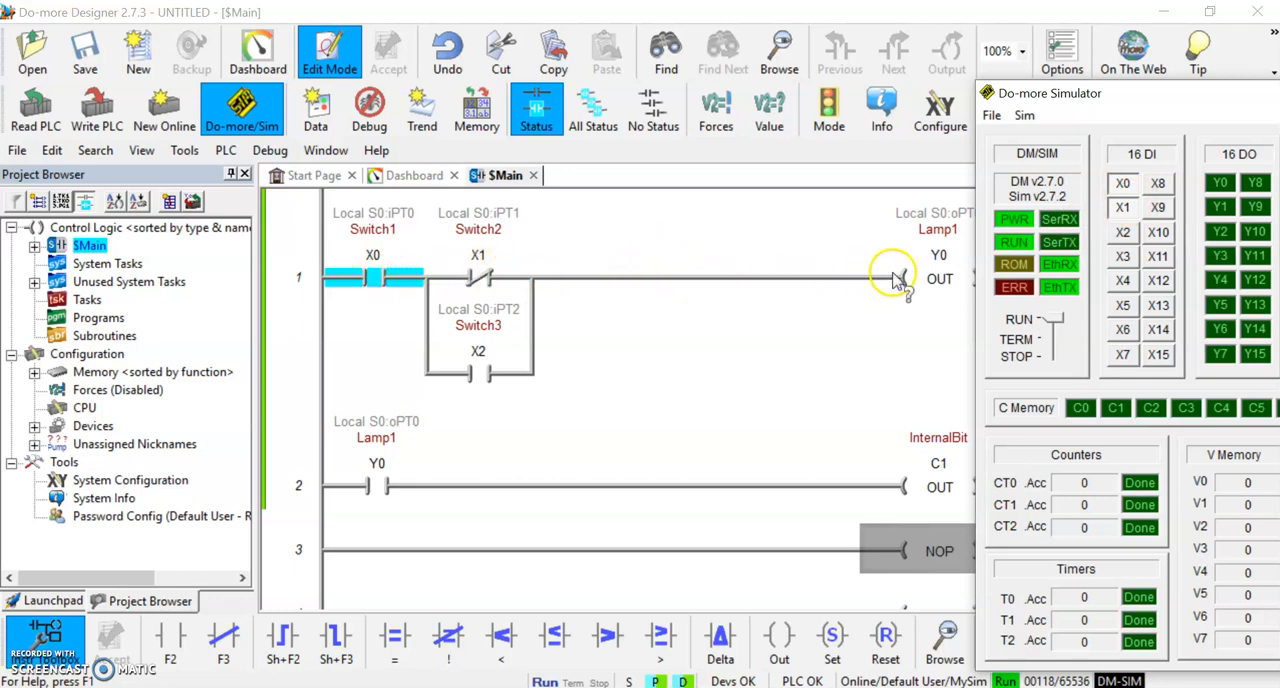
mouse_move(868, 278)
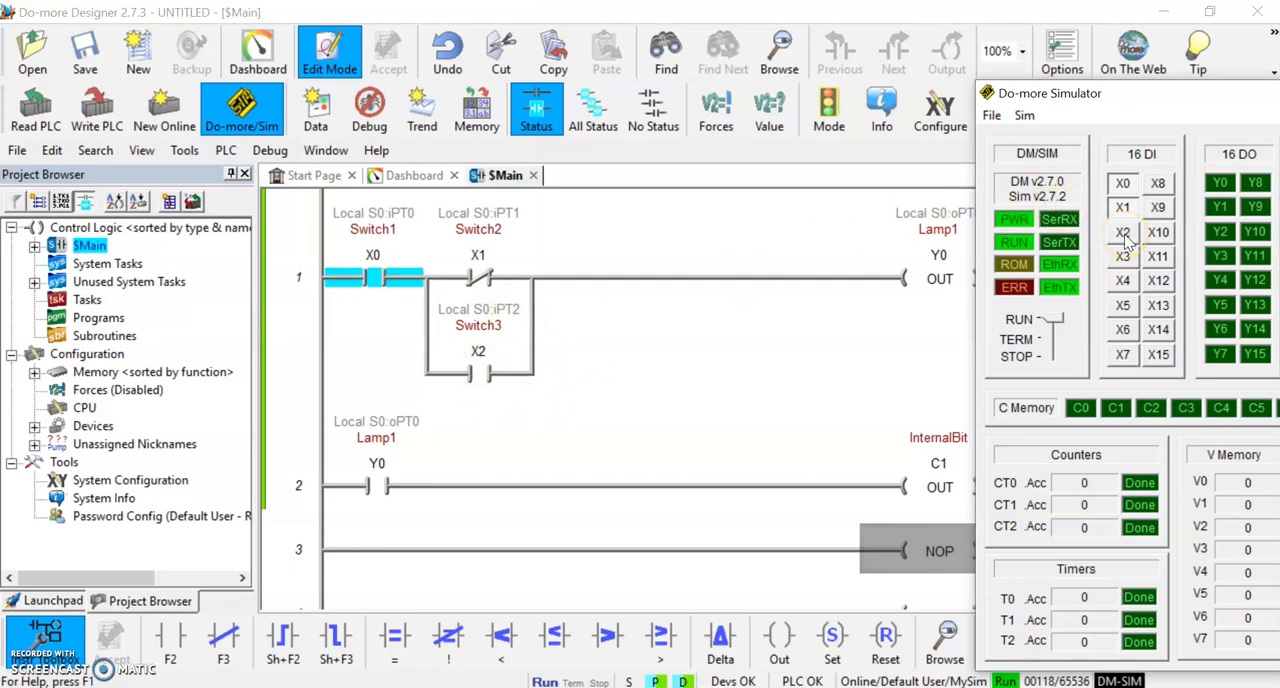
- Turn on input X2 (Switch3) so the parallel branch re-energizes Lamp1 and C1
left_click(1122, 232)
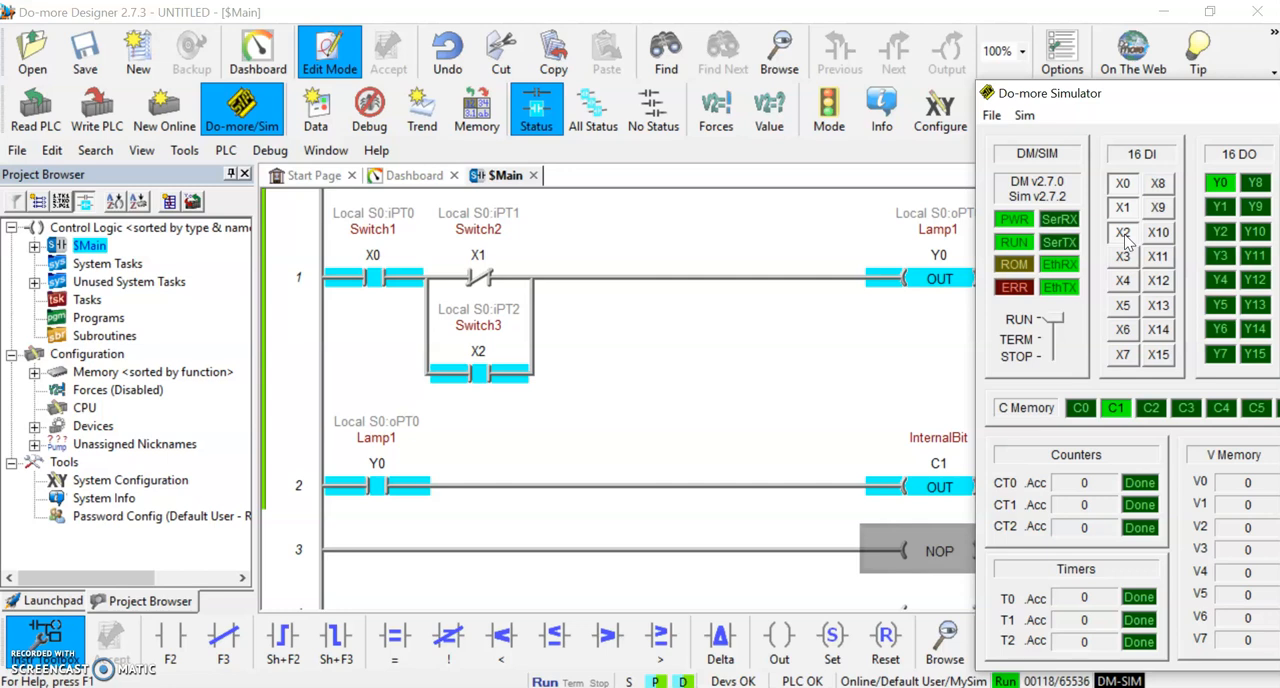
mouse_move(1124, 246)
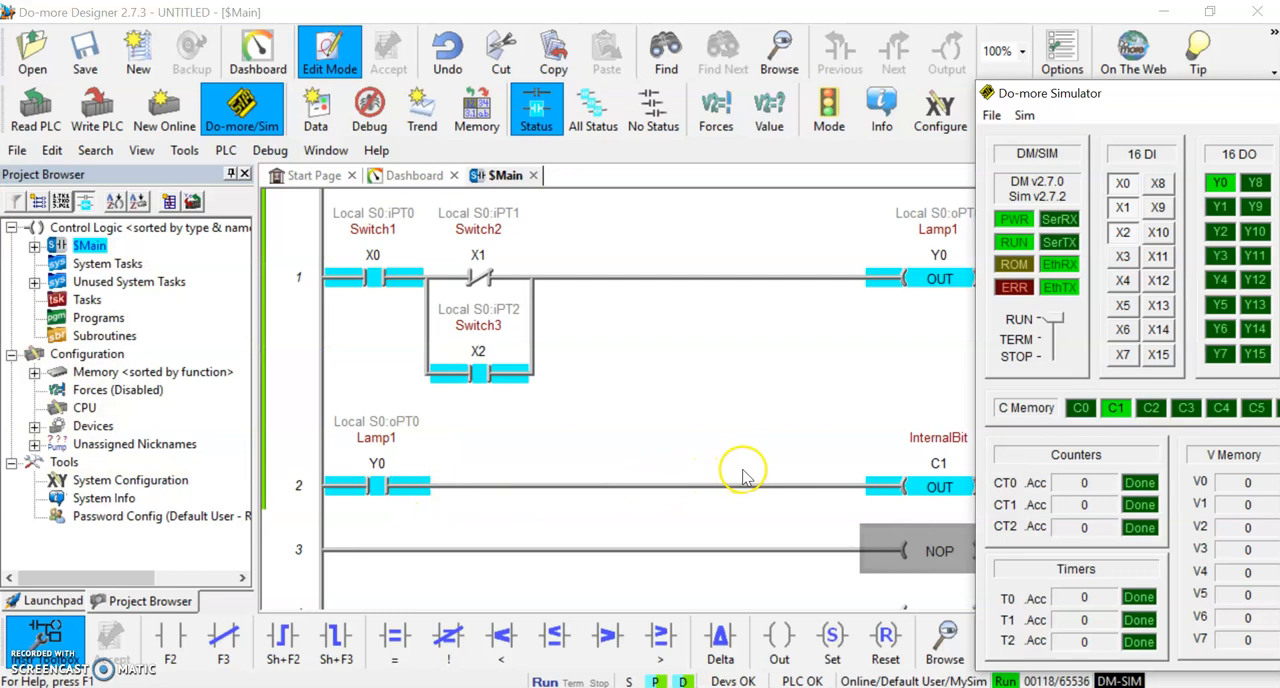
mouse_move(744, 478)
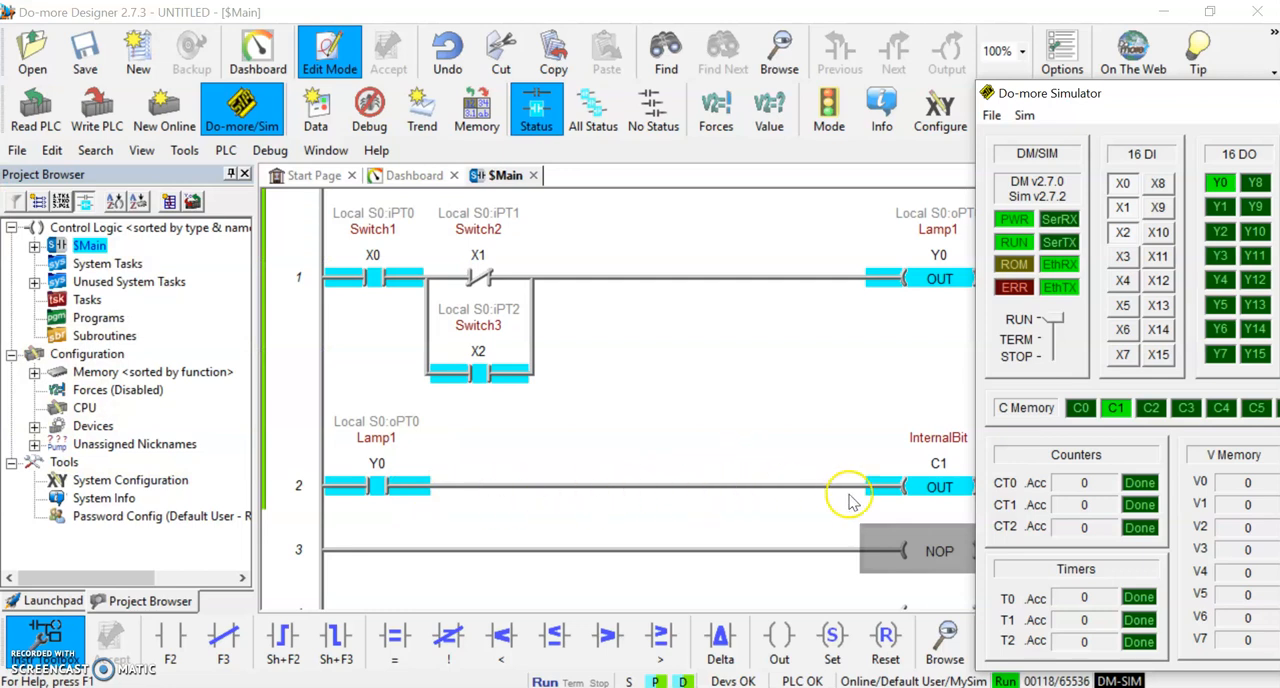
mouse_move(930, 484)
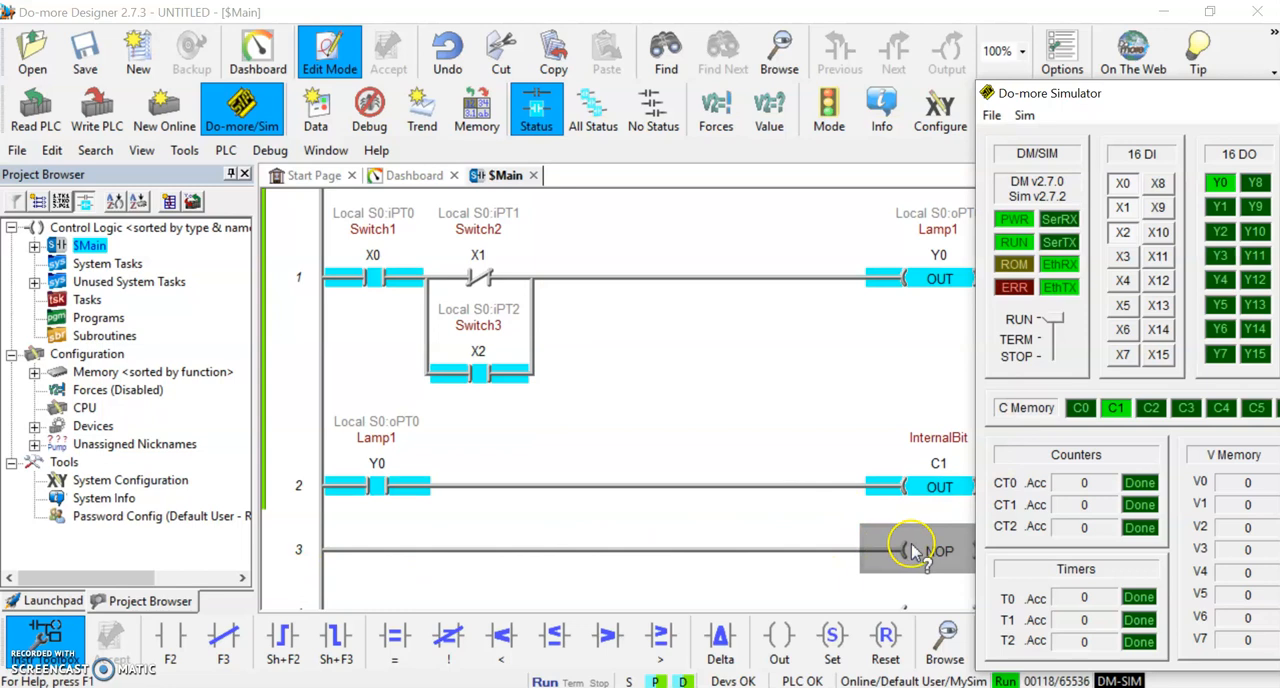
mouse_move(696, 516)
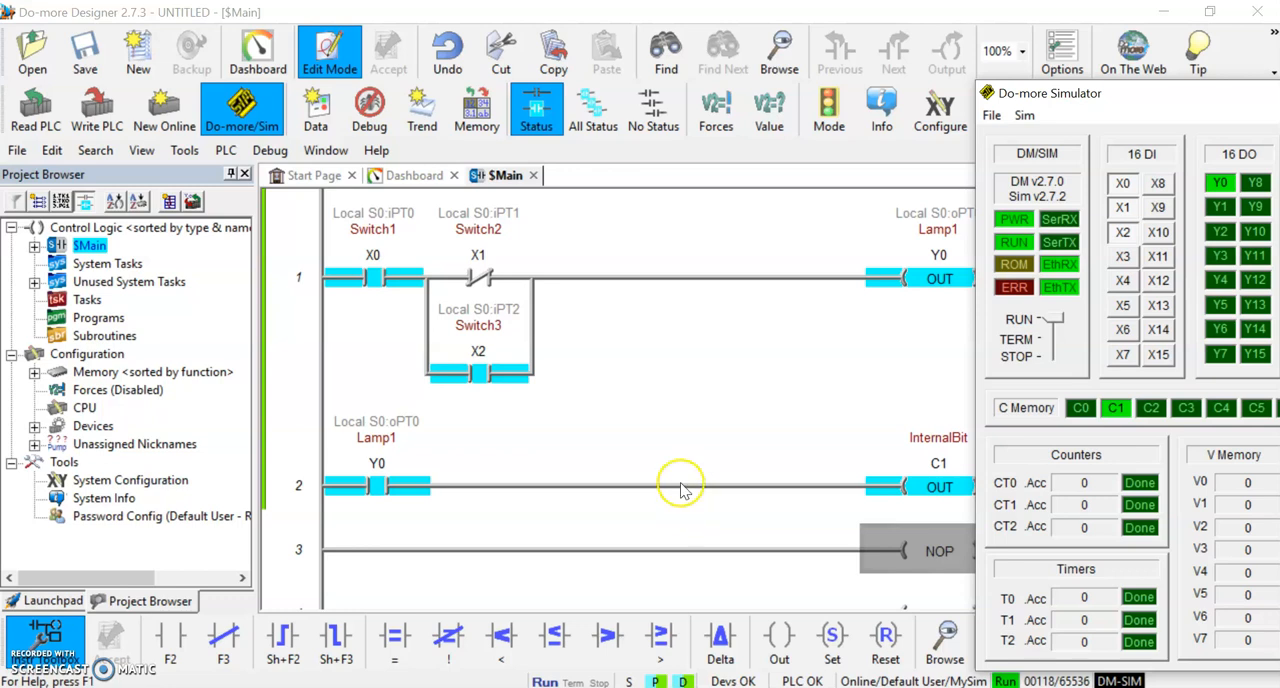
mouse_move(684, 488)
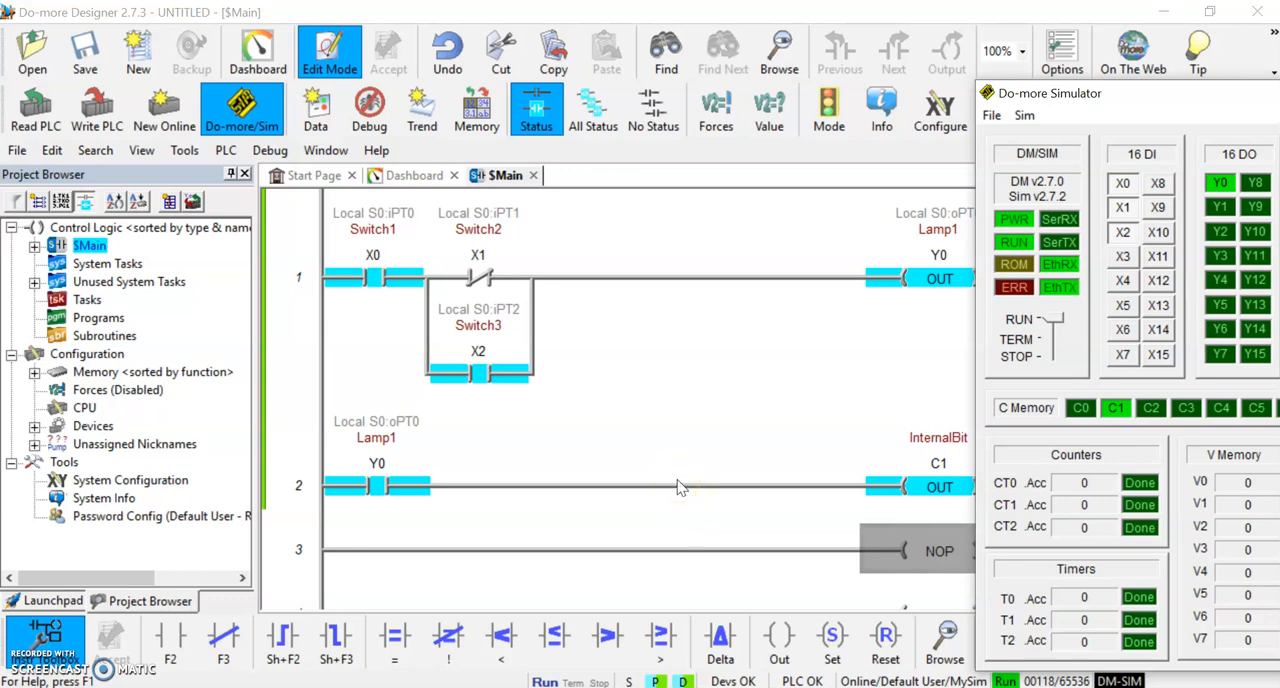